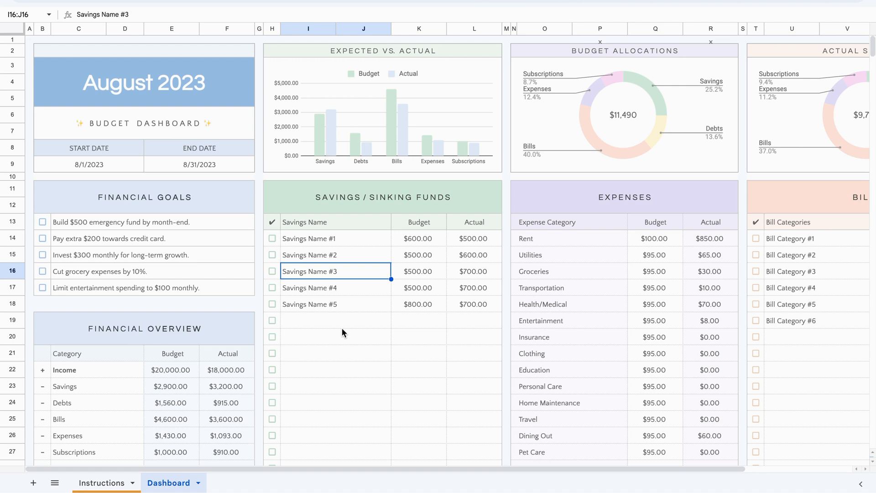
mouse_move(214, 475)
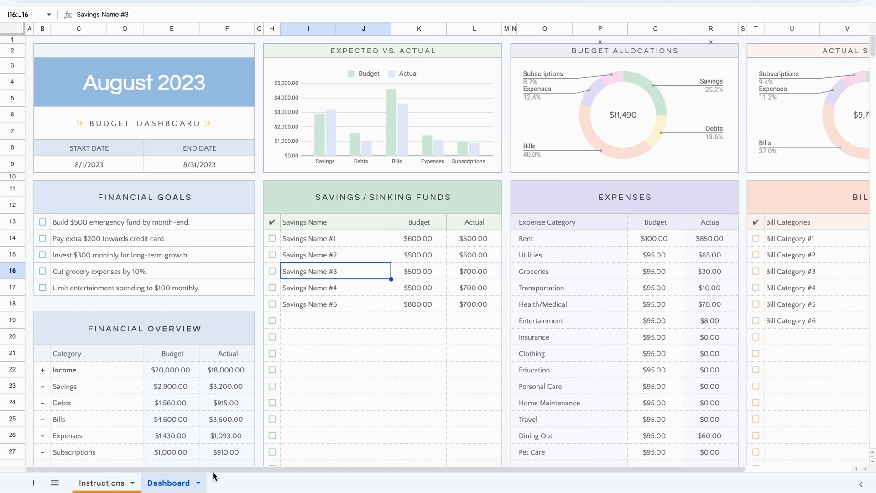
mouse_move(202, 472)
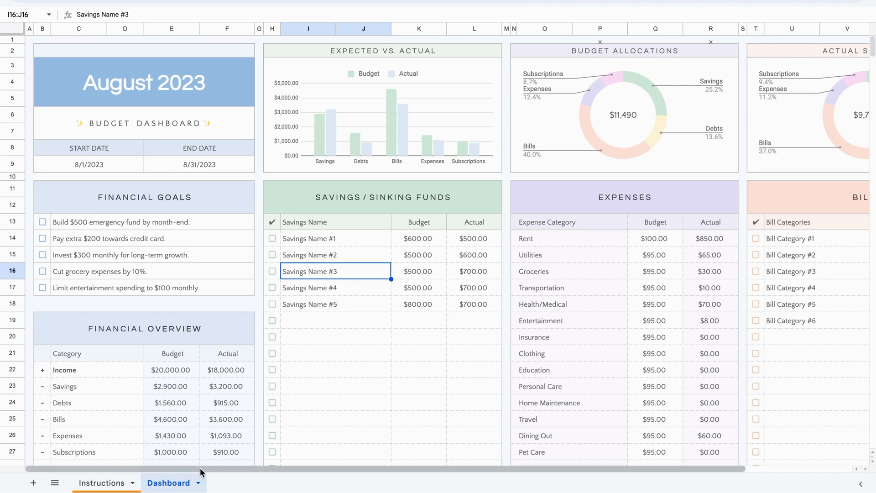
mouse_move(208, 487)
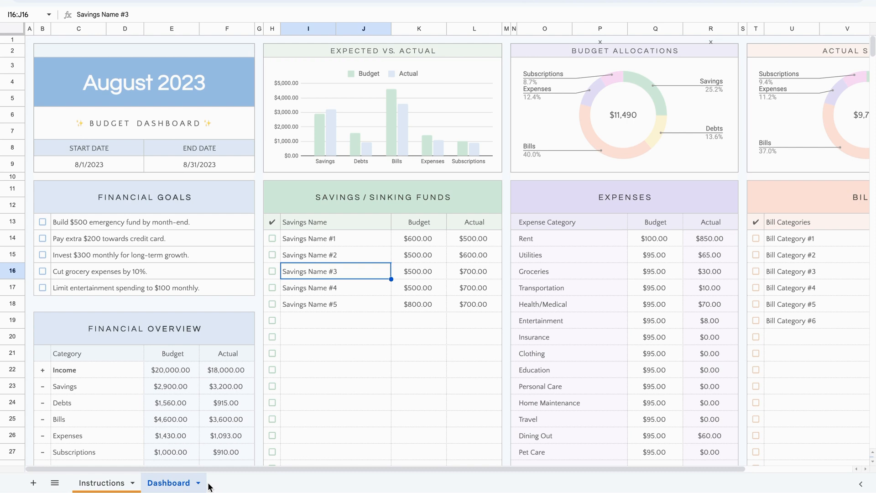
Step: Review the budget's start and end dates and the last savings fund entry
left_click(335, 418)
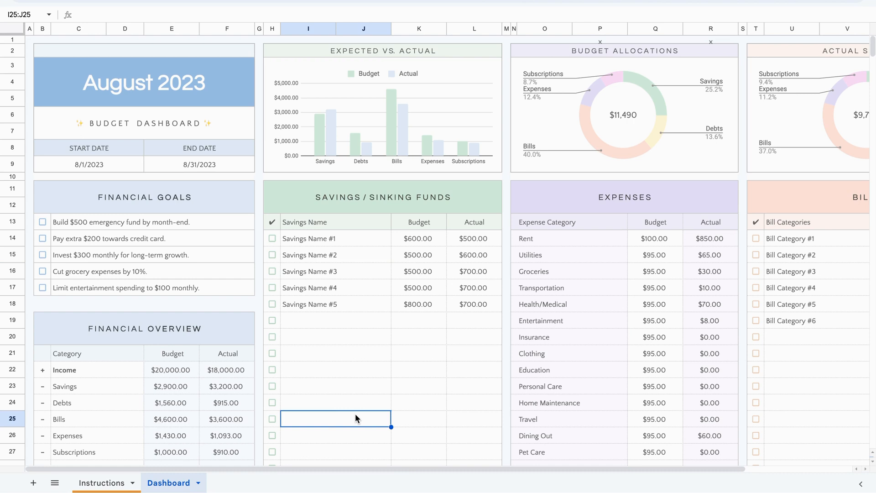
mouse_move(161, 47)
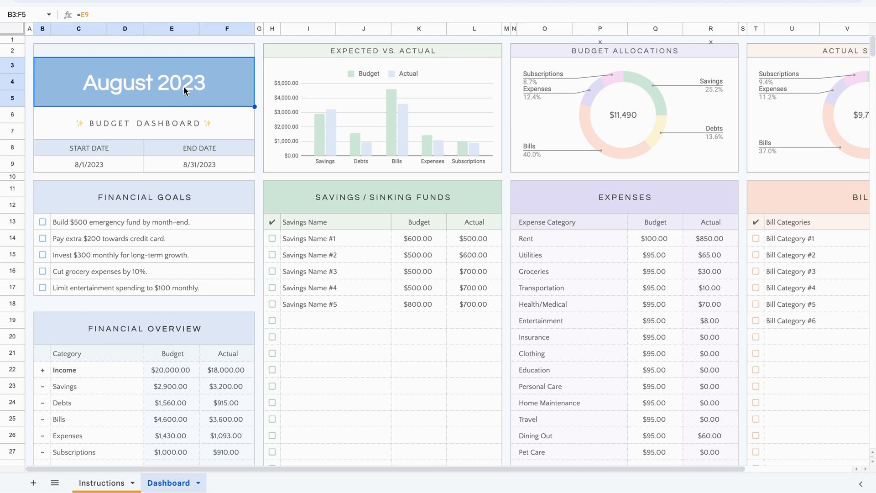
mouse_move(114, 96)
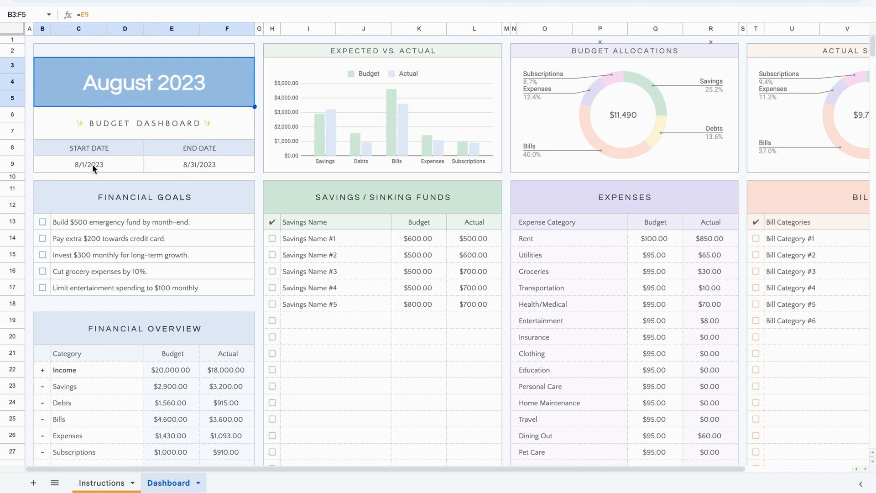
left_click(199, 164)
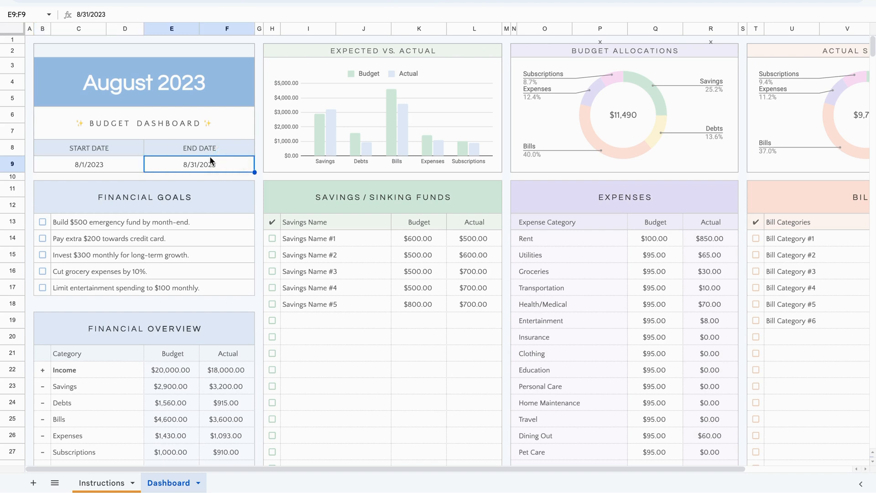
left_click(87, 164)
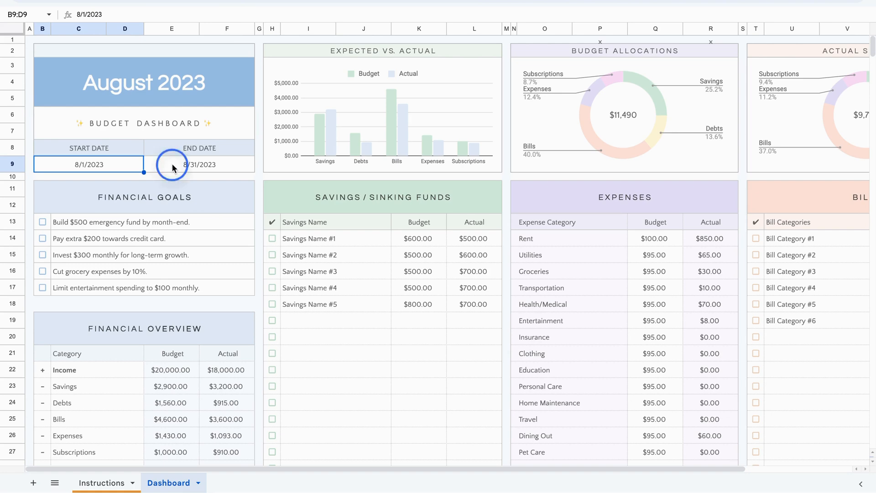
left_click(321, 304)
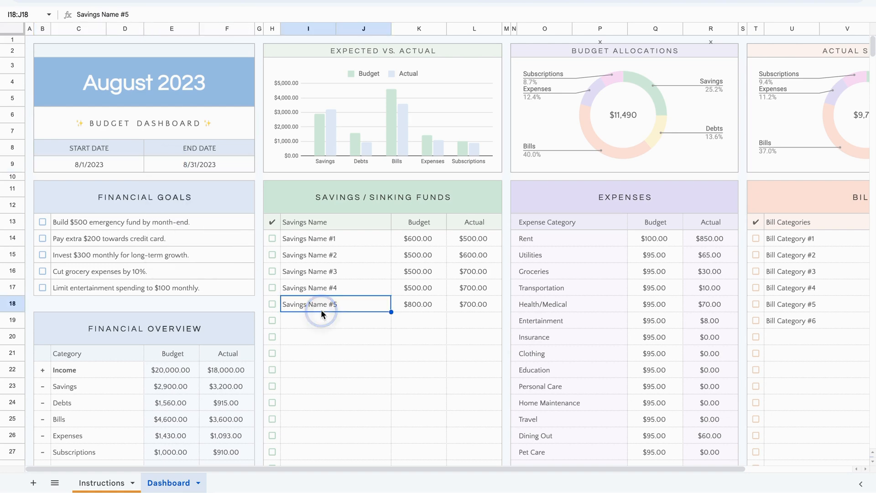
scroll("down", 3)
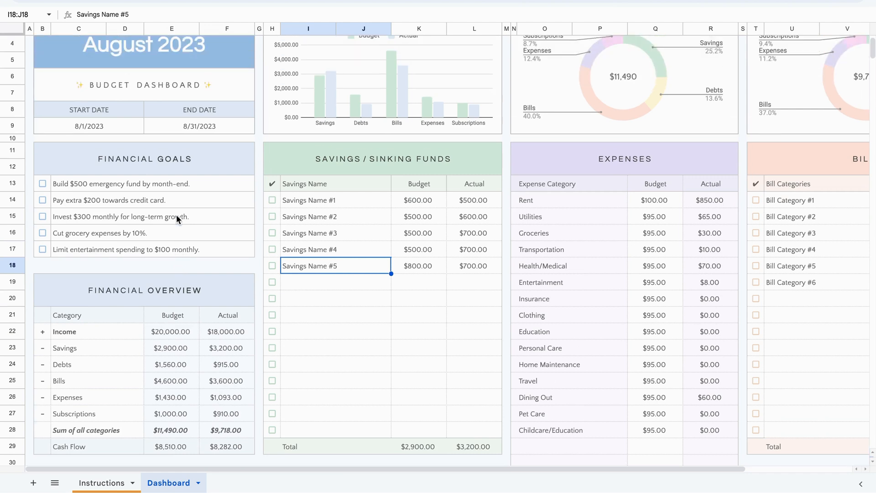
mouse_move(39, 266)
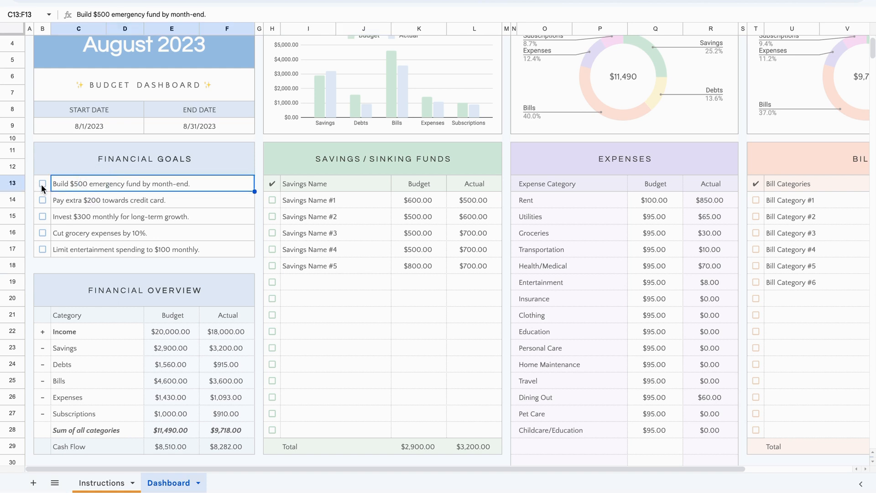
mouse_move(112, 252)
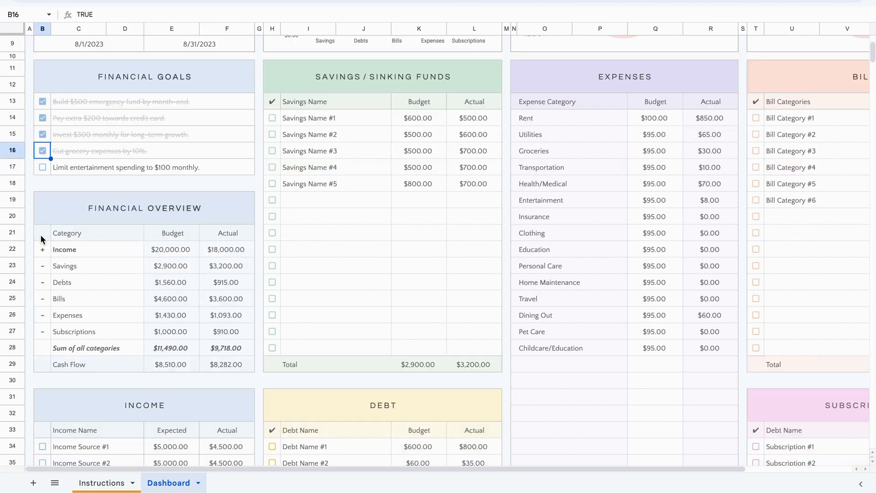
mouse_move(124, 242)
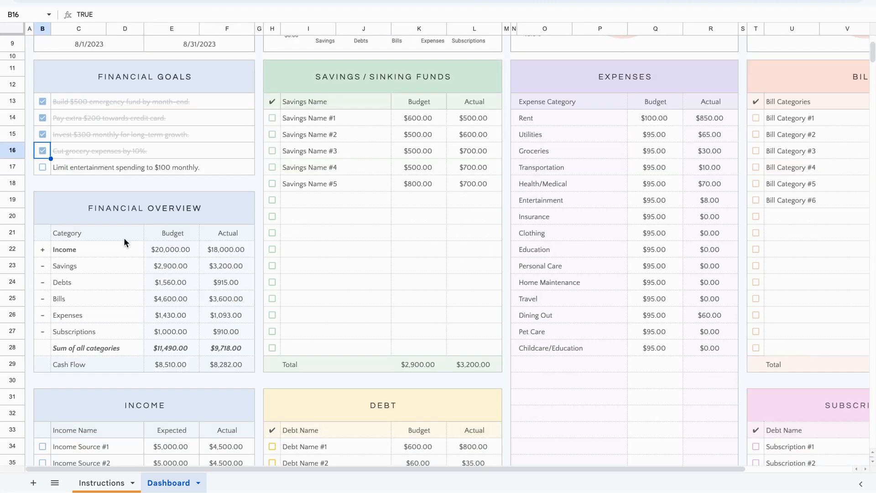
scroll("down", 3)
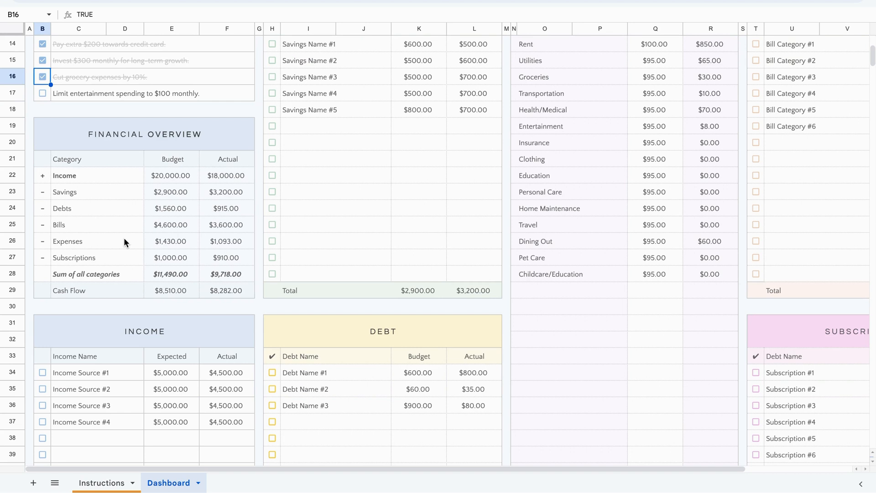
mouse_move(68, 182)
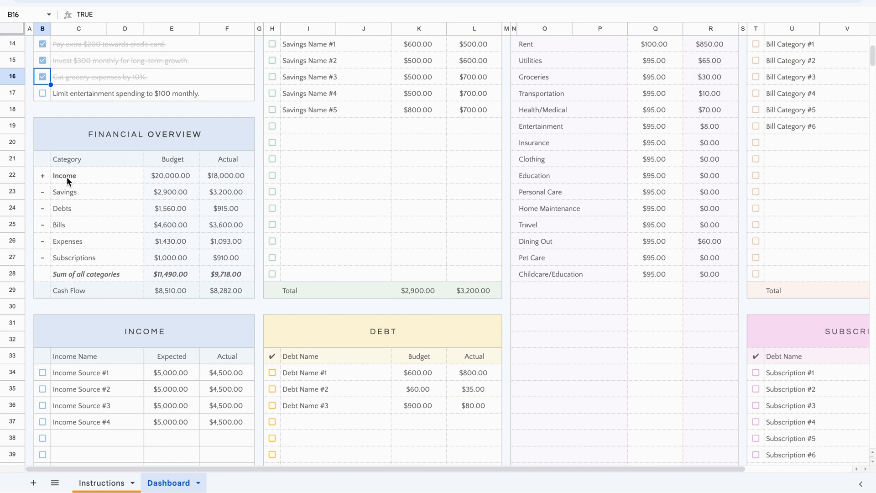
left_click(78, 175)
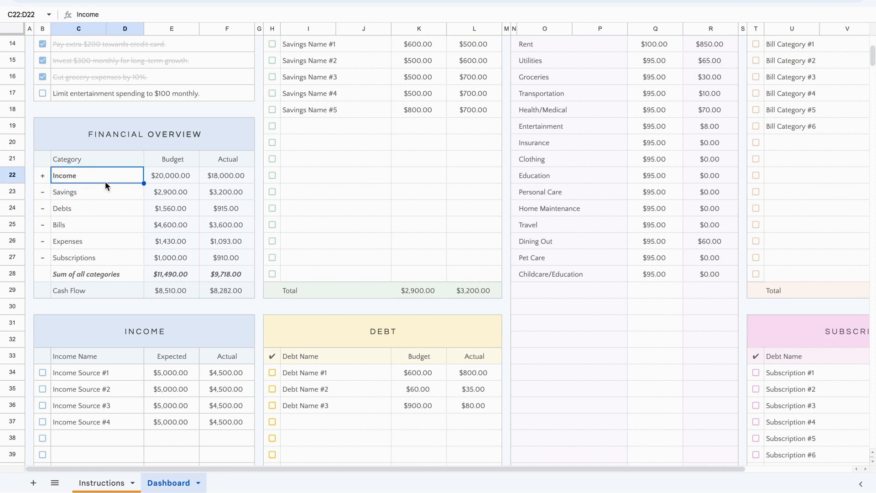
mouse_move(39, 208)
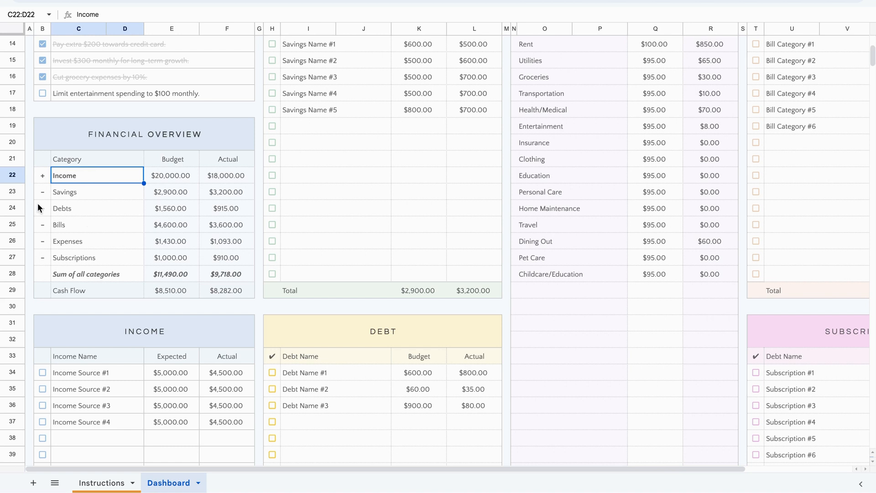
mouse_move(82, 204)
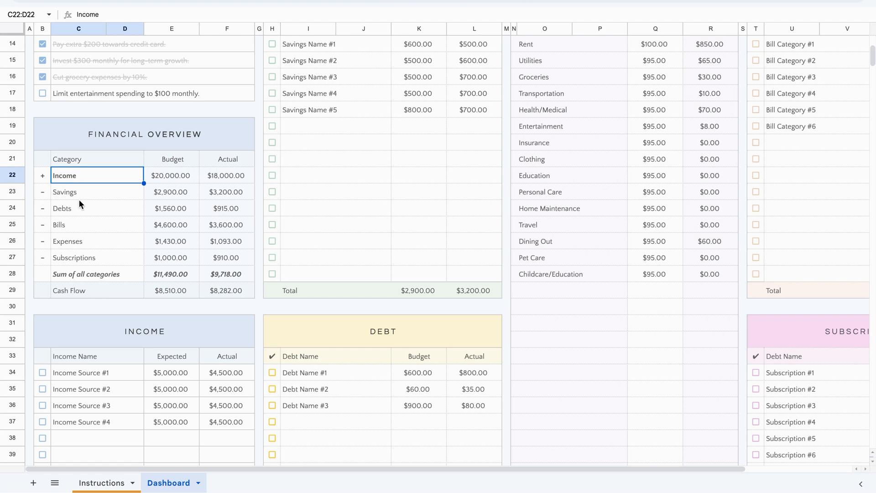
left_click(96, 208)
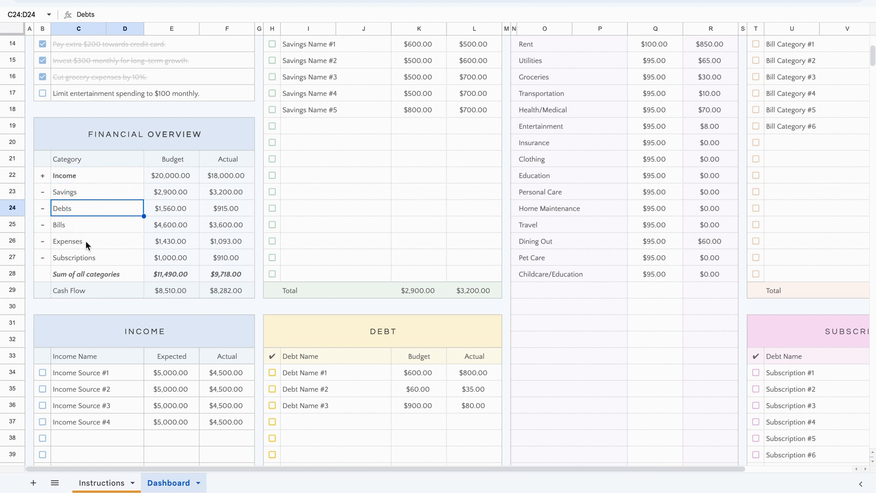
mouse_move(77, 286)
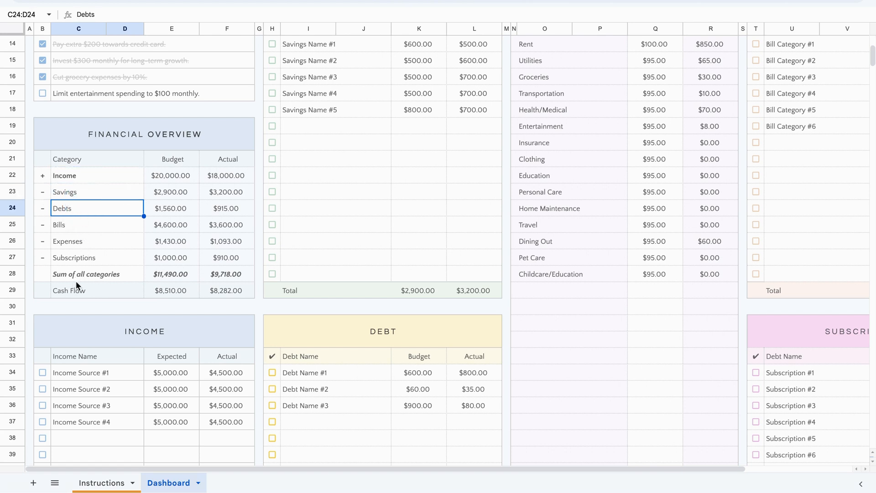
mouse_move(173, 227)
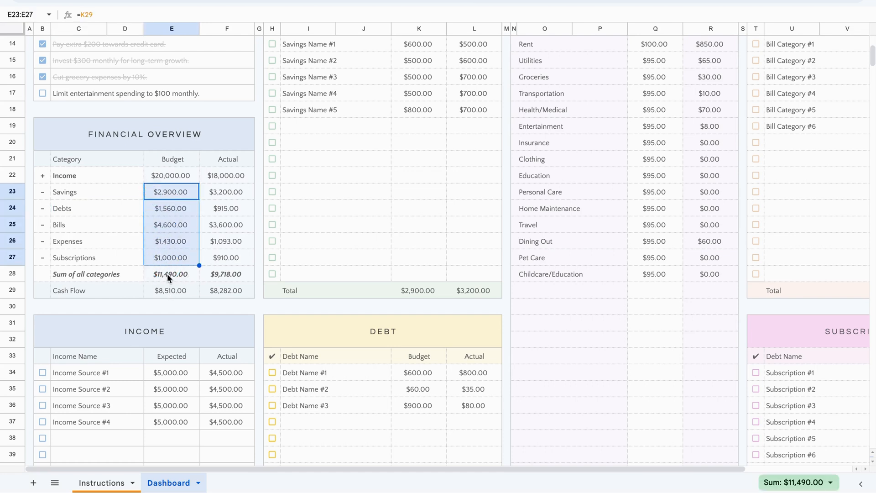
left_click(171, 274)
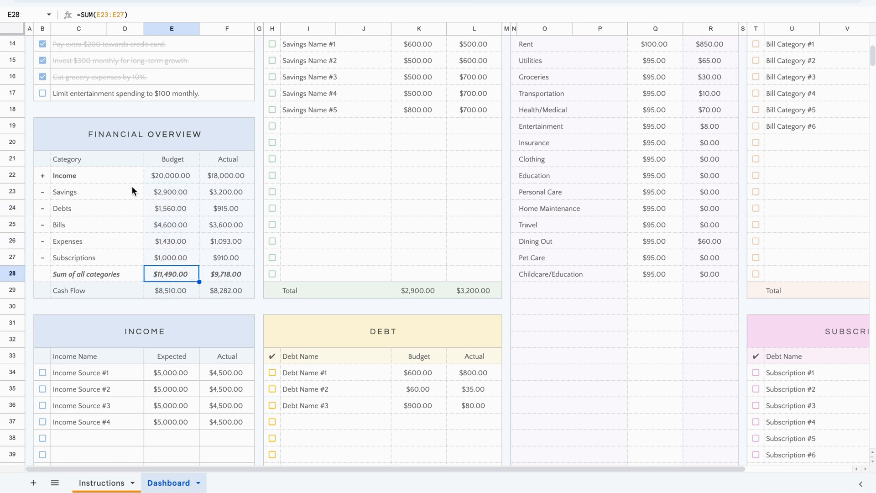
left_click(171, 290)
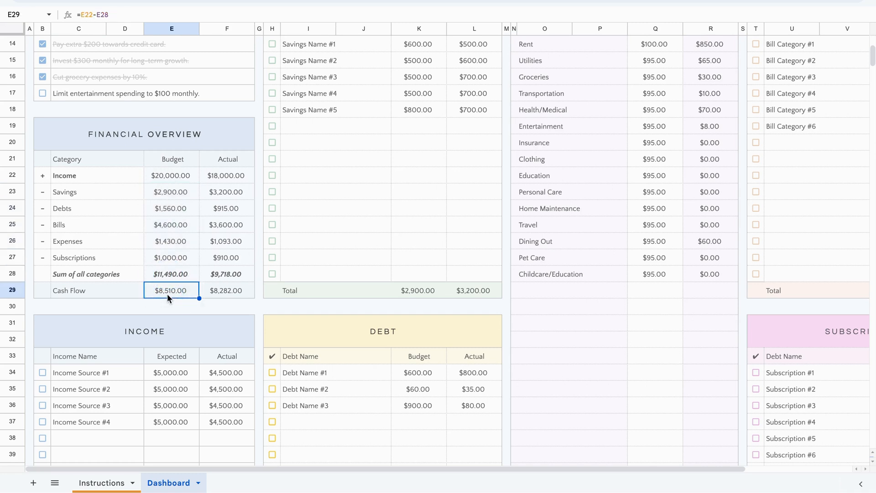
mouse_move(174, 180)
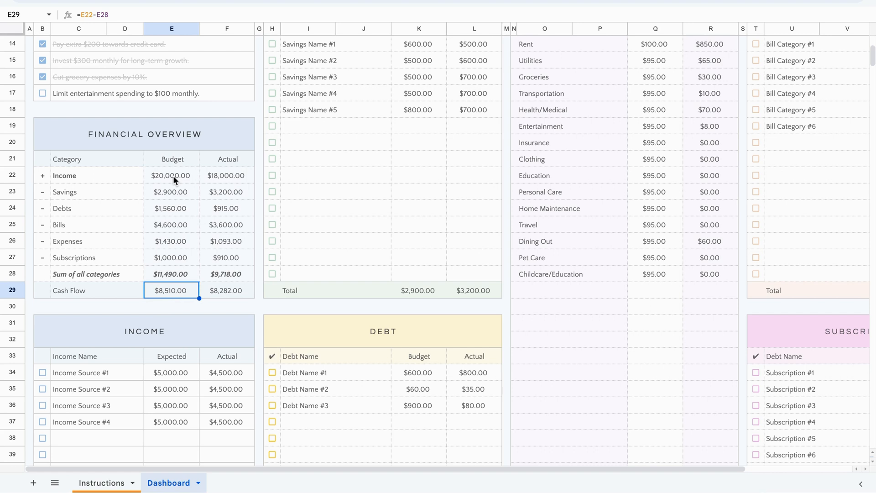
mouse_move(159, 280)
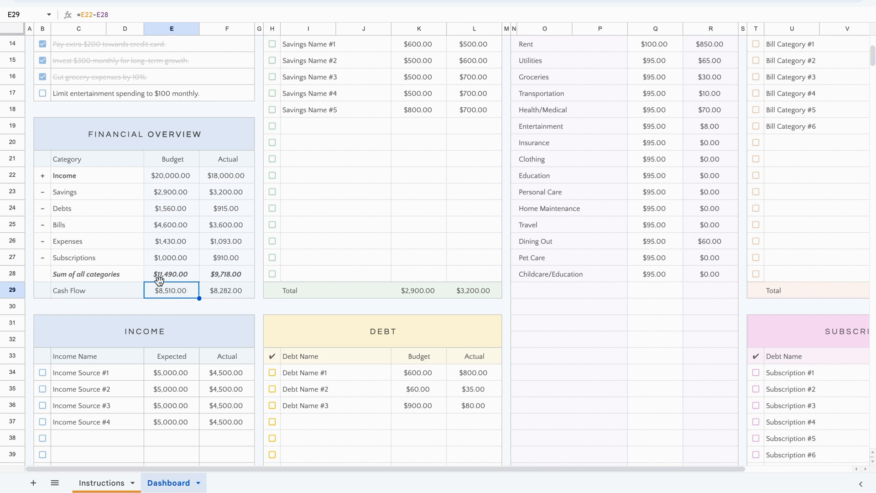
left_click(171, 273)
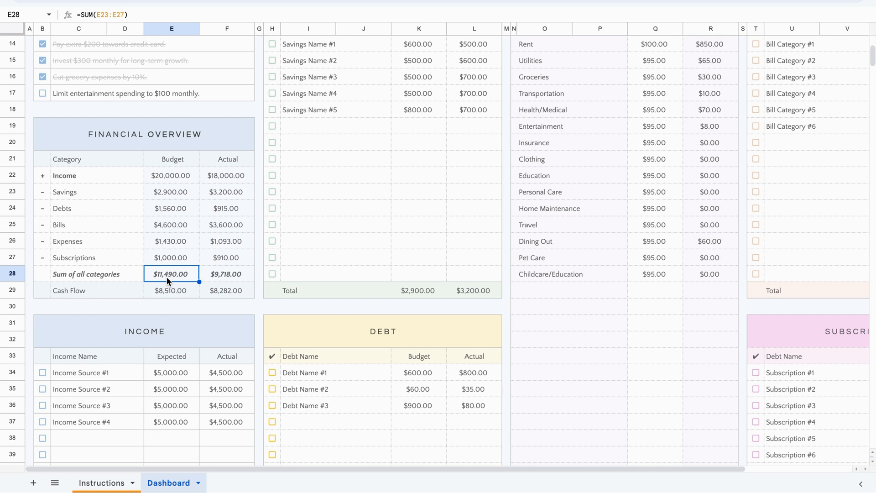
mouse_move(100, 276)
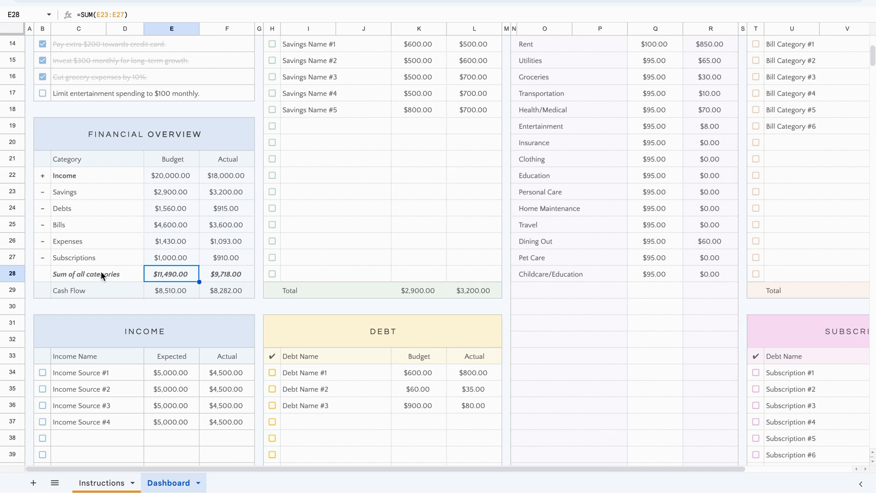
mouse_move(164, 209)
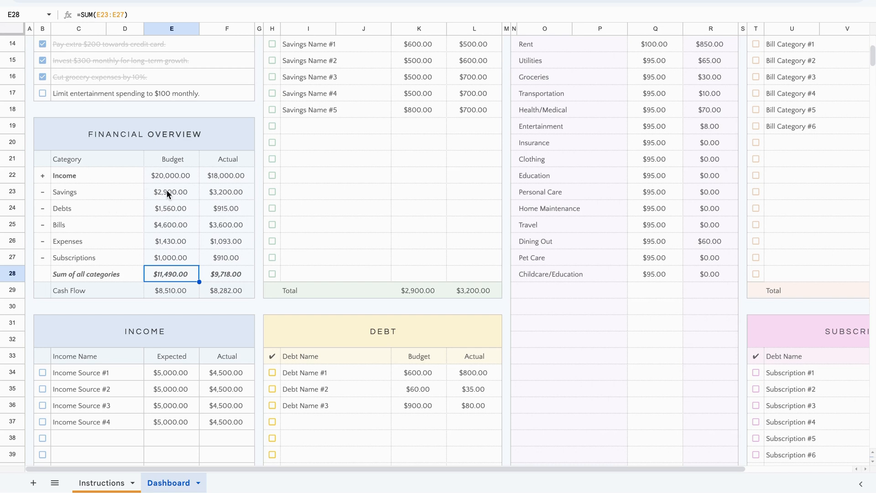
mouse_move(187, 284)
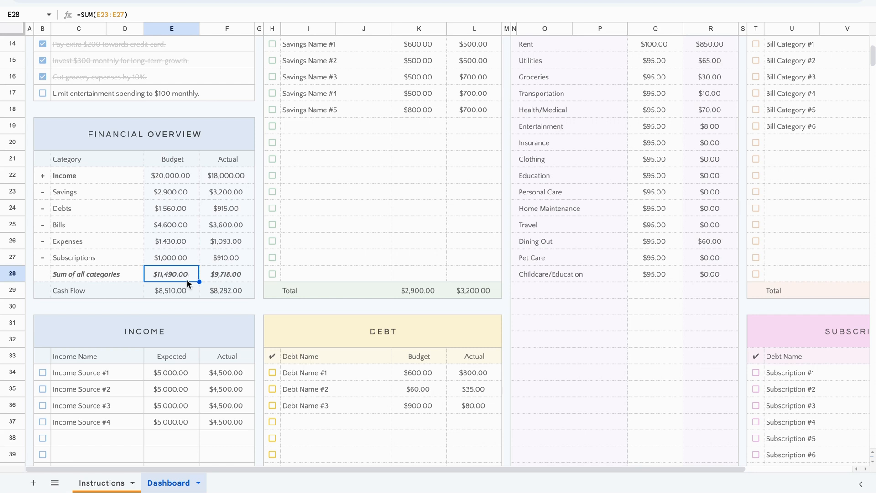
left_click(172, 290)
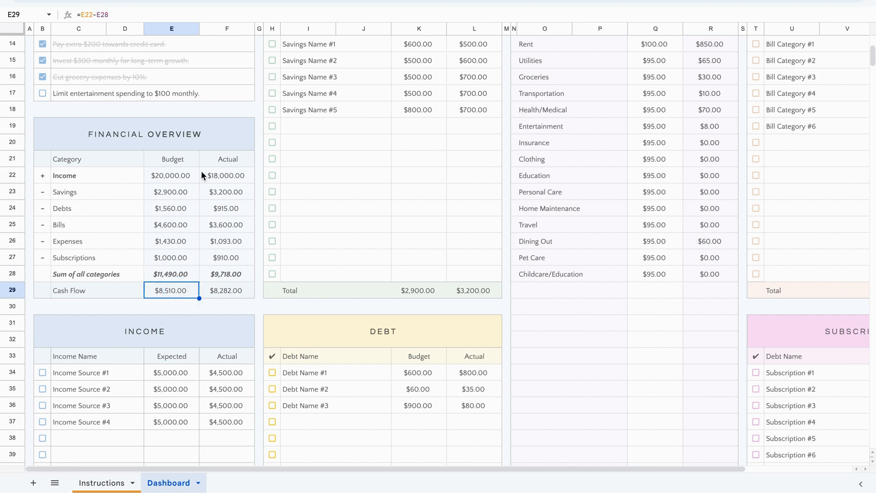
mouse_move(183, 160)
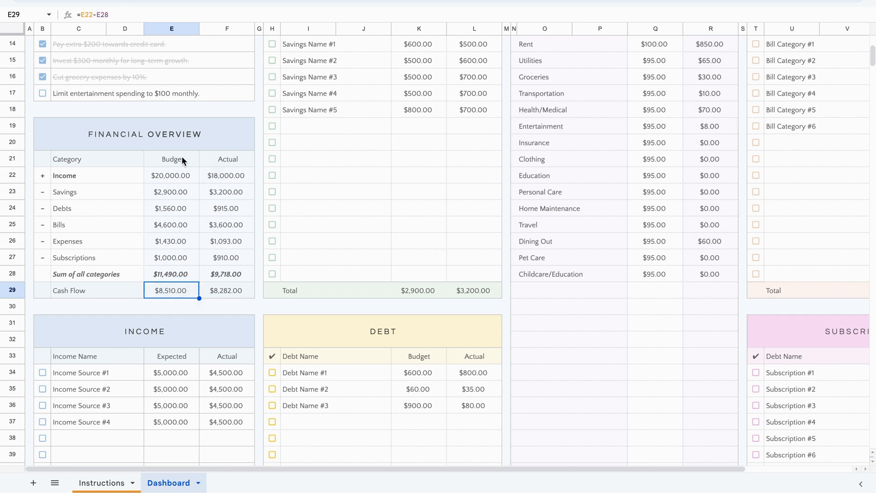
mouse_move(187, 290)
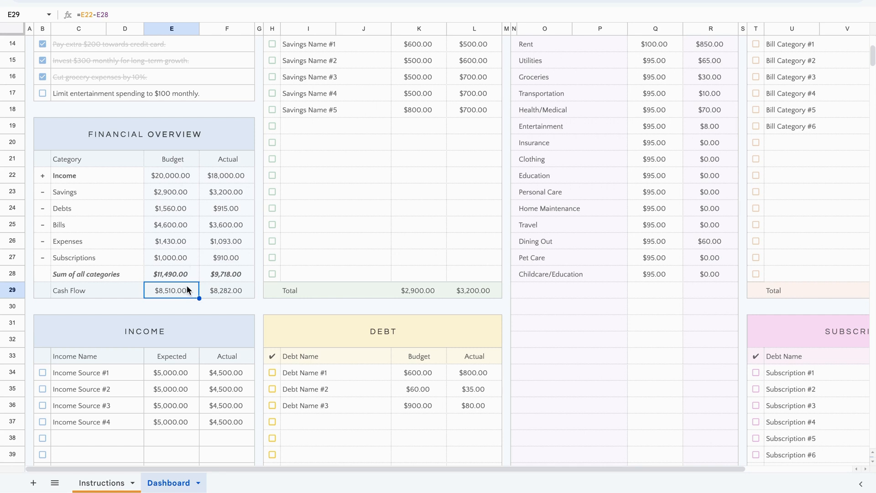
mouse_move(174, 230)
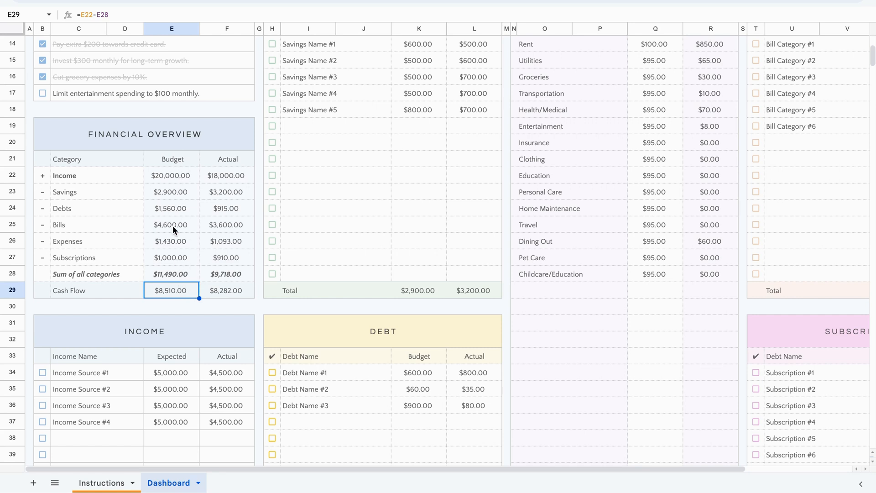
mouse_move(175, 186)
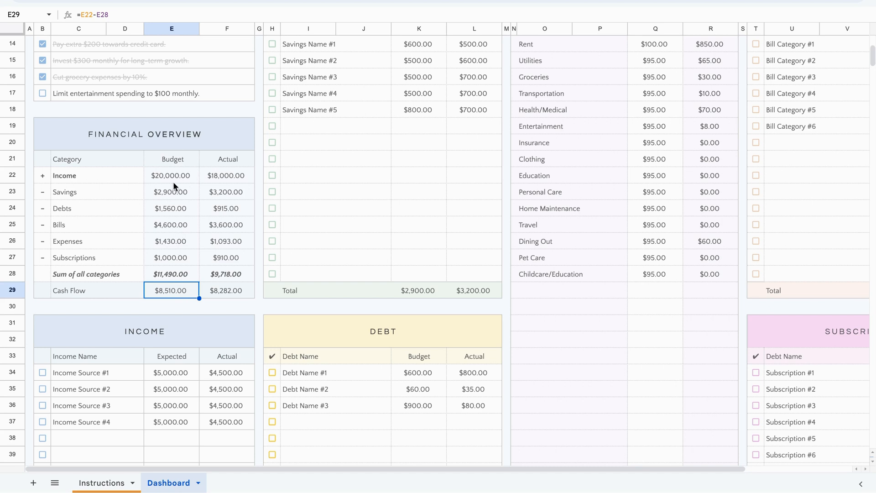
left_click(171, 175)
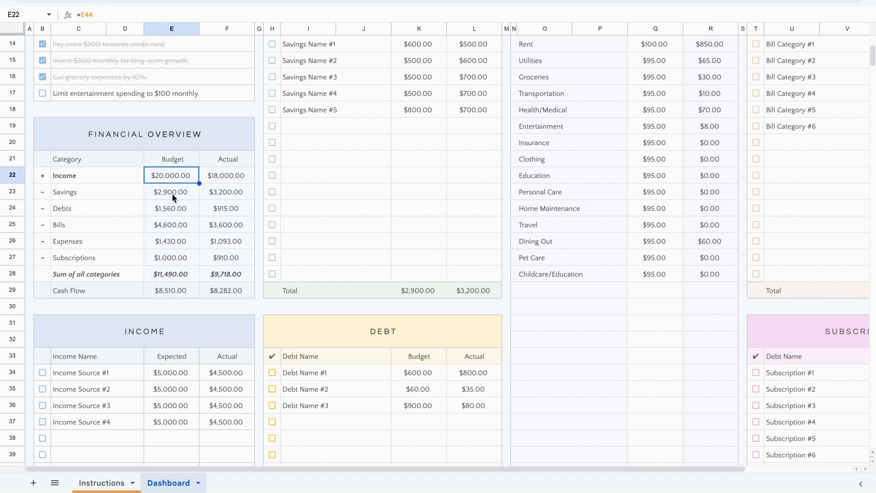
left_click(172, 224)
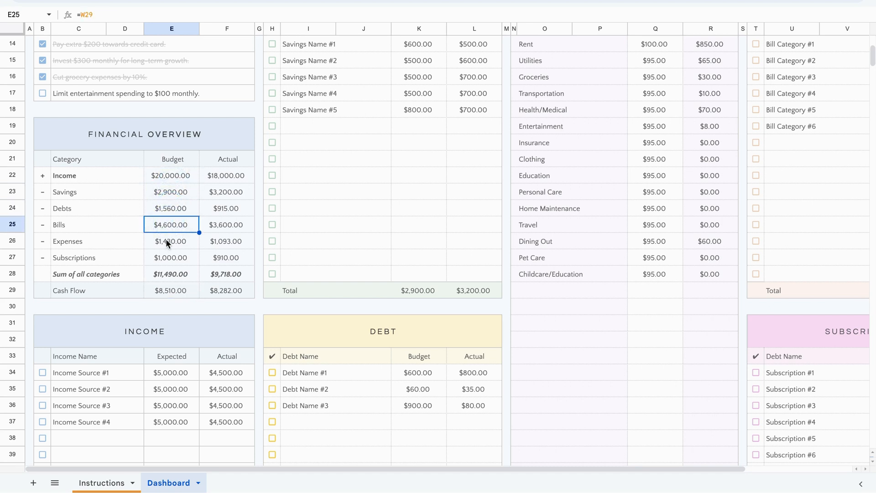
left_click(227, 175)
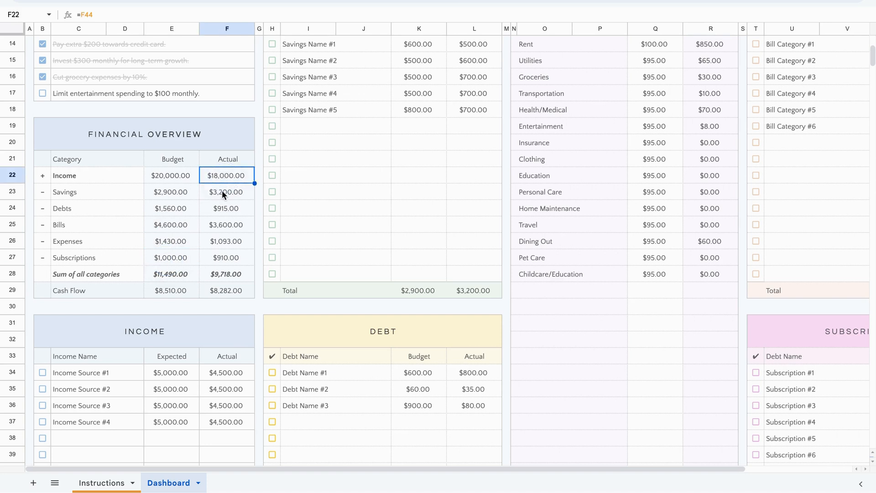
left_click(226, 208)
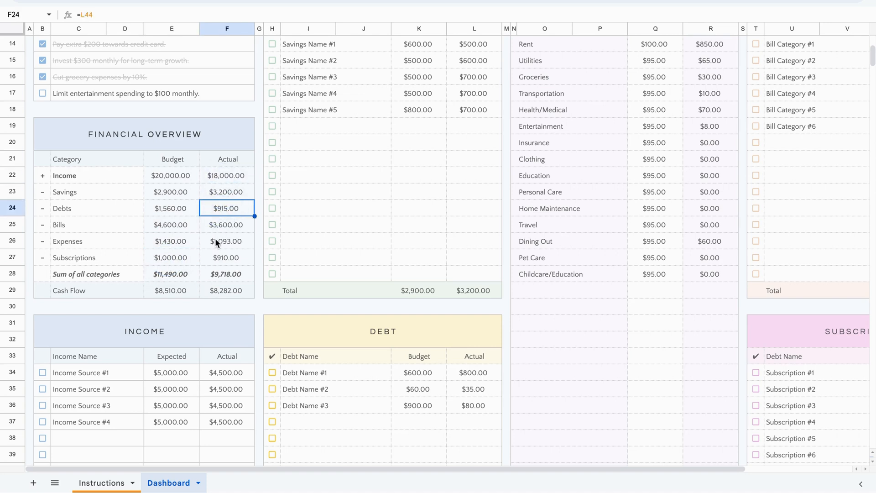
left_click(171, 175)
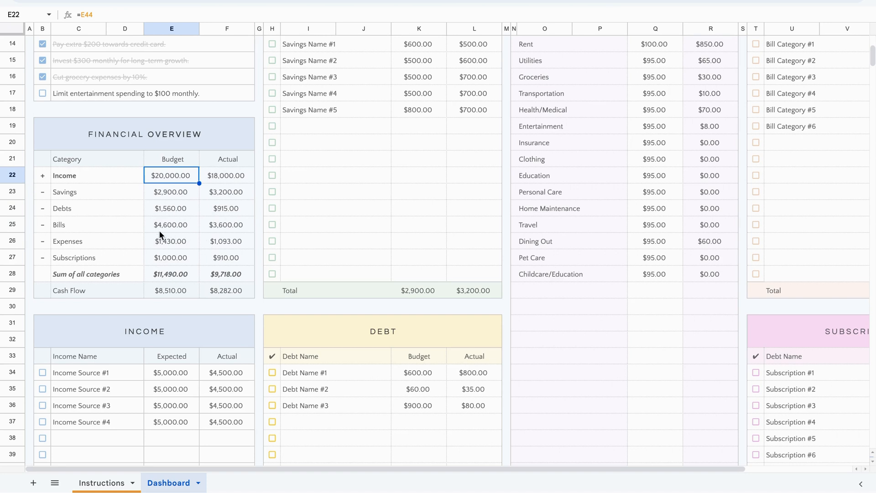
mouse_move(203, 319)
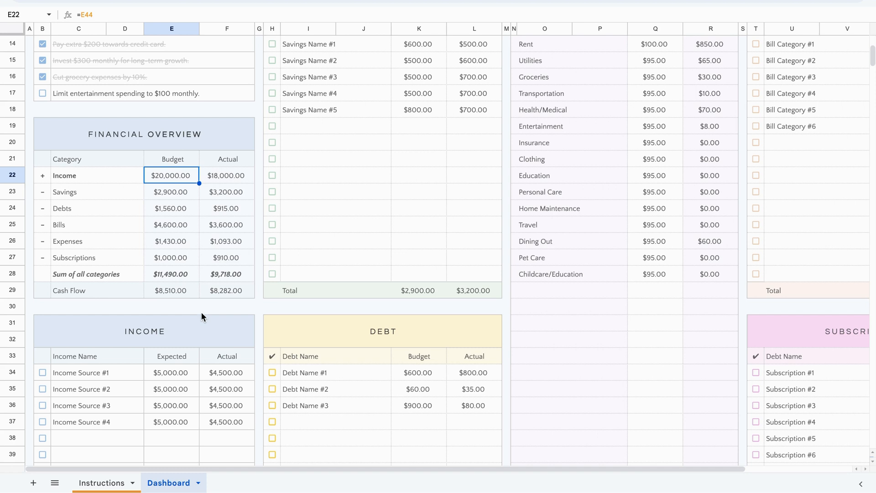
left_click(172, 224)
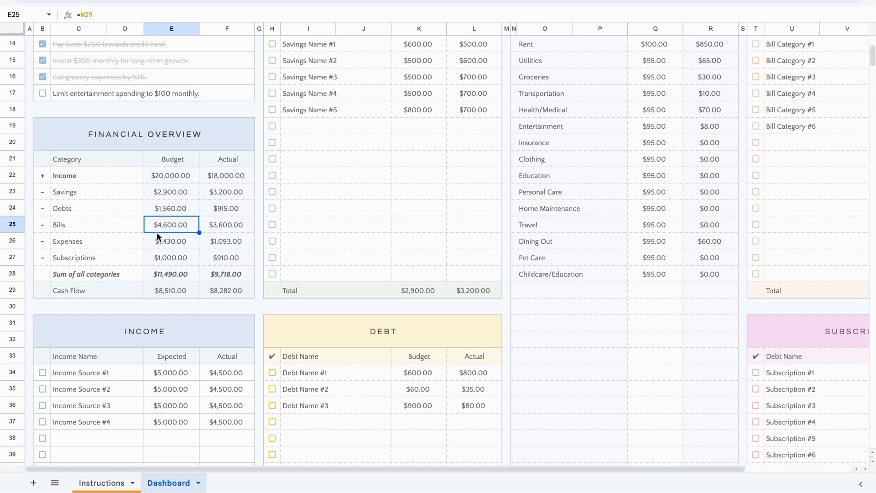
mouse_move(162, 180)
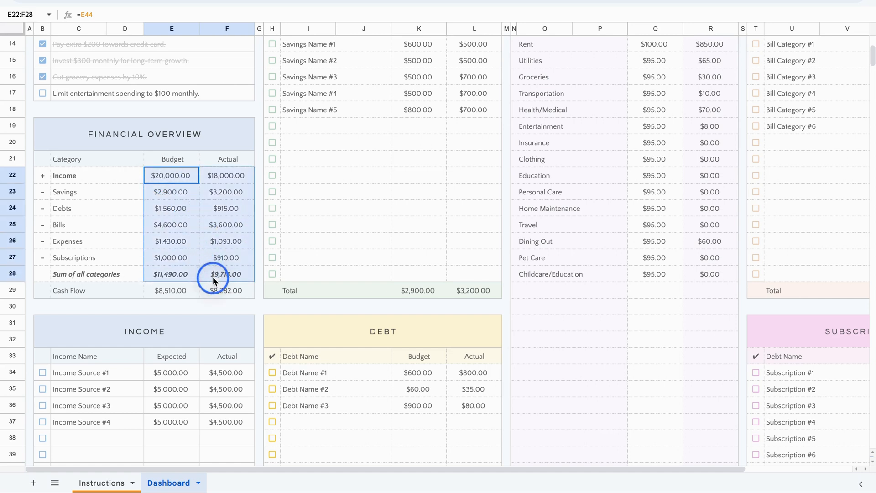
left_click(78, 241)
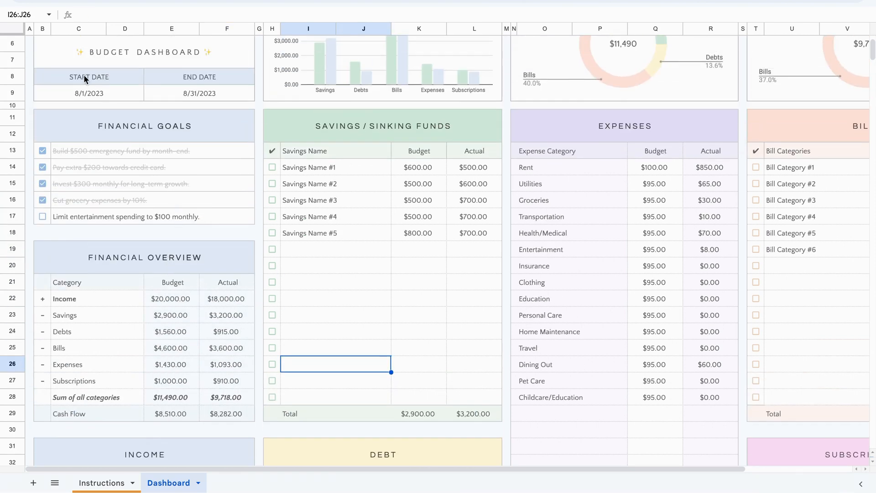
mouse_move(143, 92)
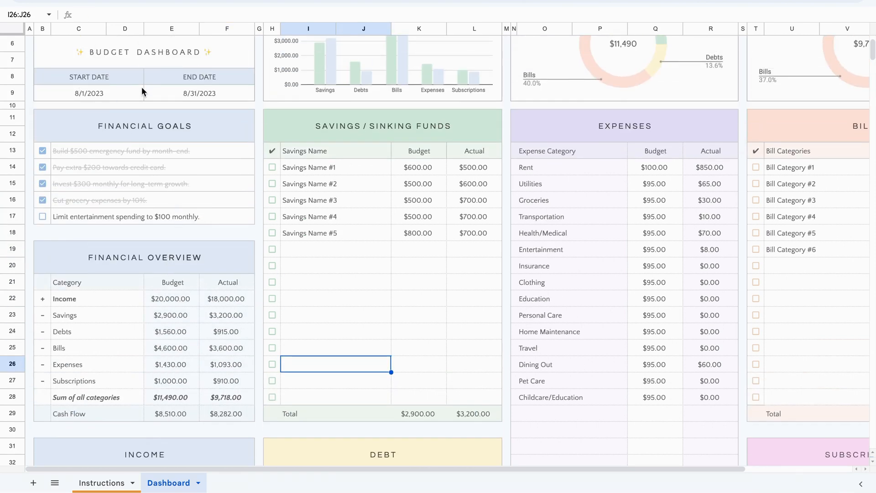
scroll("down", 3)
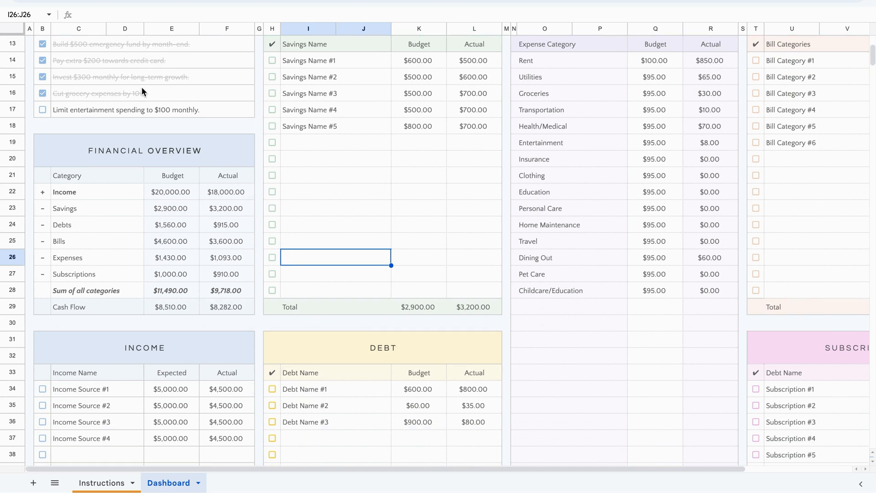
scroll("down", 3)
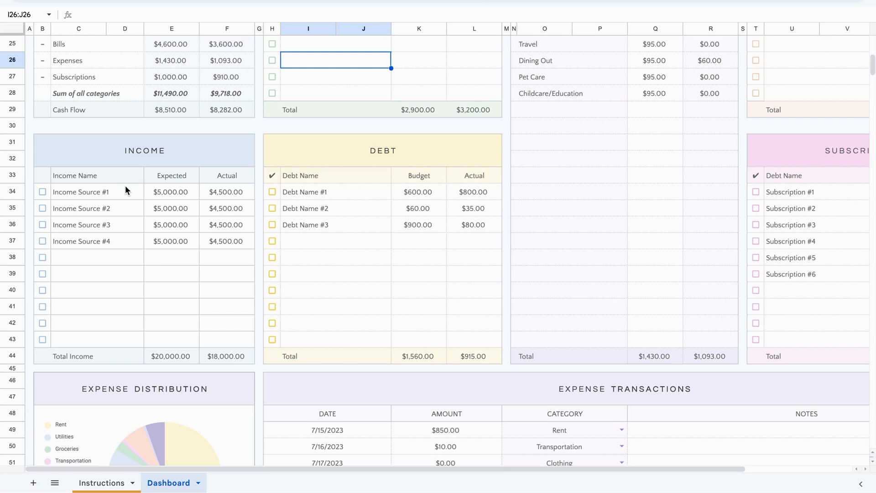
mouse_move(106, 189)
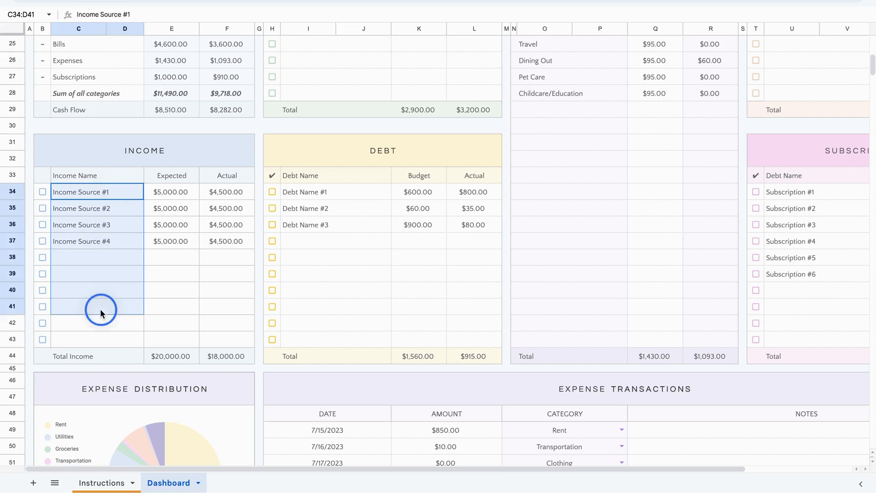
left_click(97, 306)
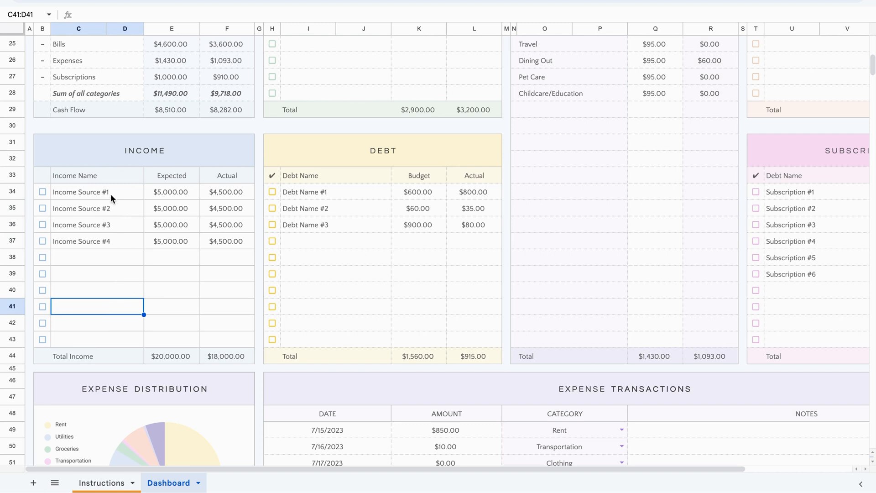
left_click(96, 192)
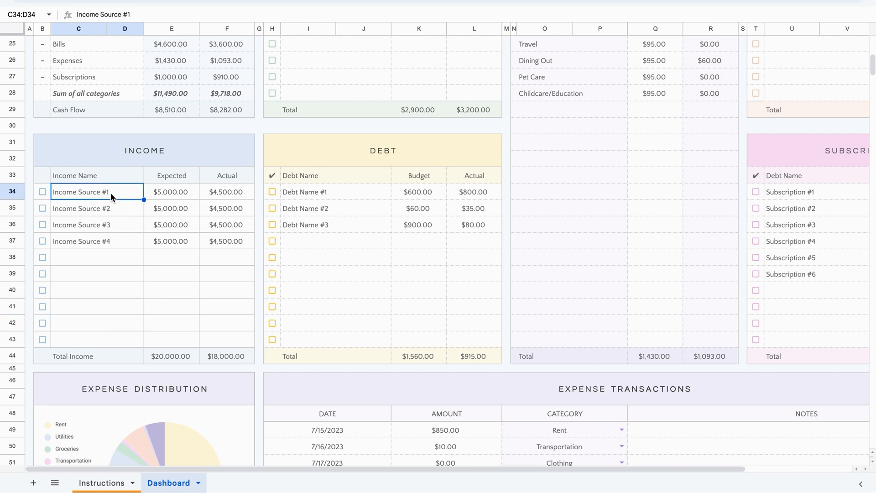
left_click(96, 208)
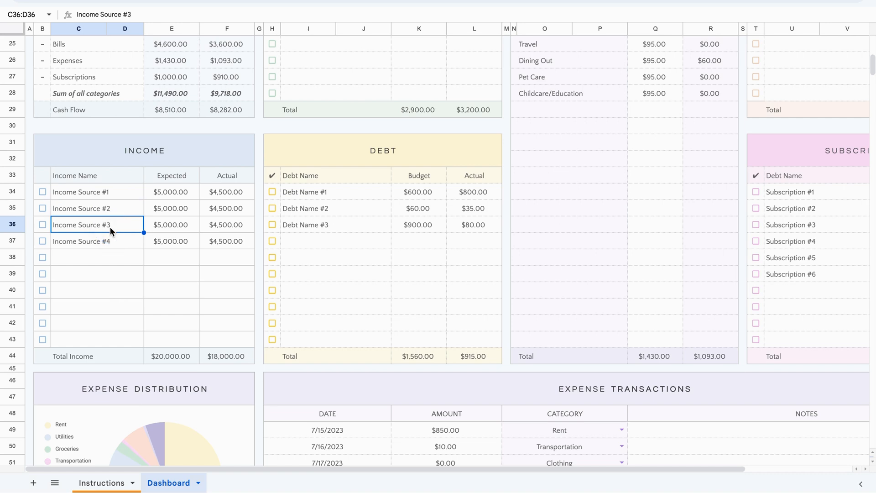
left_click(81, 208)
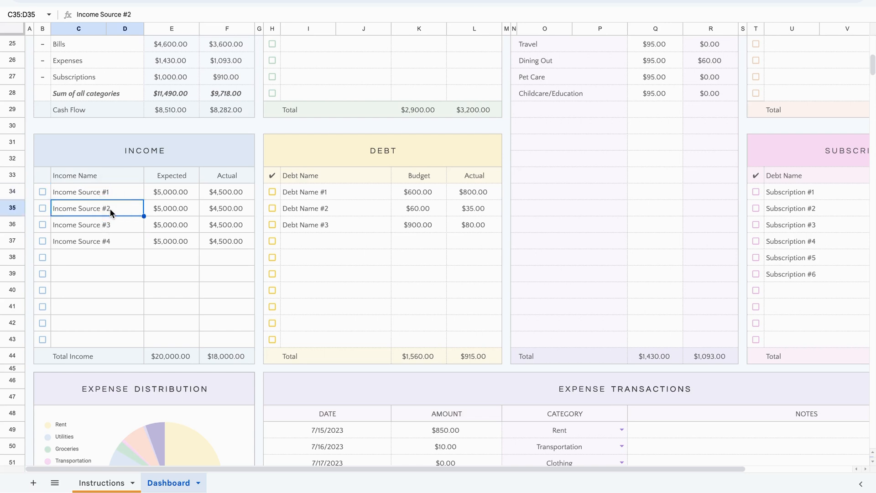
mouse_move(185, 169)
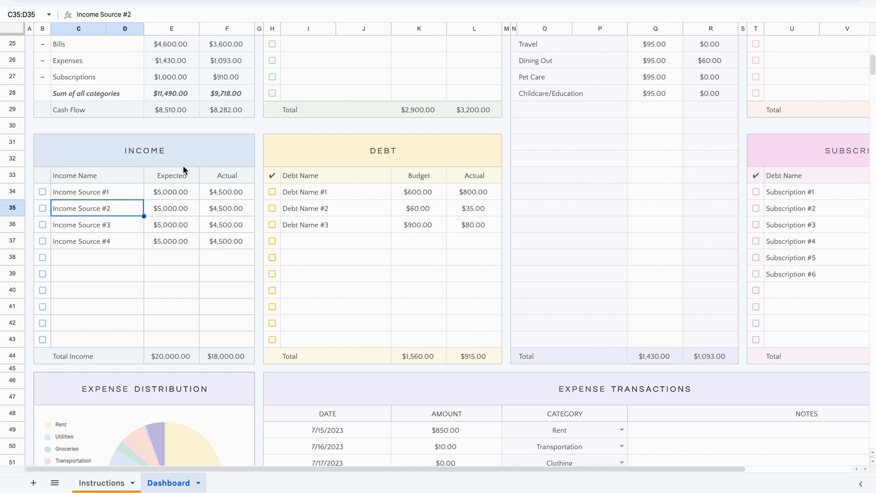
mouse_move(168, 199)
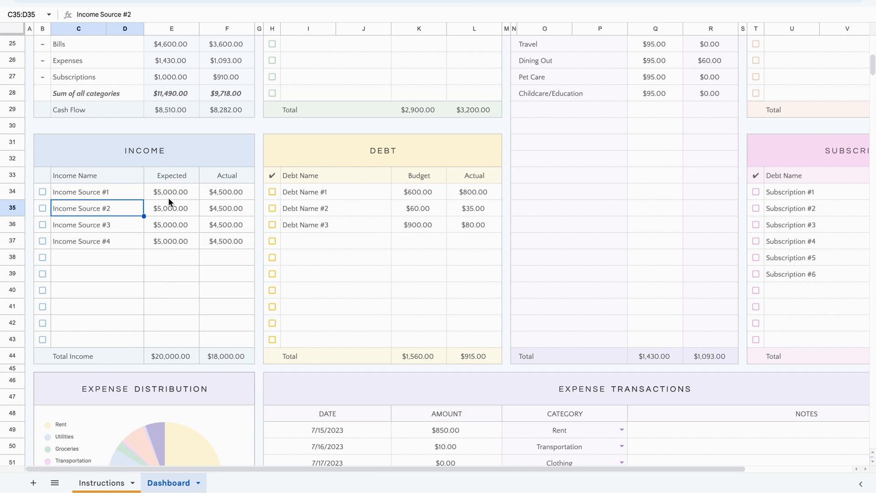
left_click(226, 208)
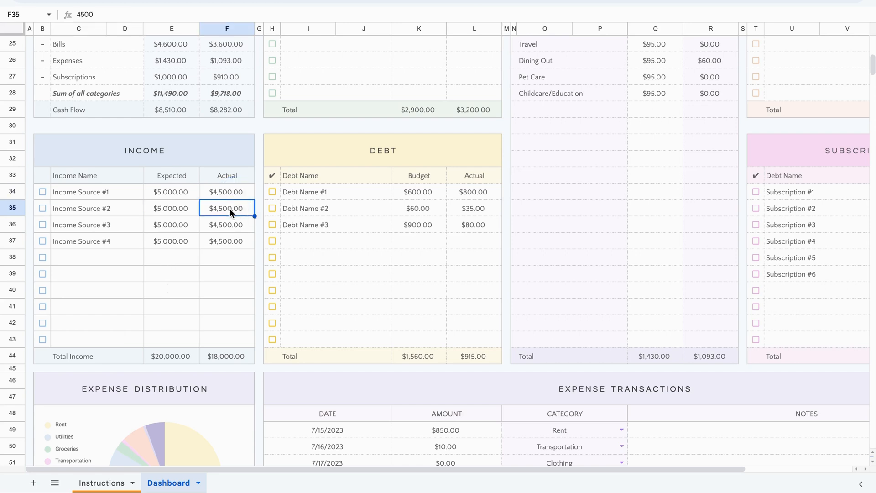
left_click(171, 191)
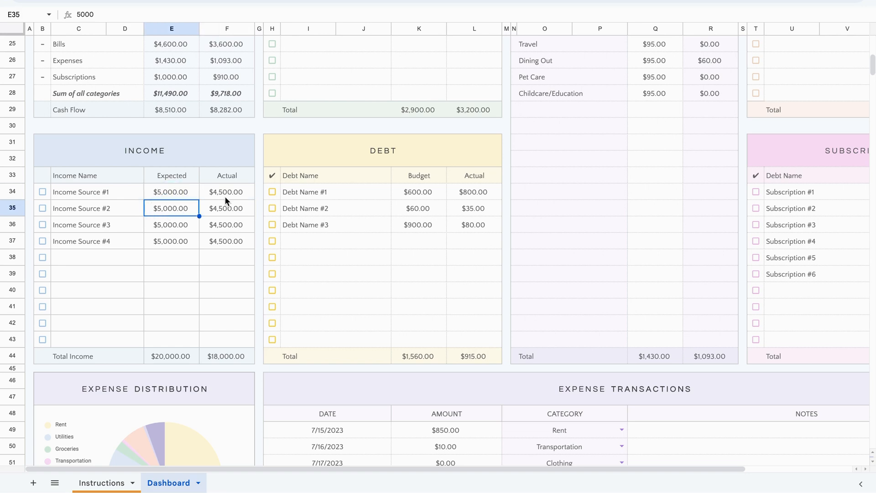
left_click(226, 191)
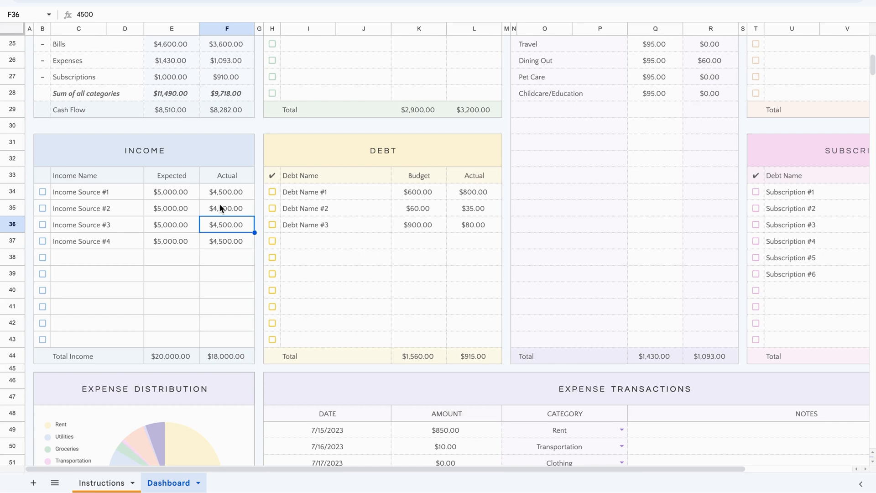
mouse_move(103, 219)
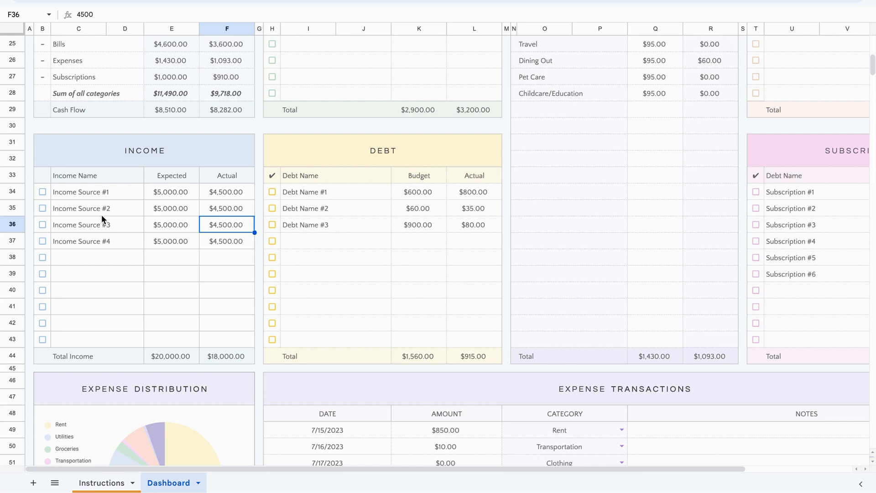
scroll("up", 3)
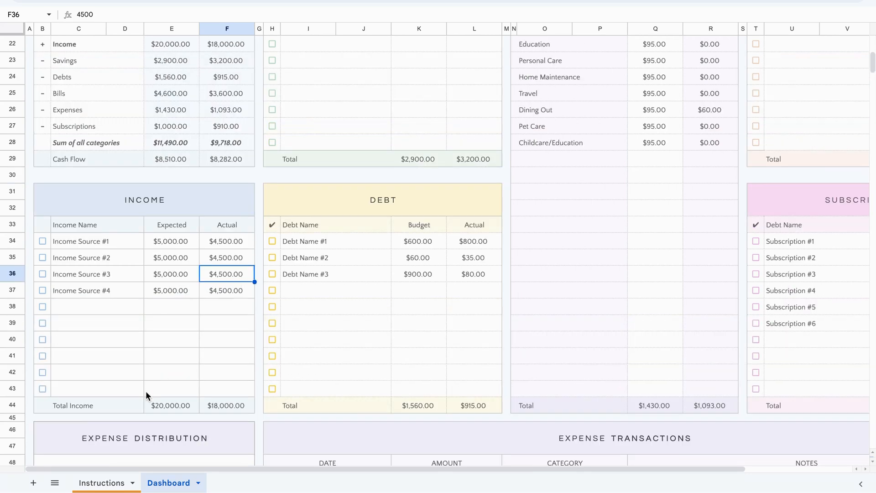
scroll("up", 3)
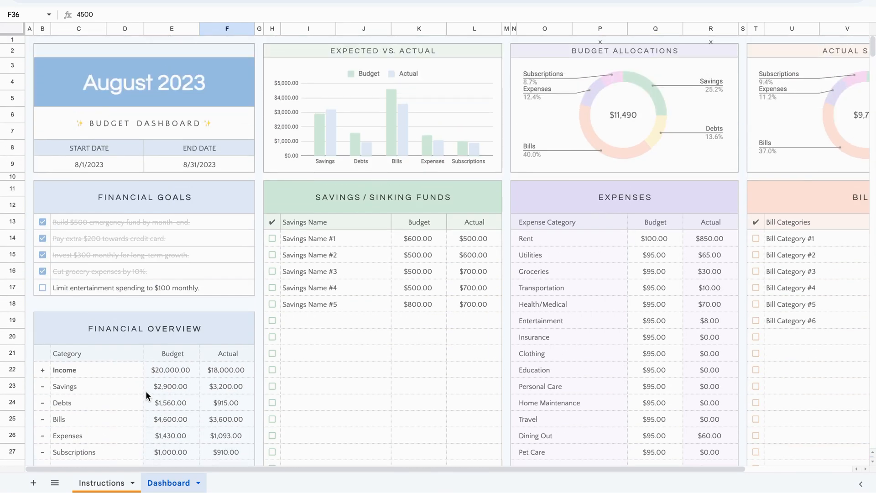
mouse_move(340, 238)
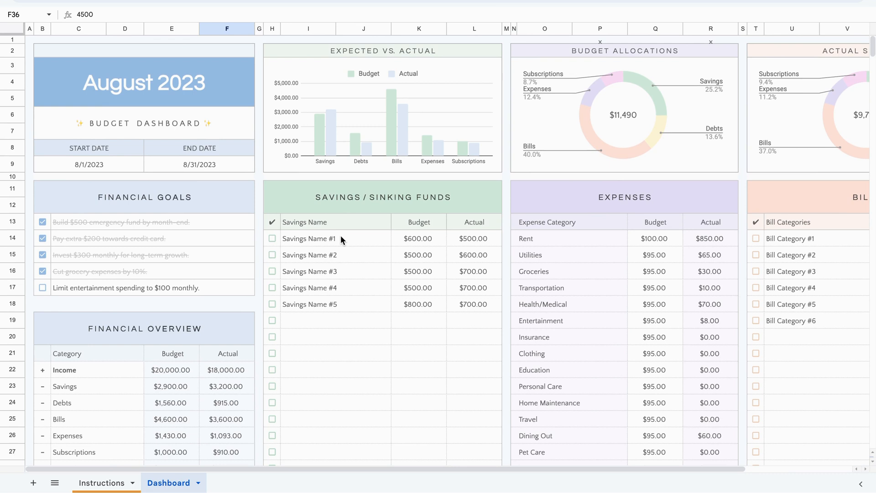
scroll("down", 3)
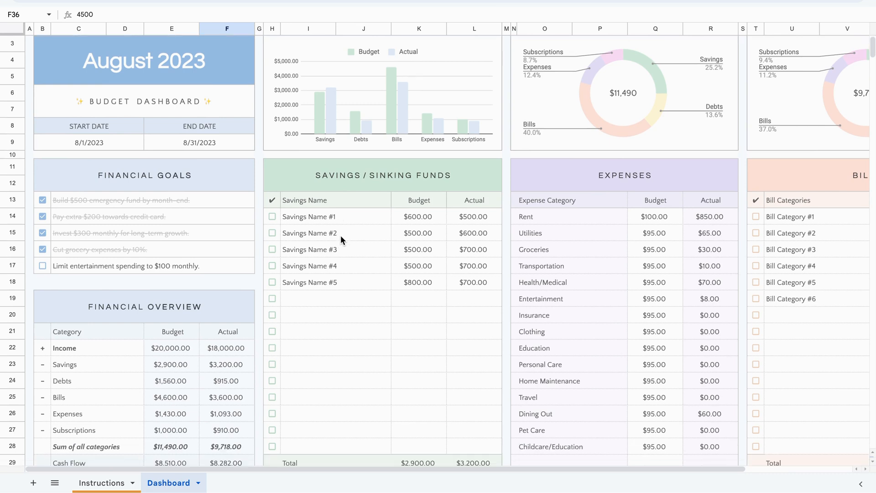
double_click(309, 216)
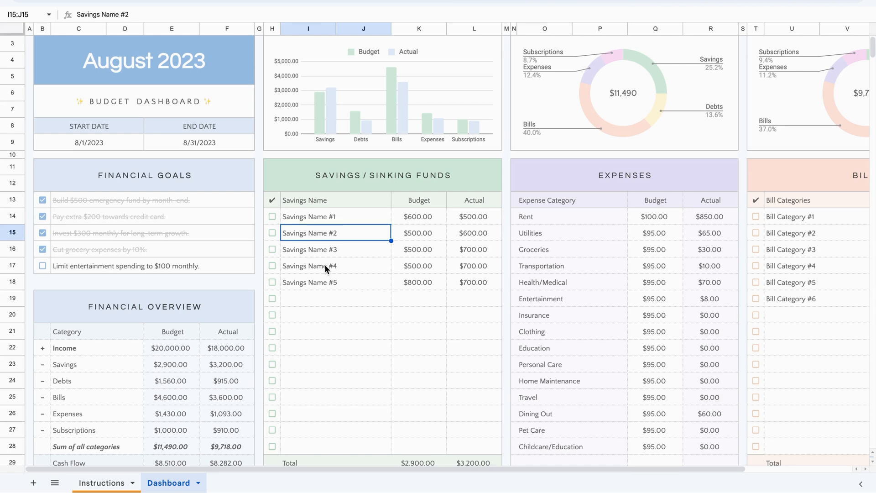
mouse_move(346, 288)
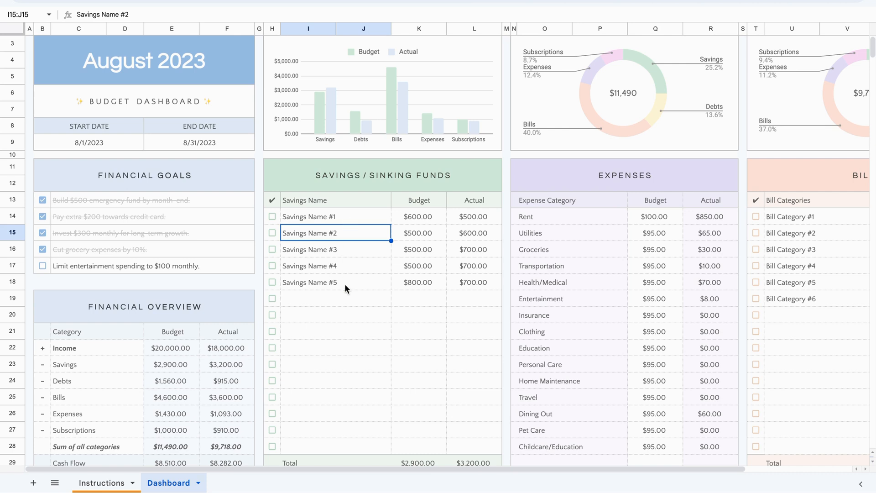
left_click(418, 216)
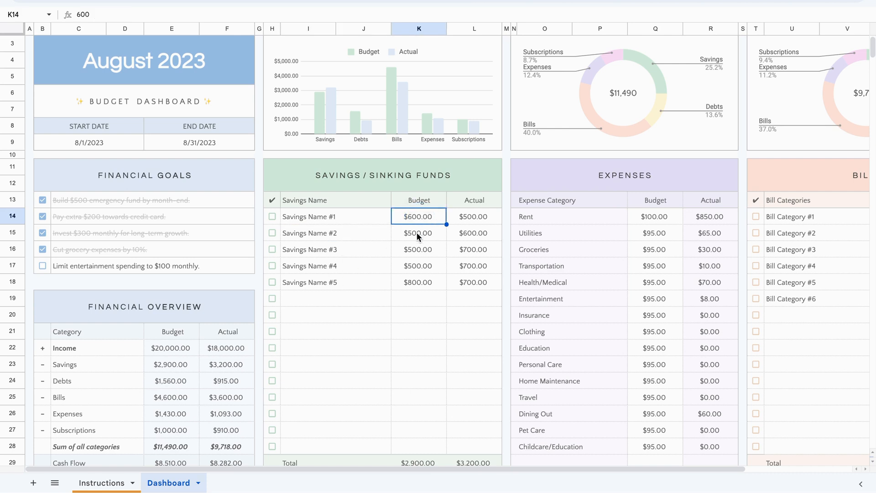
left_click(472, 216)
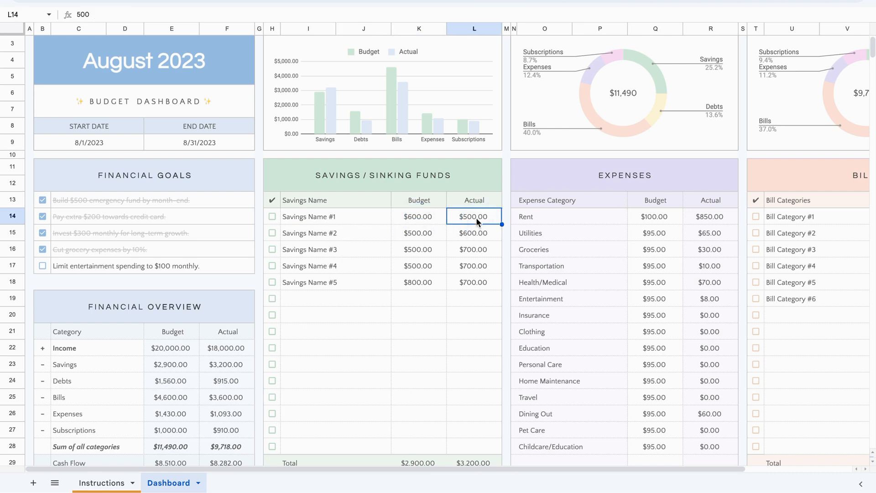
left_click(473, 249)
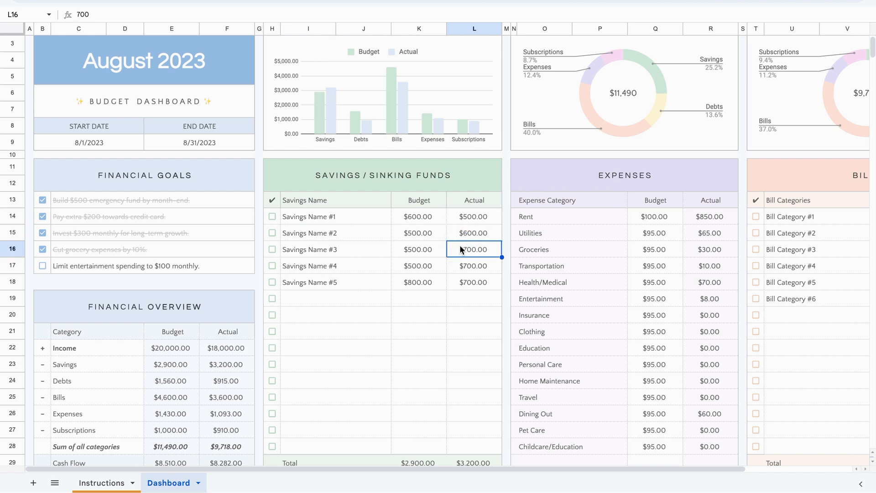
scroll("down", 3)
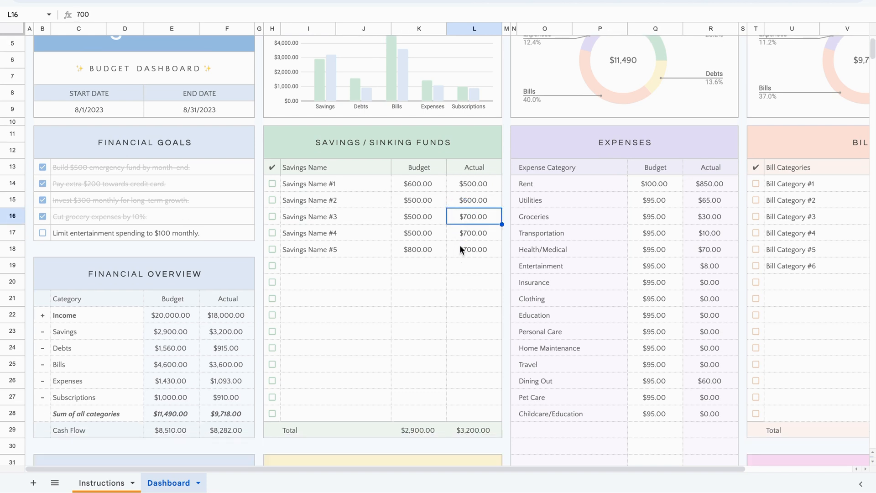
mouse_move(419, 191)
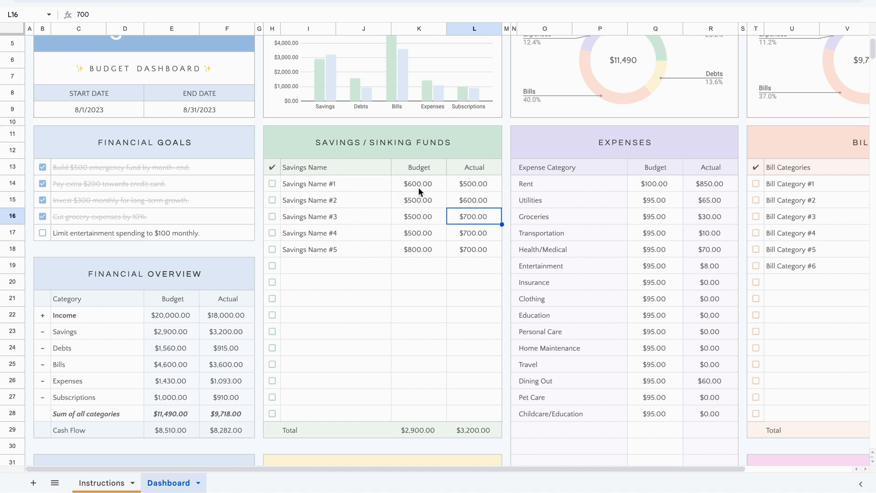
left_click(473, 183)
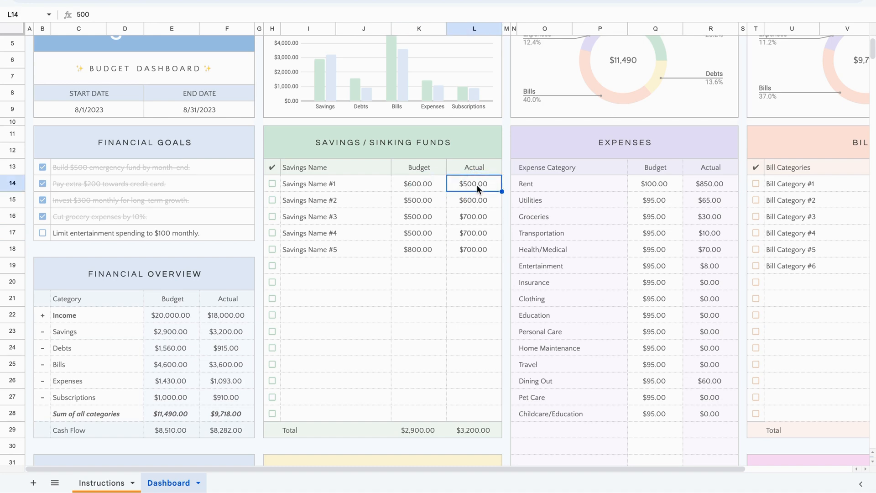
scroll("down", 3)
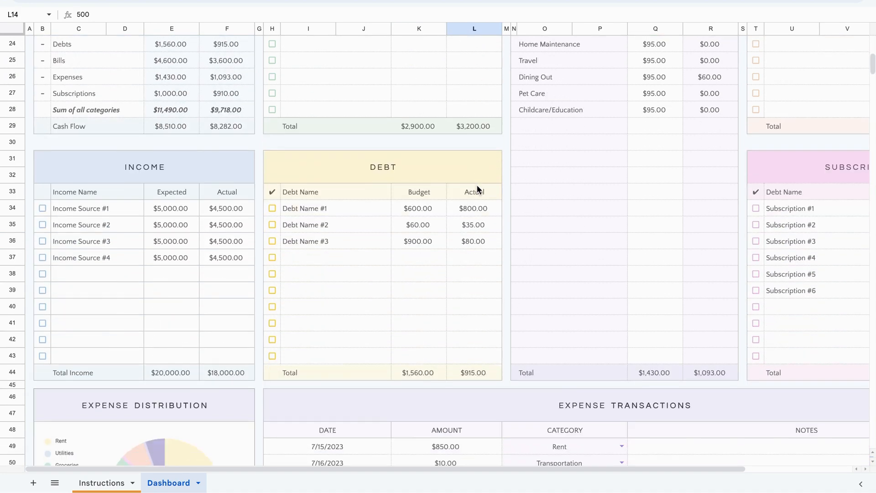
left_click(418, 224)
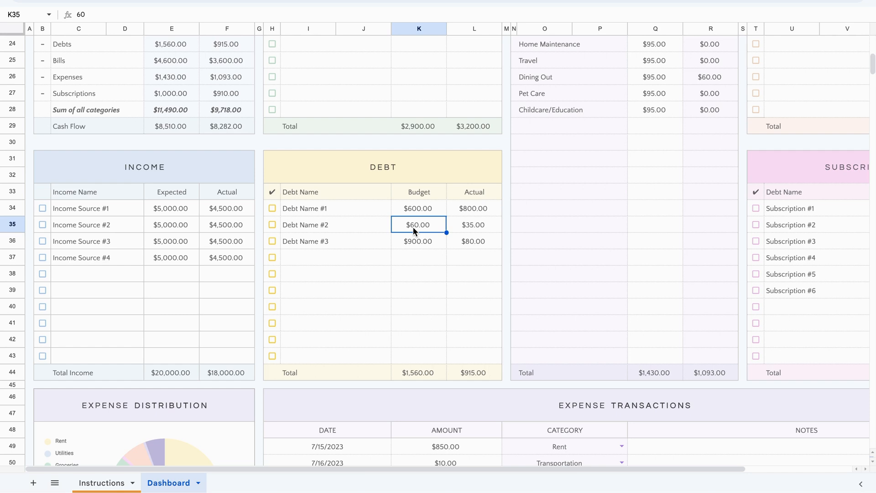
left_click(419, 208)
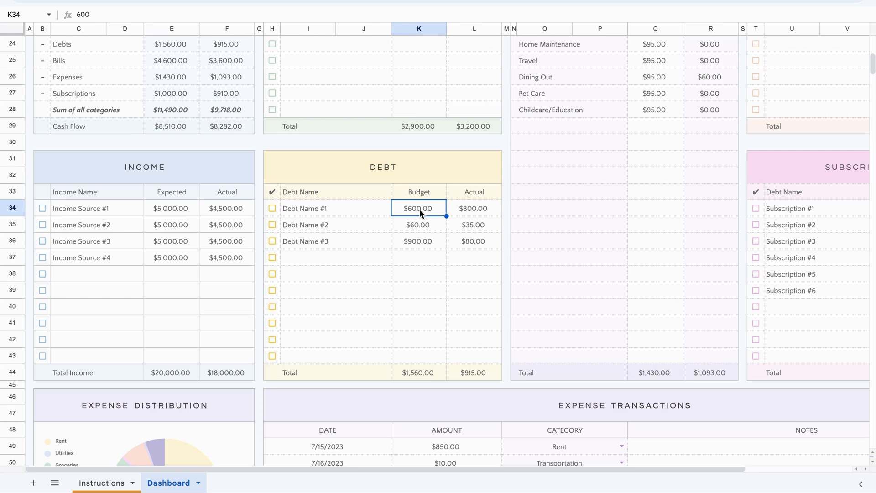
mouse_move(458, 209)
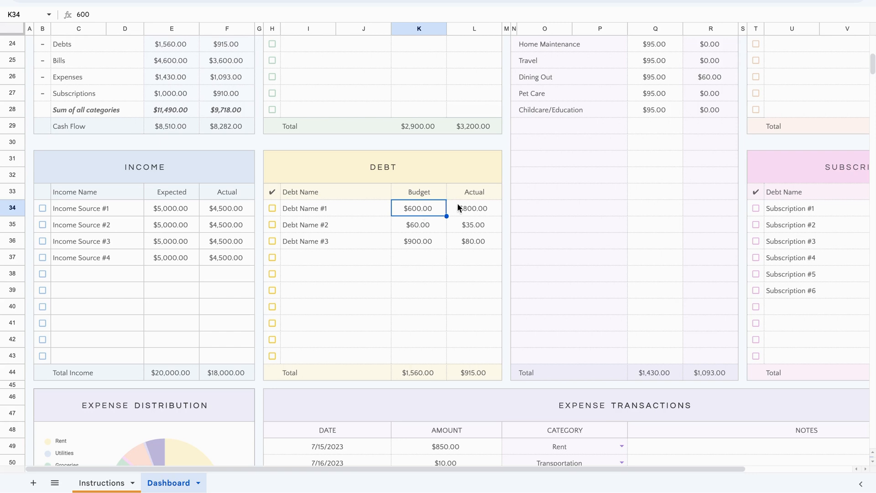
left_click(474, 208)
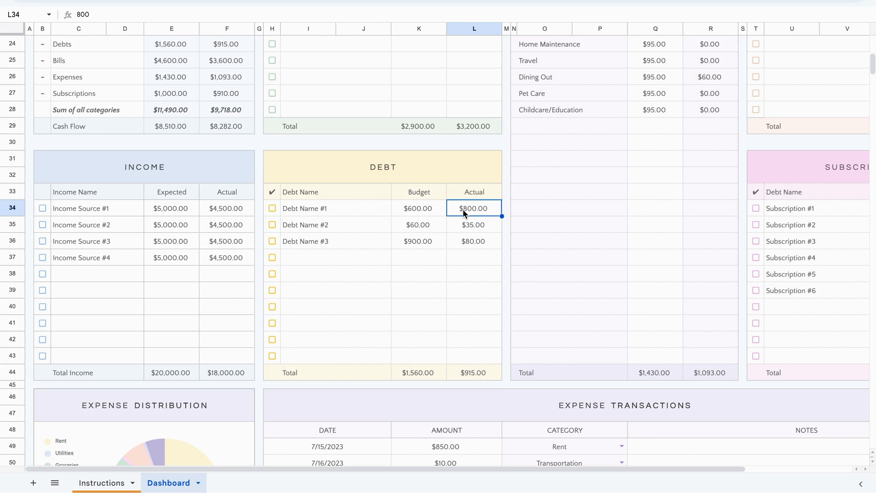
mouse_move(391, 239)
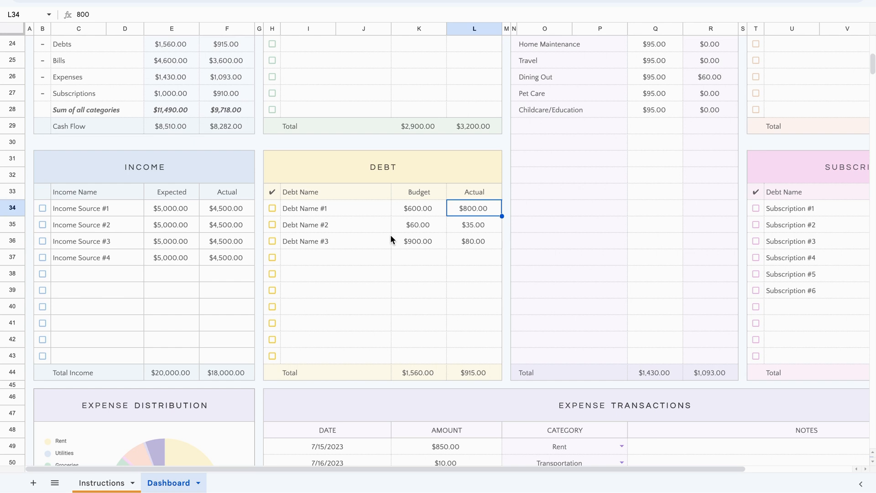
left_click(418, 208)
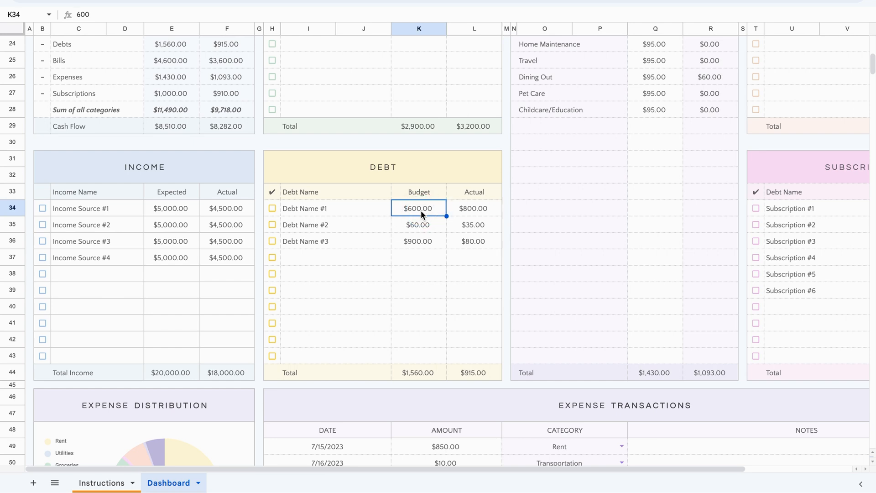
left_click(473, 208)
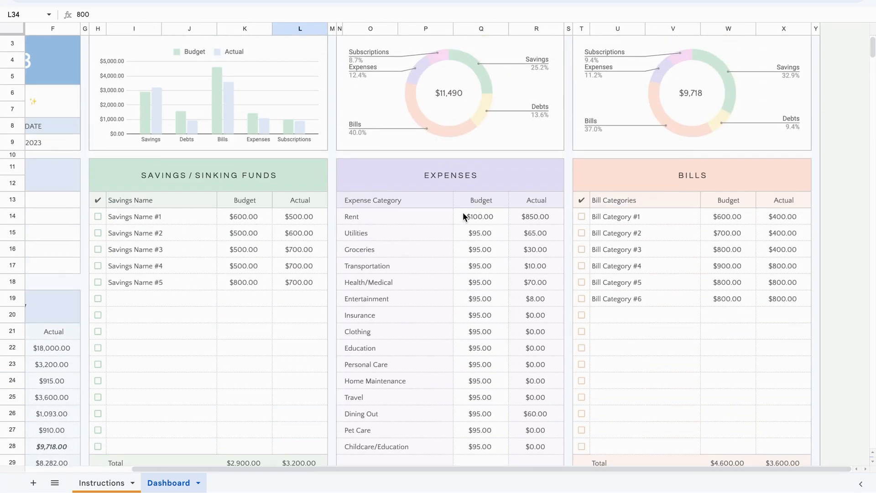
scroll("down", 3)
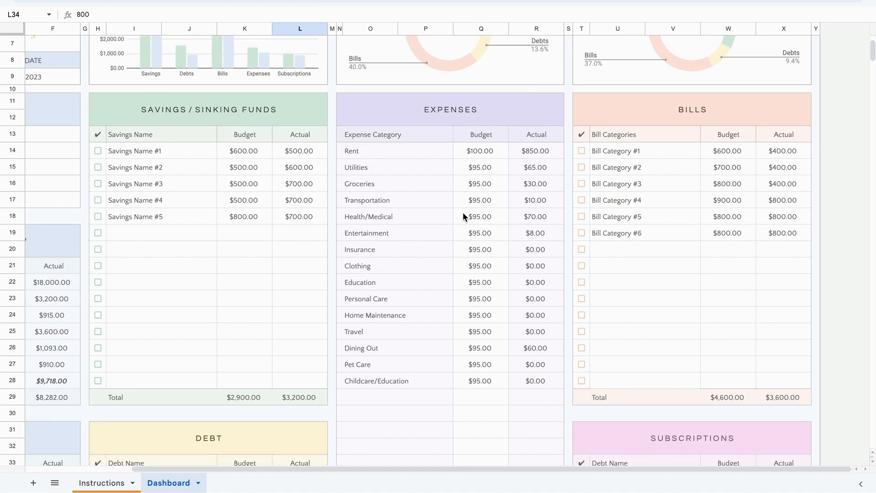
scroll("down", 3)
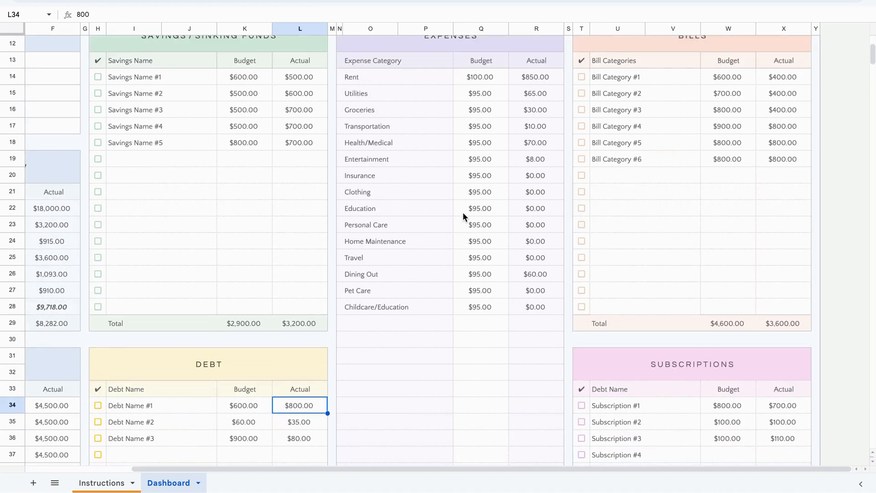
scroll("down", 3)
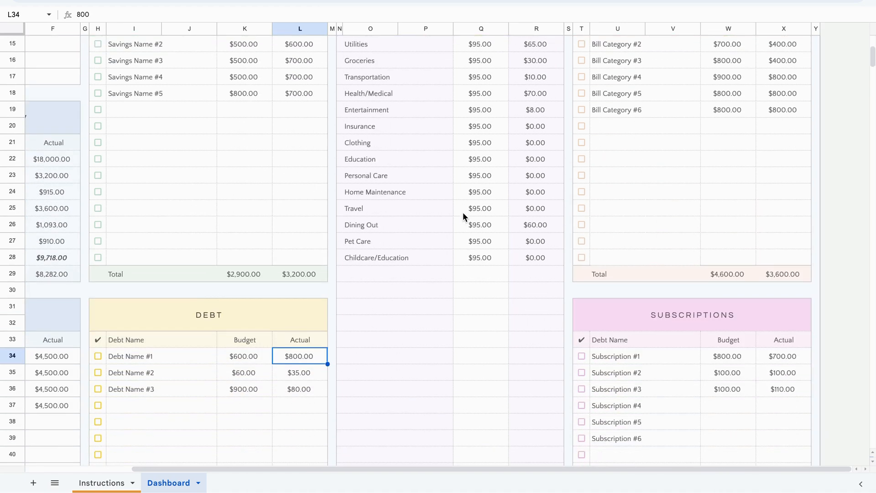
scroll("up", 3)
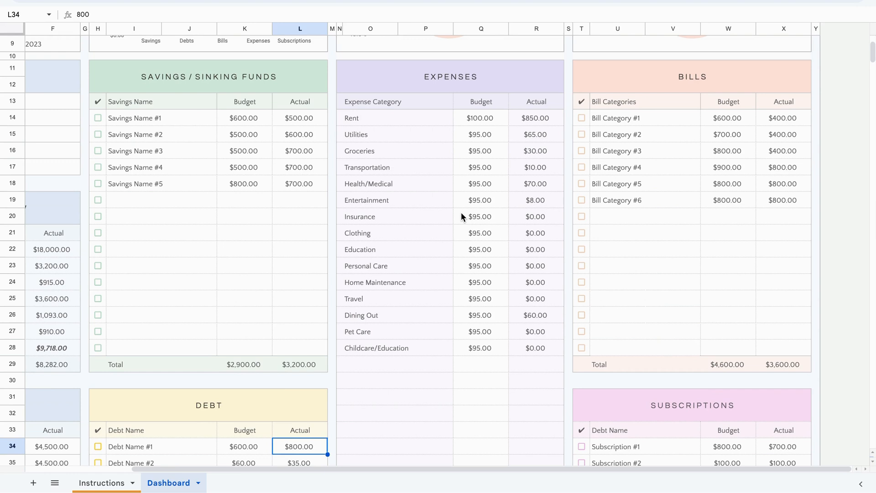
mouse_move(389, 311)
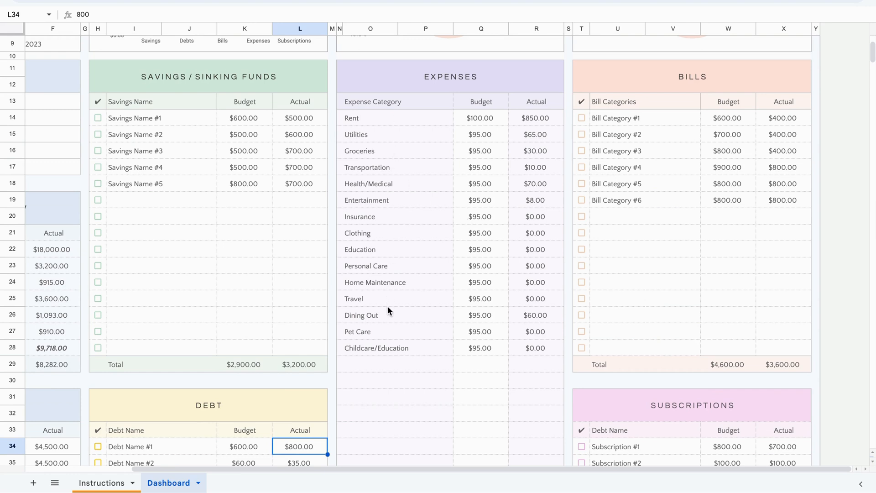
mouse_move(414, 302)
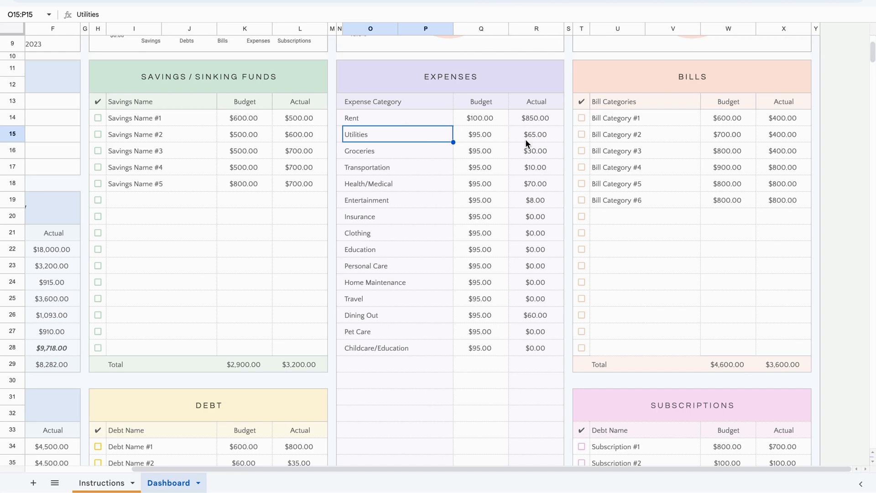
left_click(382, 151)
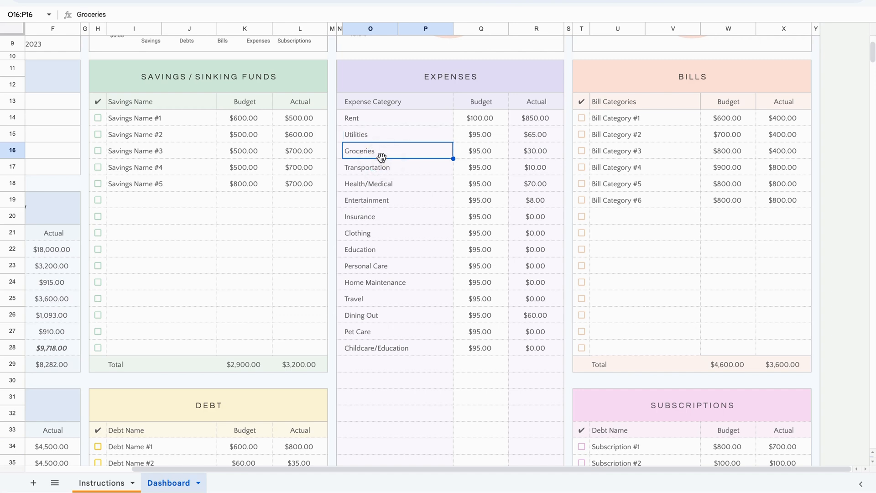
left_click(367, 167)
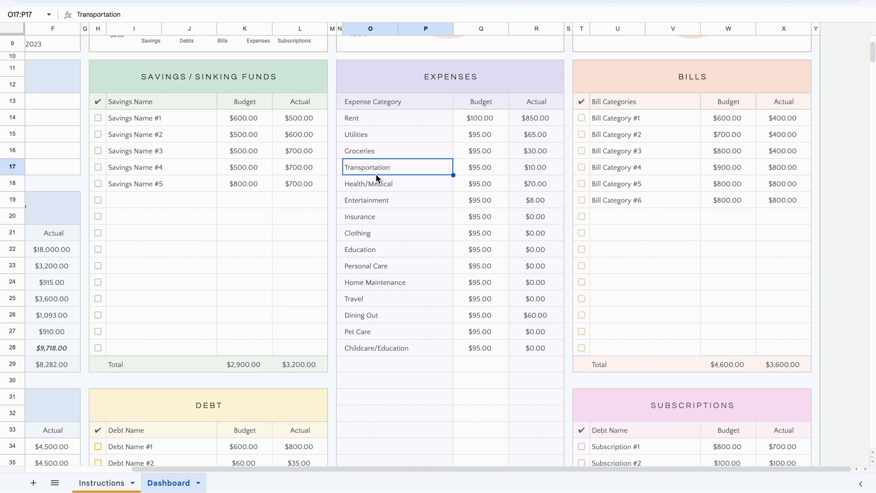
mouse_move(415, 118)
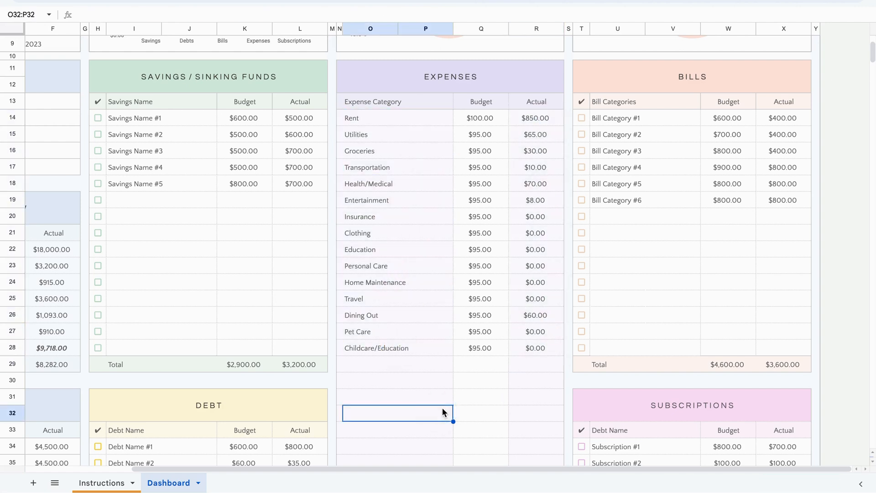
mouse_move(549, 263)
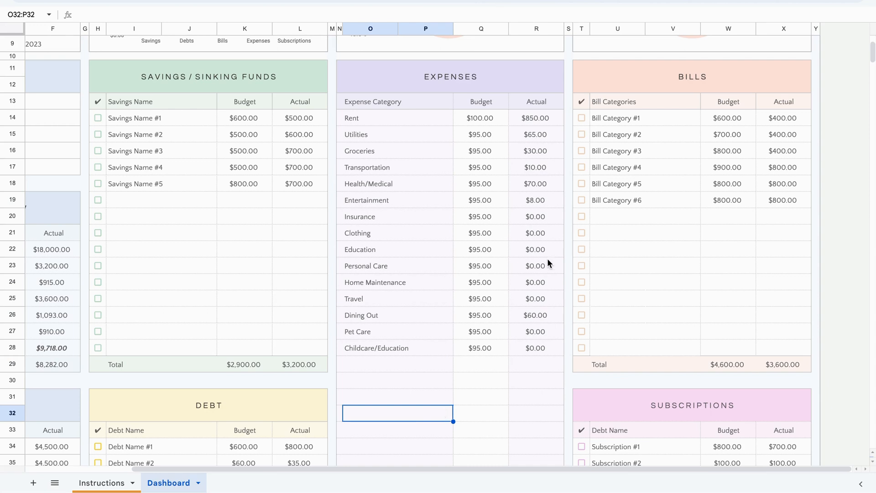
mouse_move(478, 103)
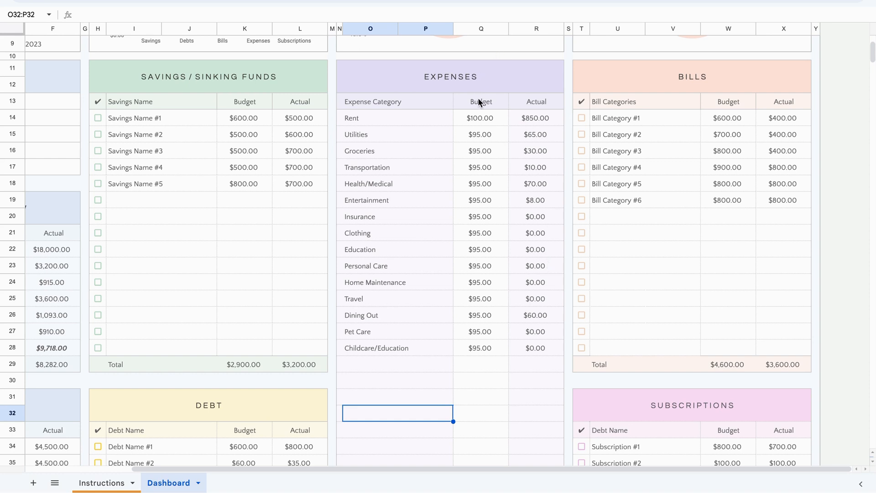
left_click(479, 134)
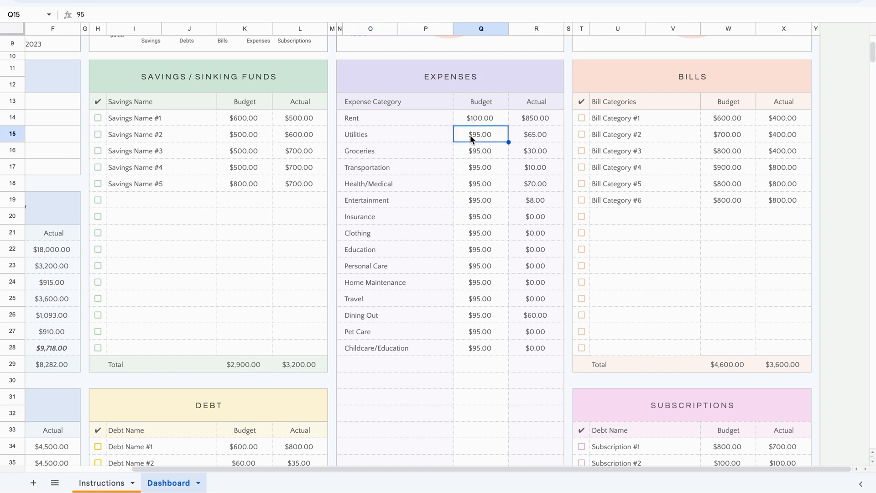
left_click(479, 150)
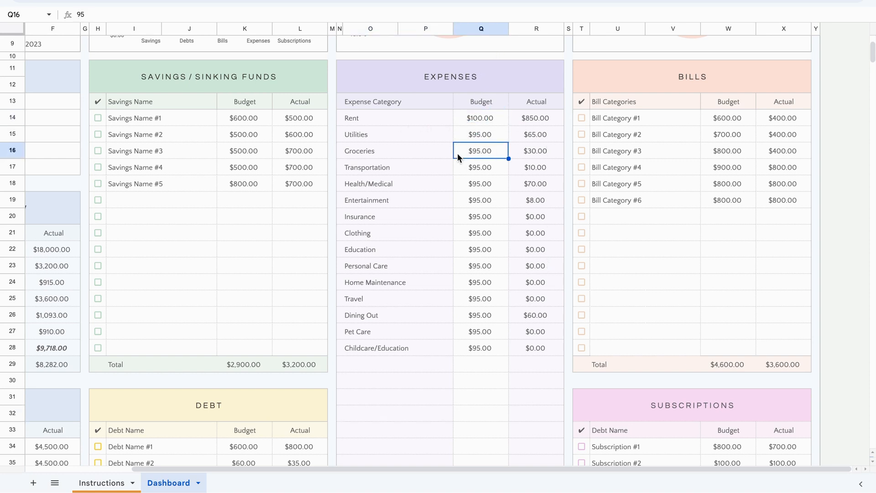
mouse_move(392, 119)
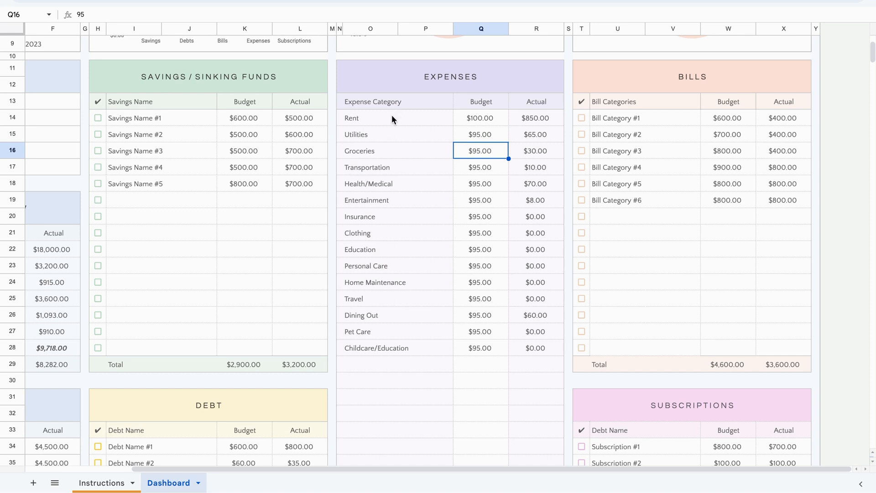
mouse_move(389, 366)
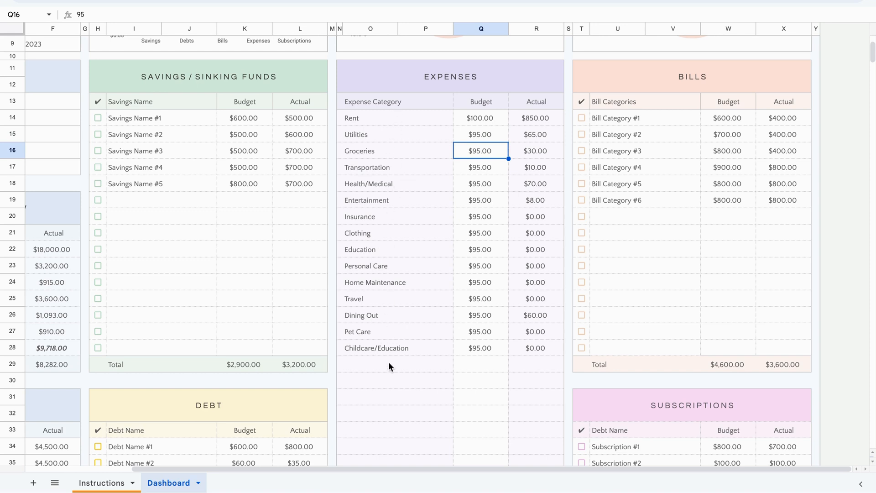
left_click(479, 117)
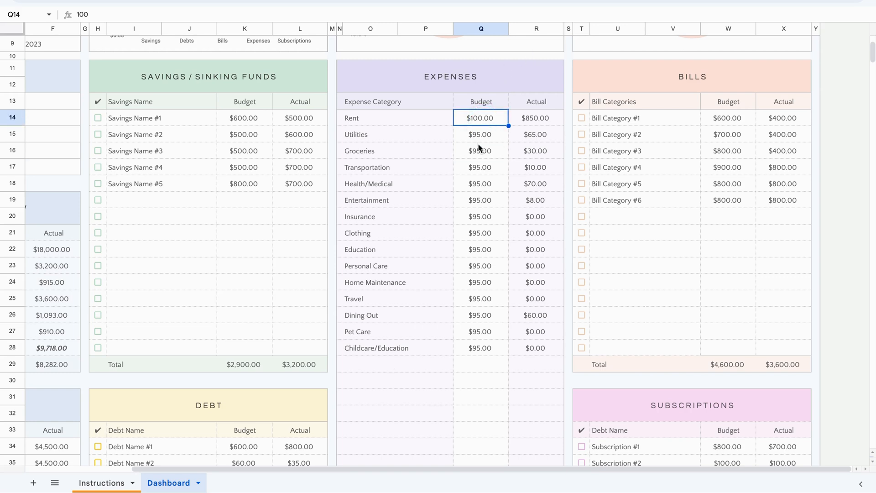
left_click(480, 199)
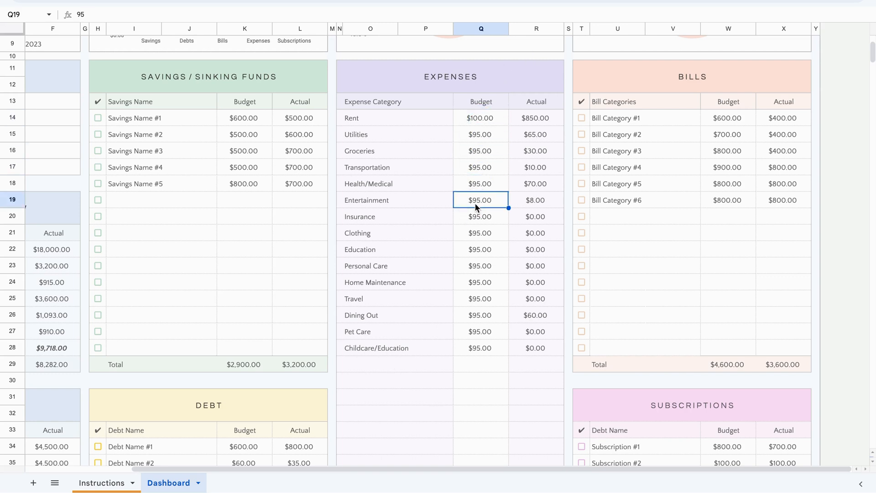
left_click(479, 249)
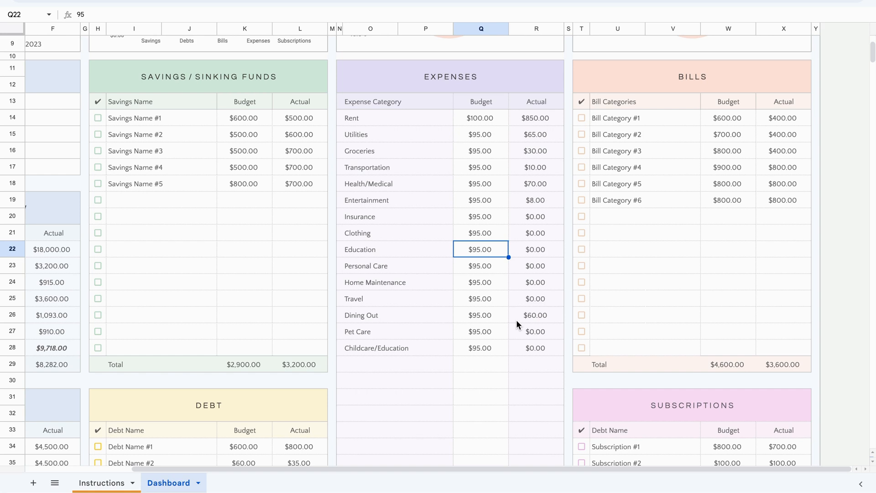
mouse_move(584, 218)
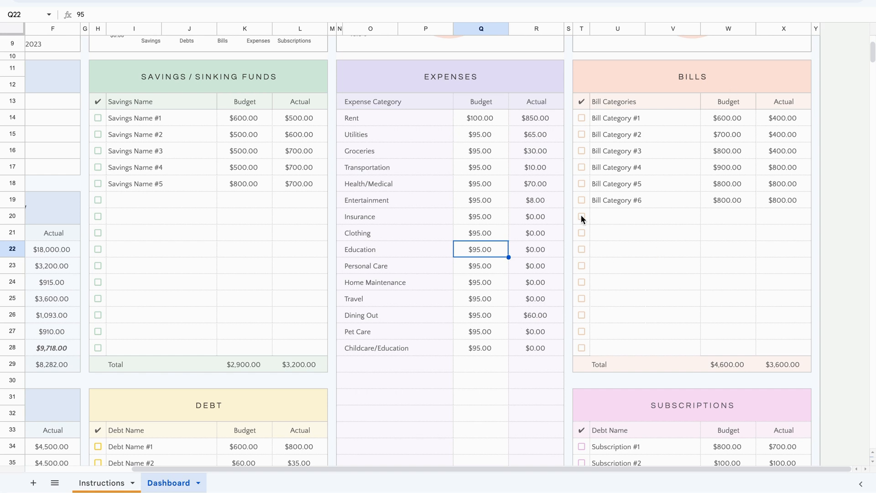
left_click(643, 117)
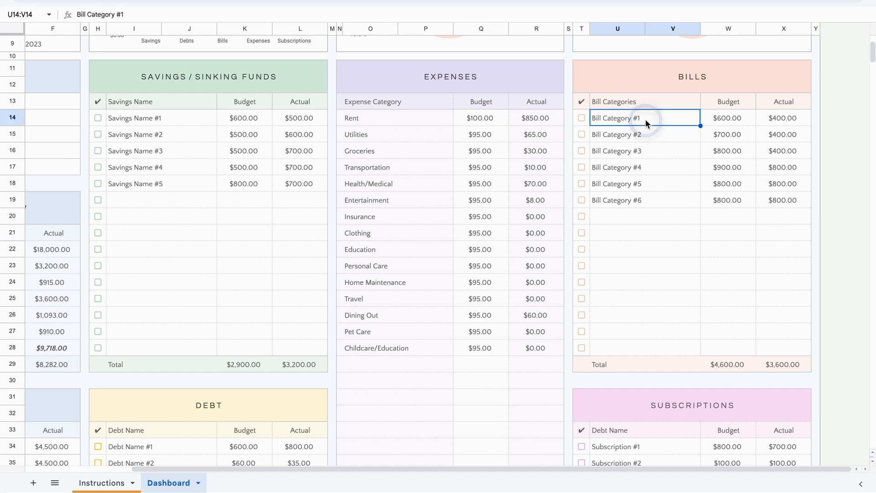
left_click(617, 167)
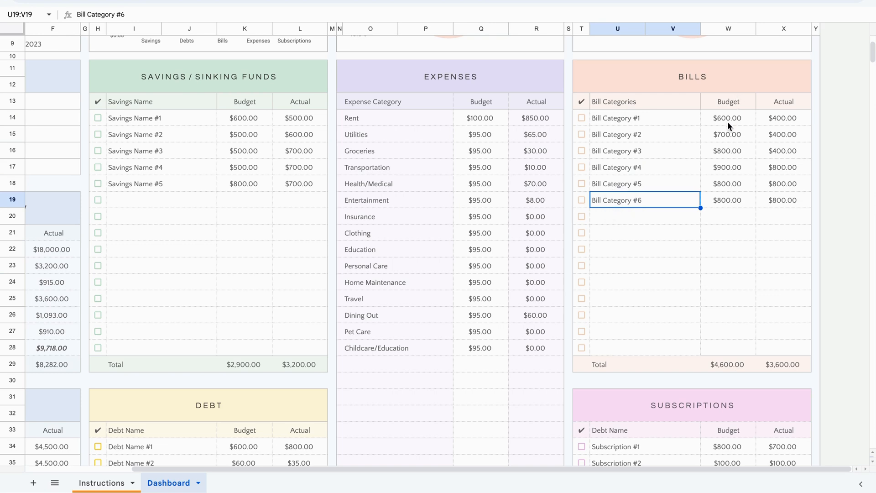
mouse_move(639, 137)
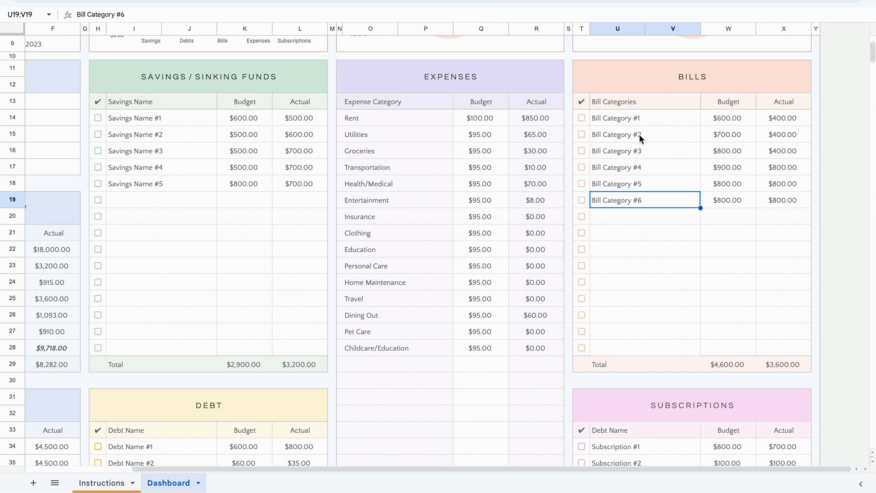
scroll("down", 3)
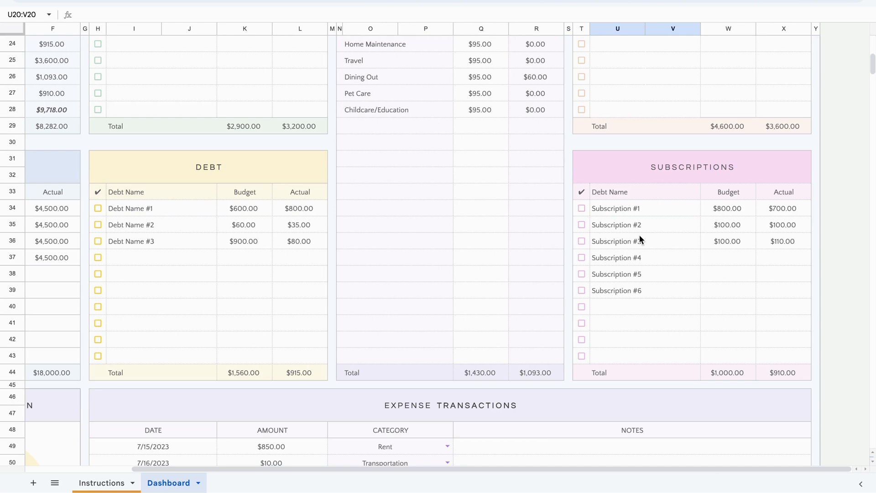
mouse_move(654, 216)
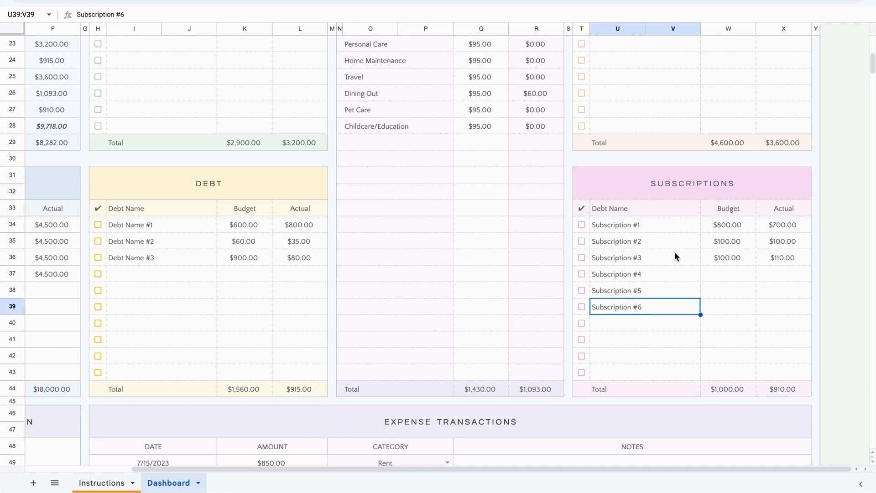
left_click(783, 223)
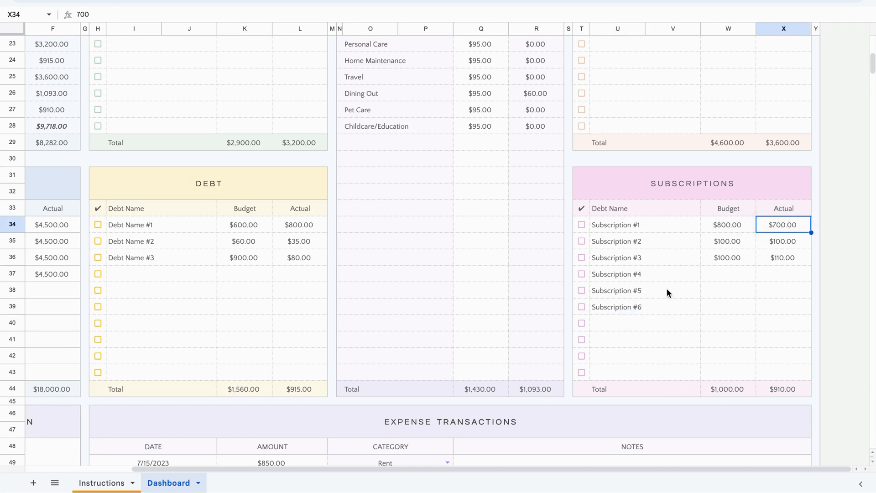
scroll("up", 3)
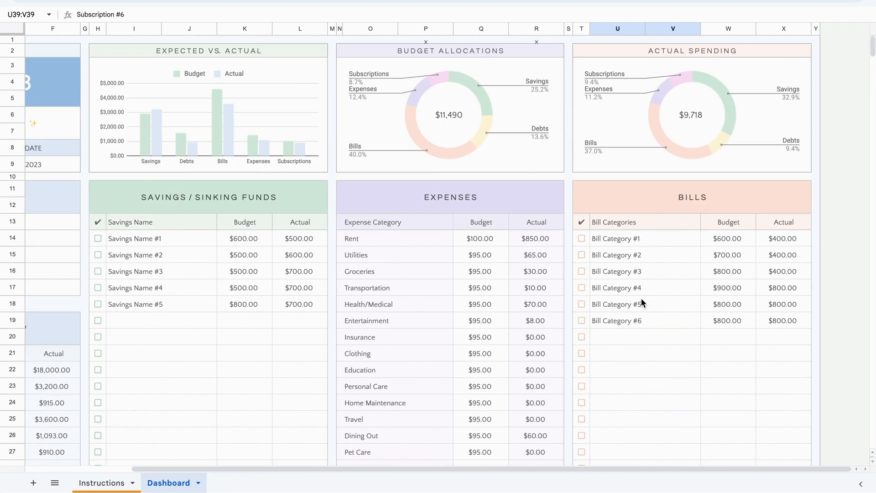
scroll("left", 3)
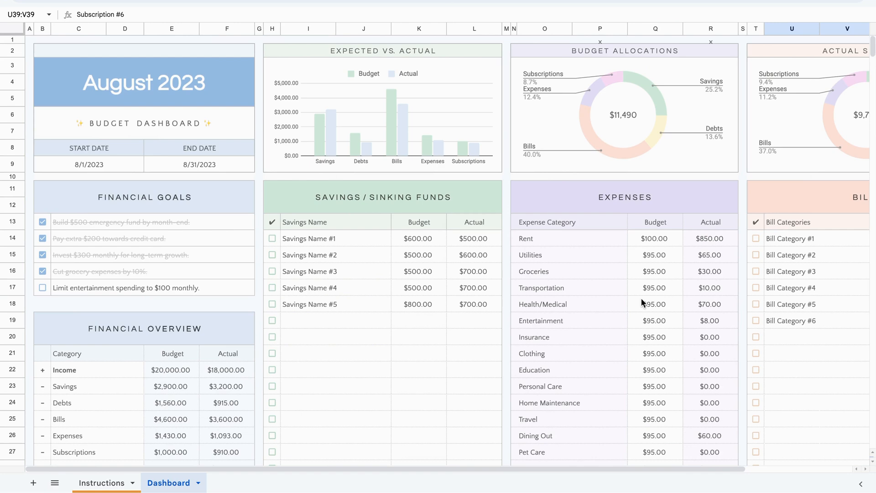
scroll("down", 3)
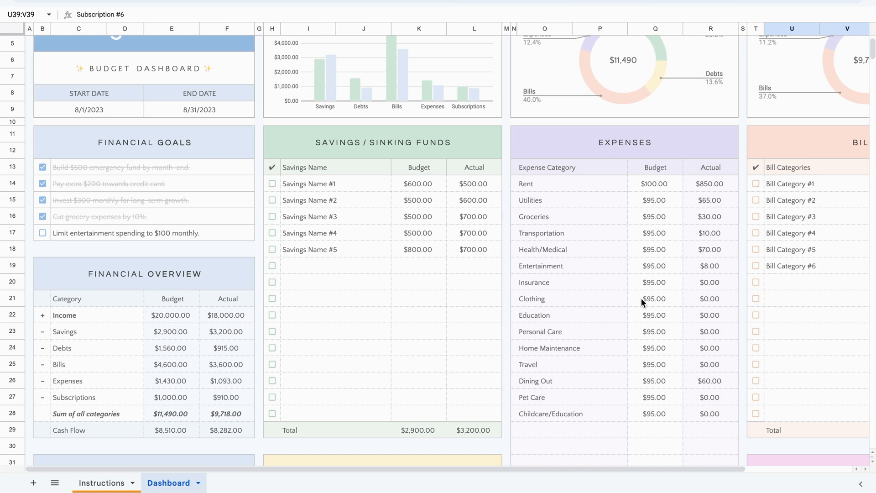
mouse_move(403, 197)
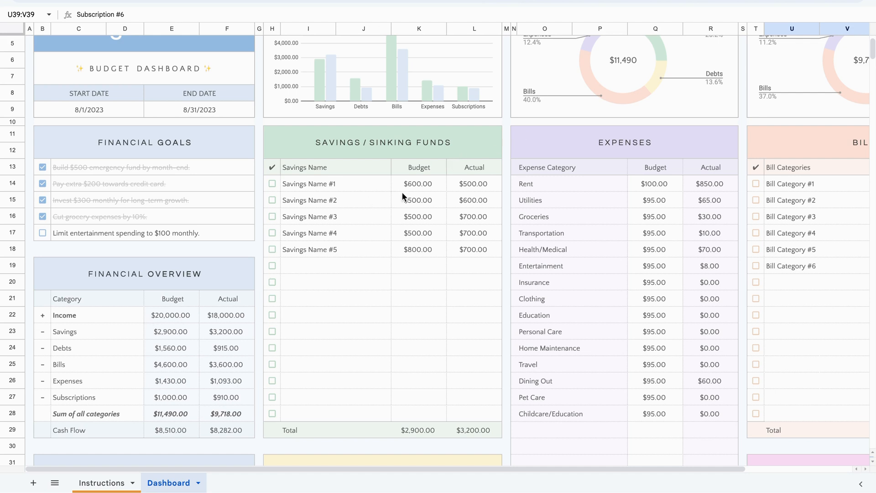
mouse_move(463, 225)
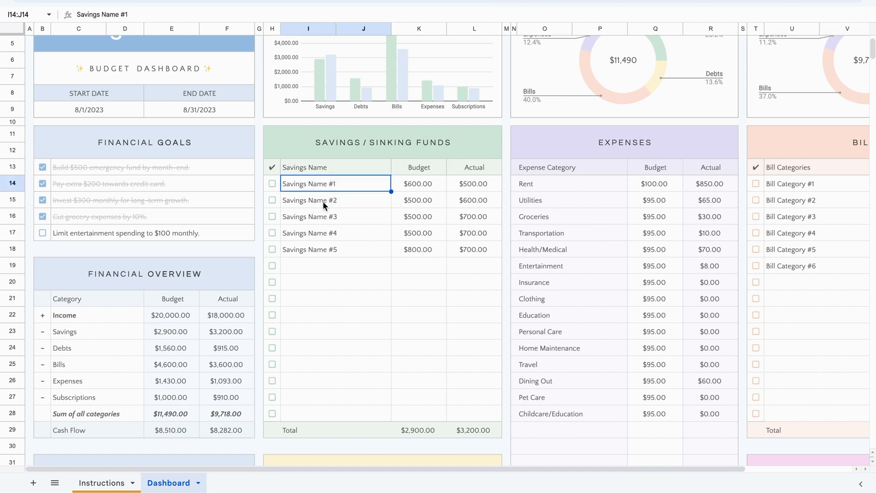
left_click(309, 249)
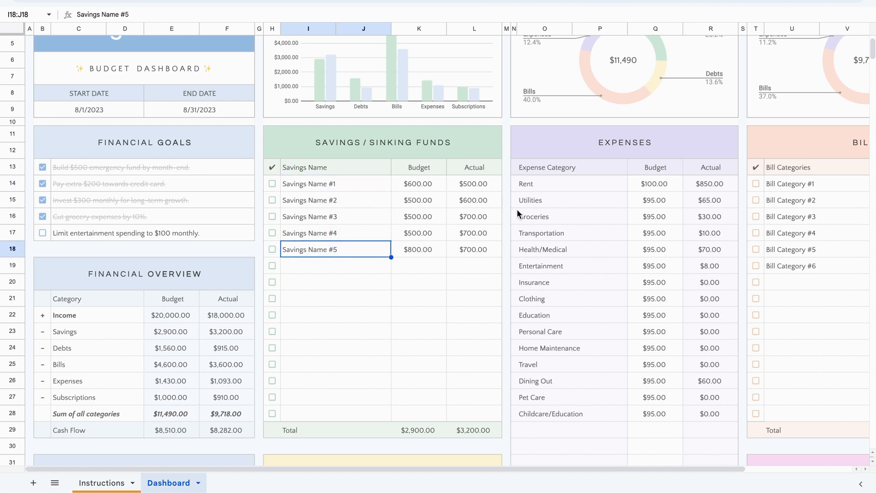
mouse_move(342, 330)
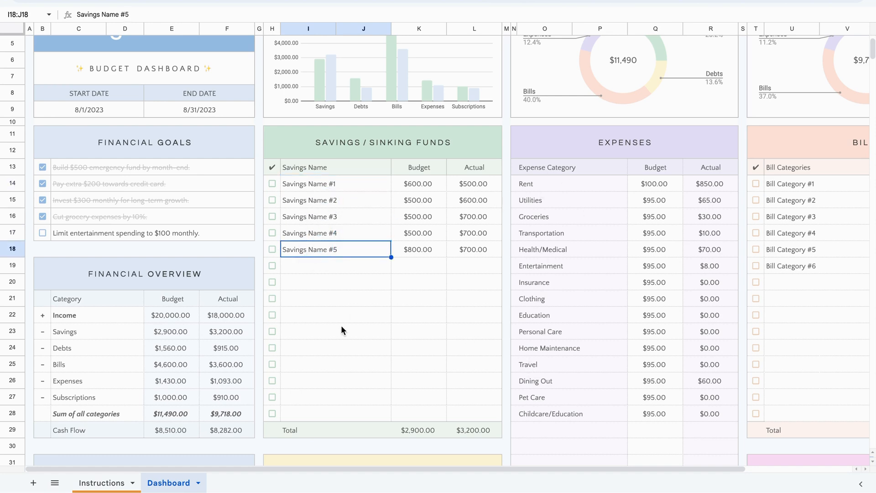
scroll("right", 3)
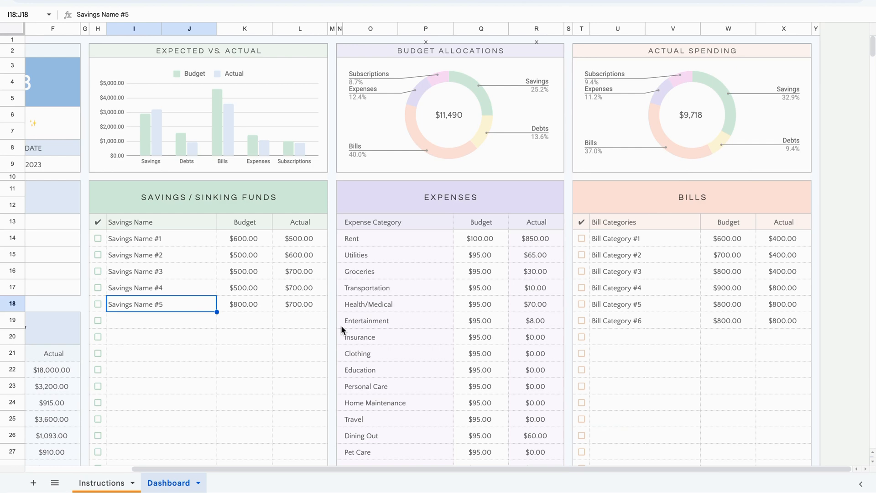
mouse_move(320, 298)
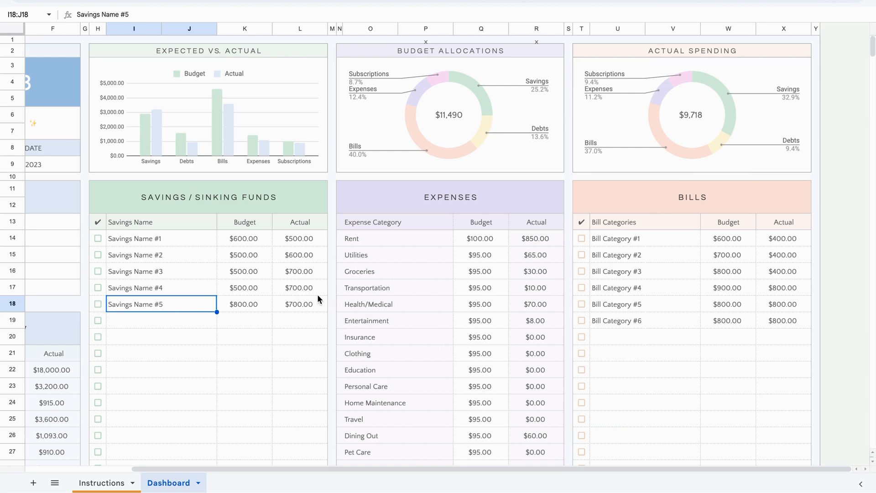
scroll("left", 3)
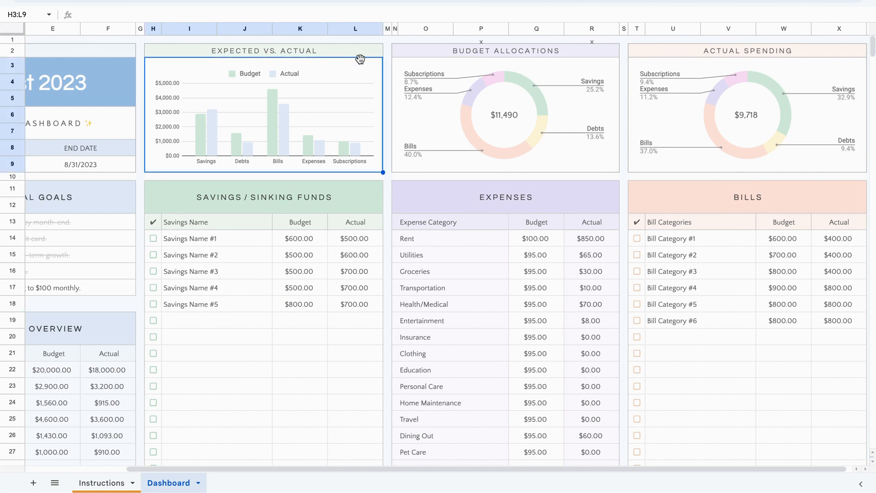
mouse_move(243, 86)
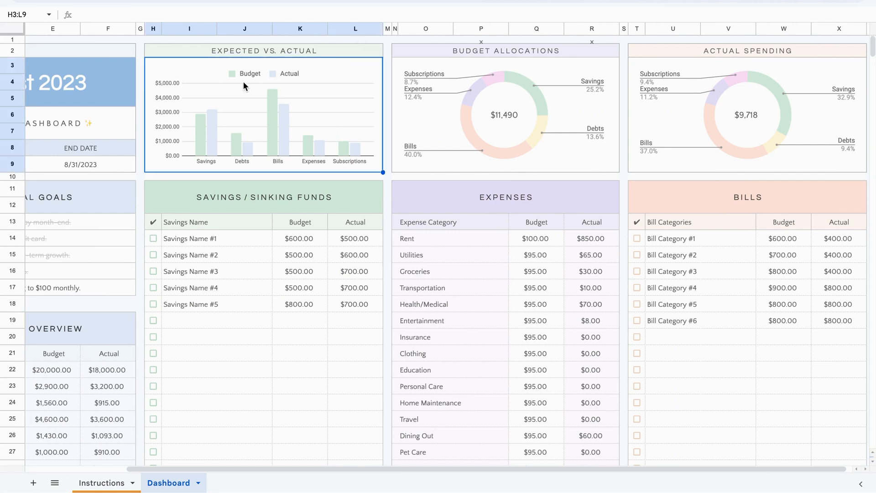
mouse_move(292, 77)
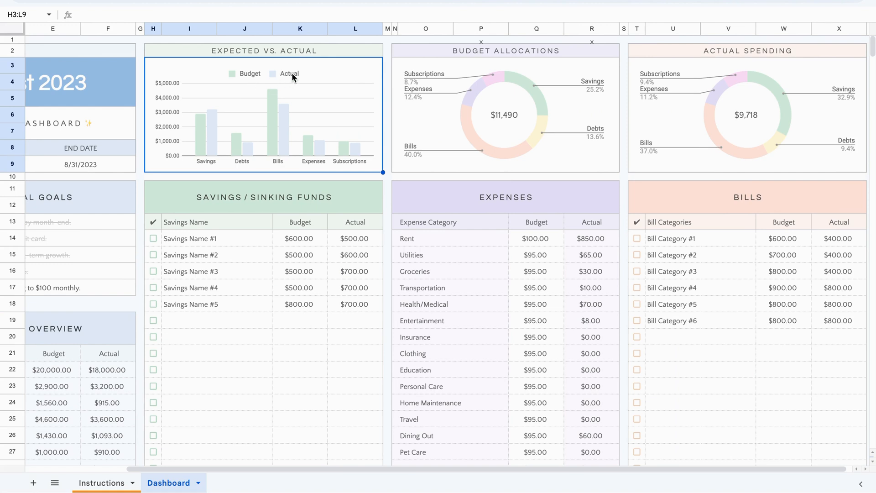
mouse_move(192, 130)
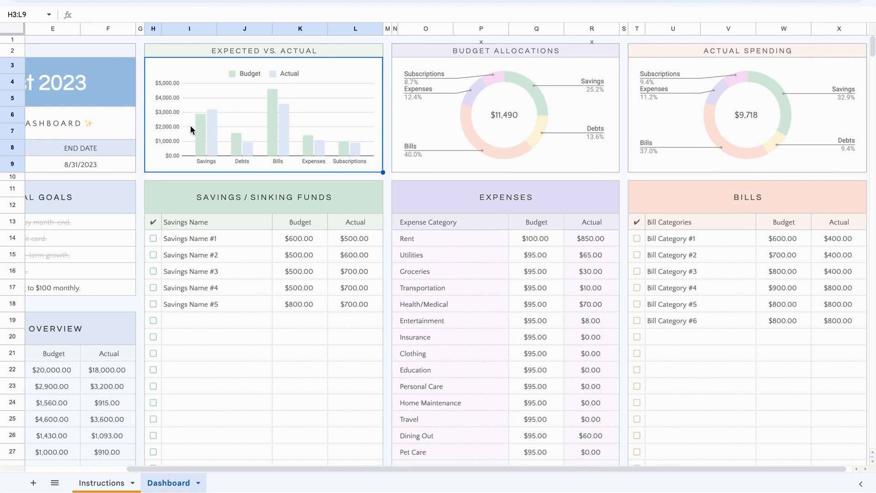
mouse_move(197, 149)
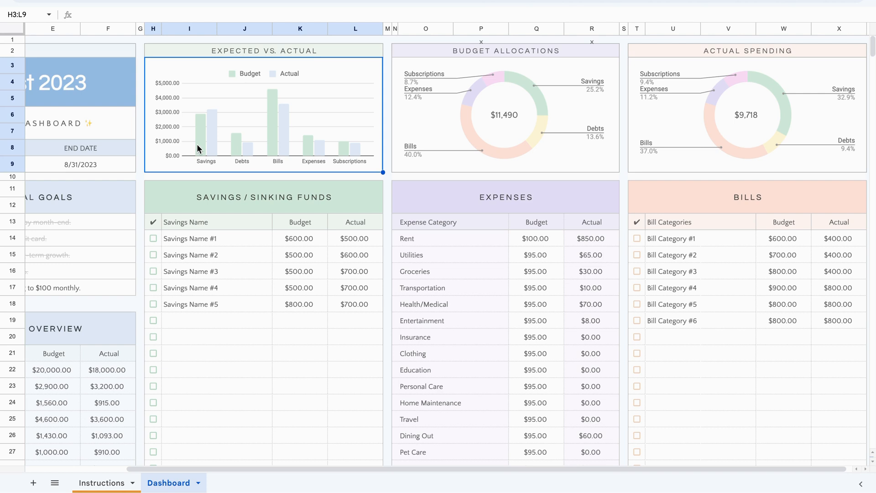
mouse_move(240, 151)
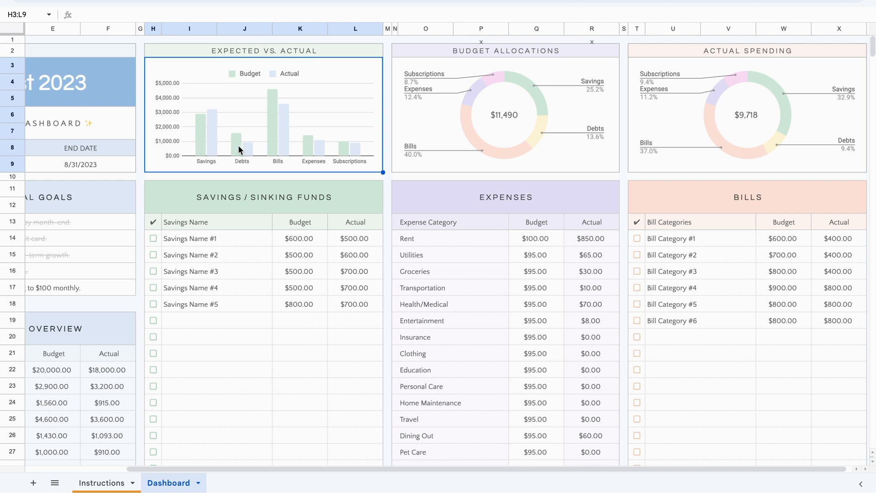
mouse_move(279, 138)
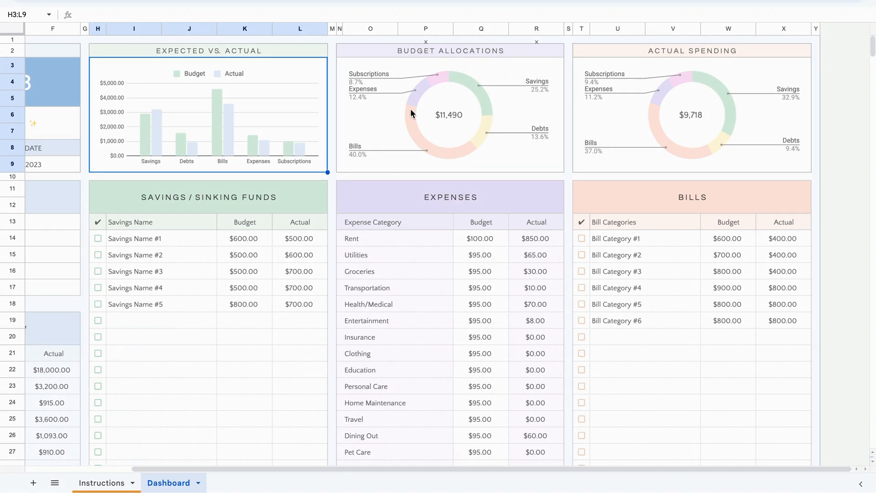
mouse_move(452, 159)
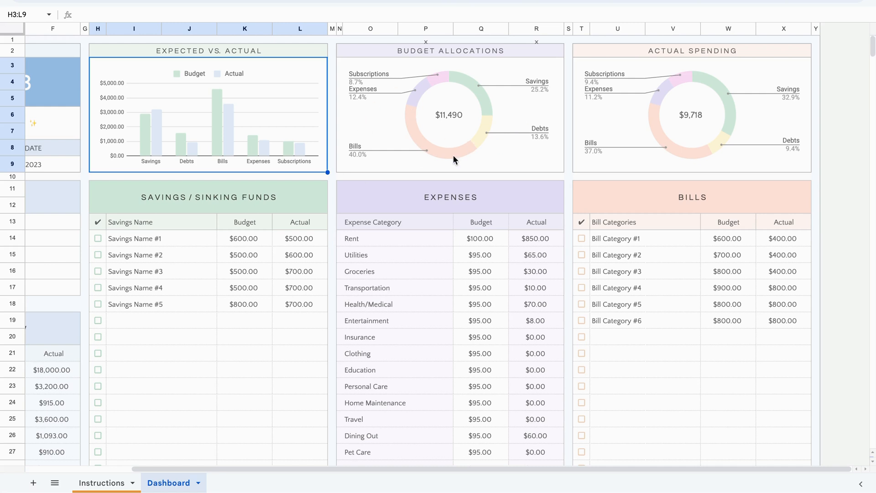
mouse_move(468, 117)
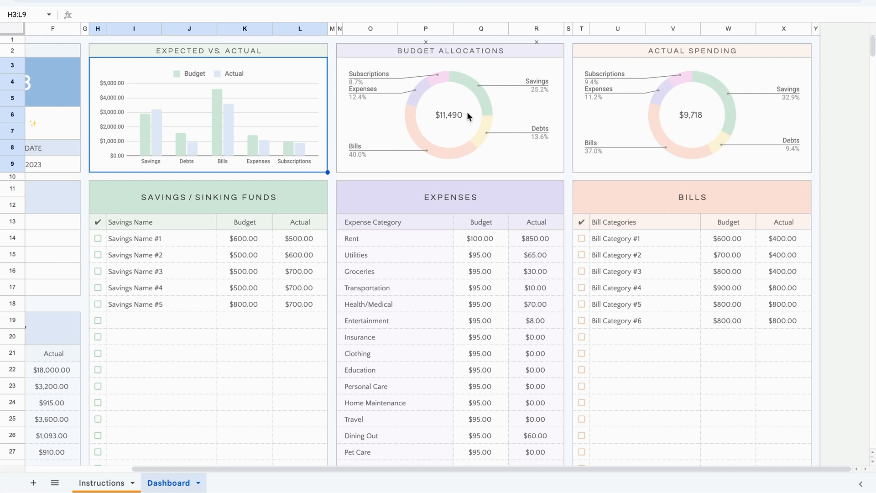
mouse_move(381, 80)
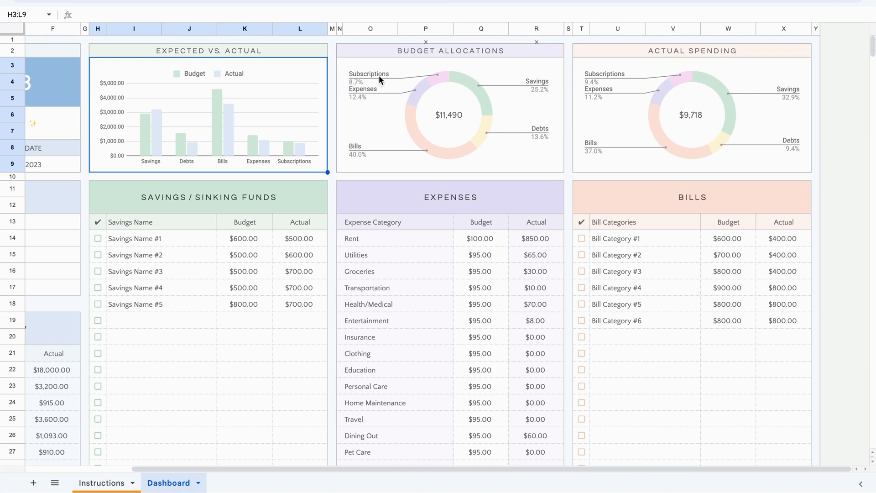
mouse_move(372, 119)
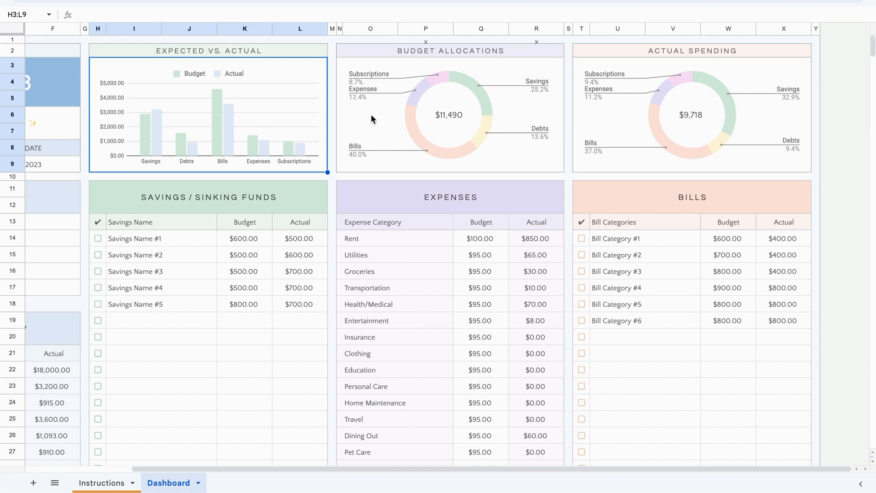
mouse_move(444, 121)
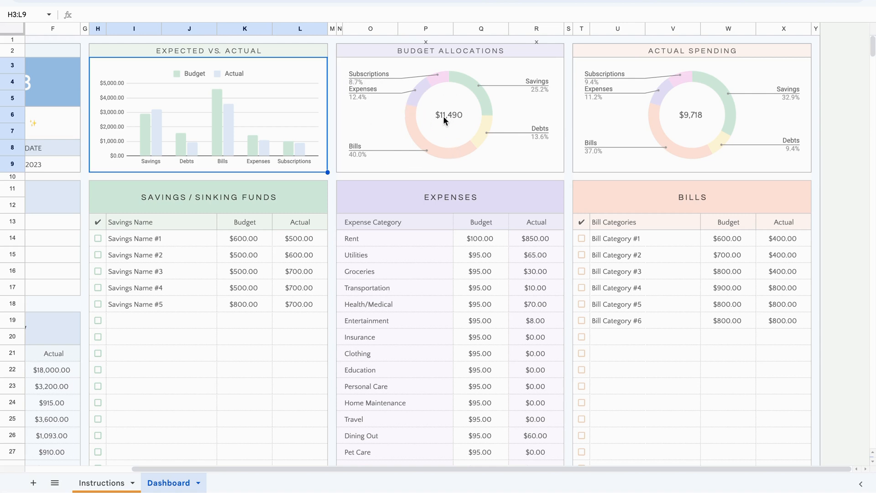
mouse_move(757, 93)
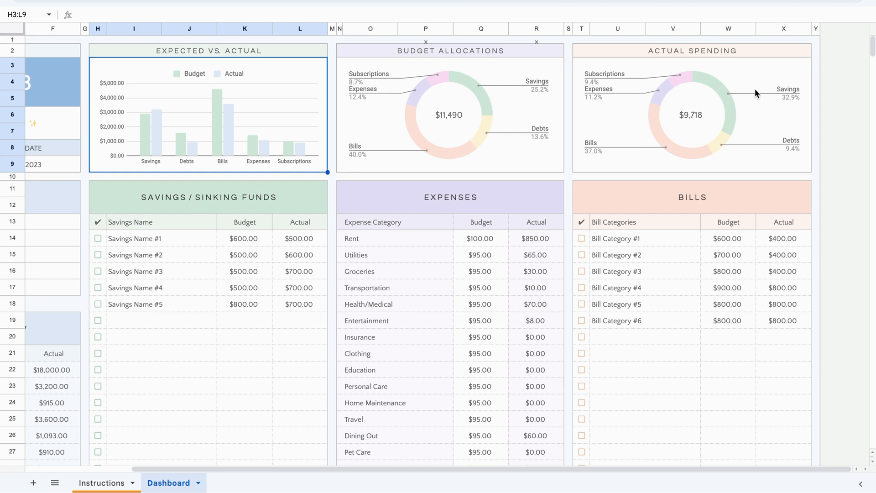
mouse_move(672, 82)
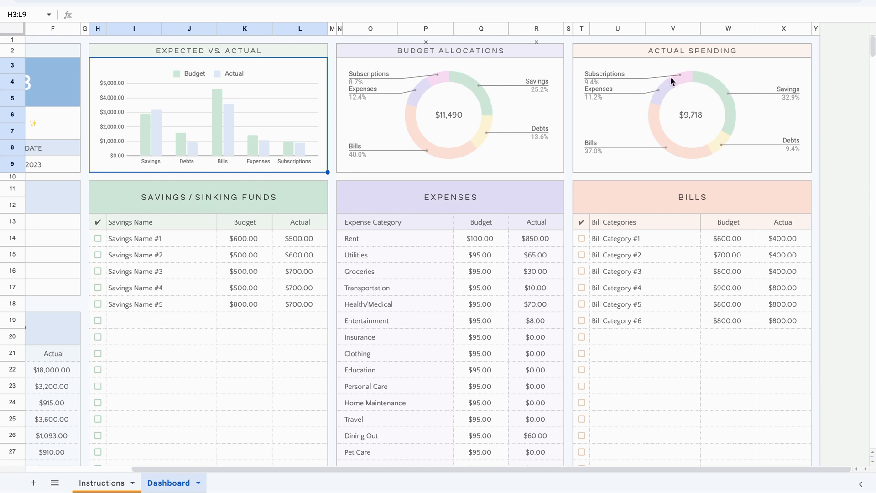
mouse_move(407, 118)
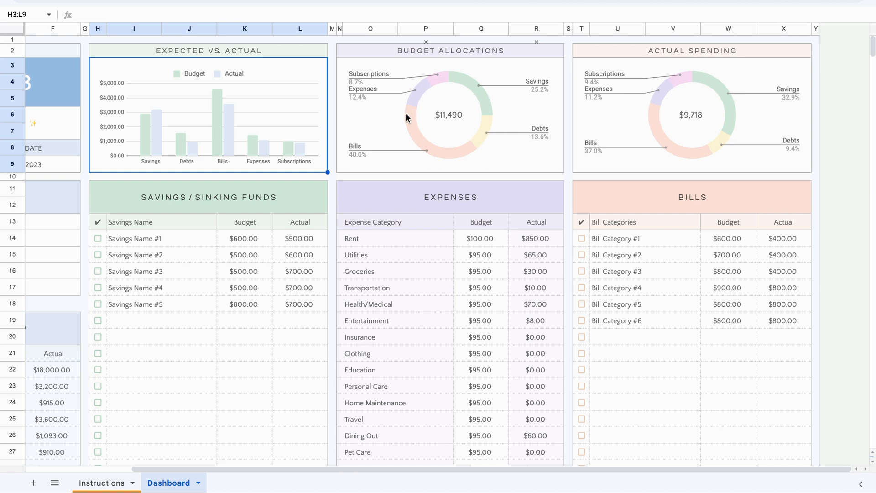
left_click(535, 222)
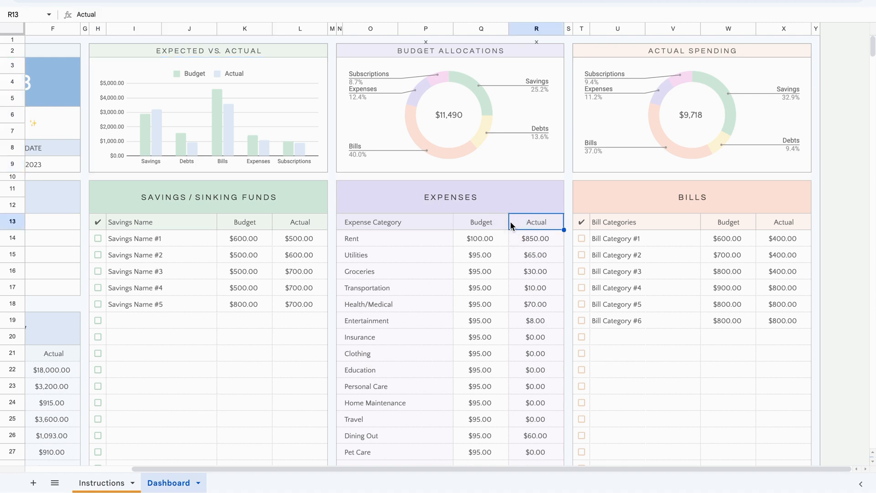
scroll("down", 3)
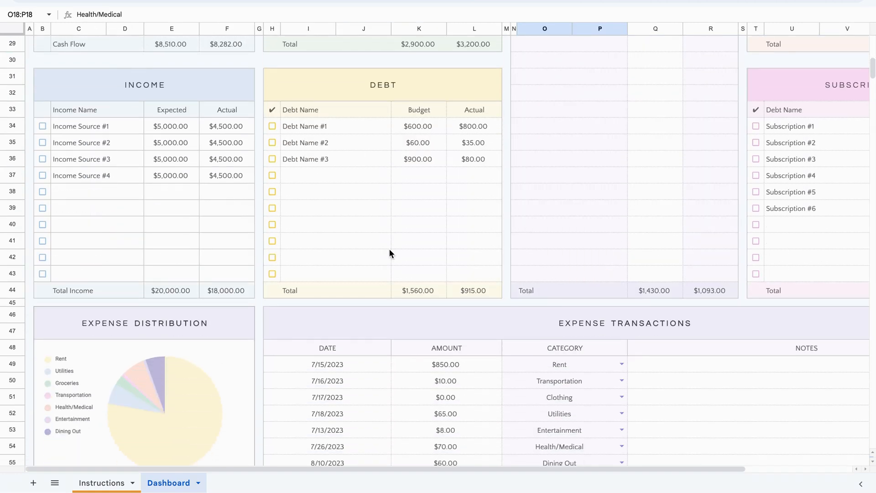
scroll("down", 3)
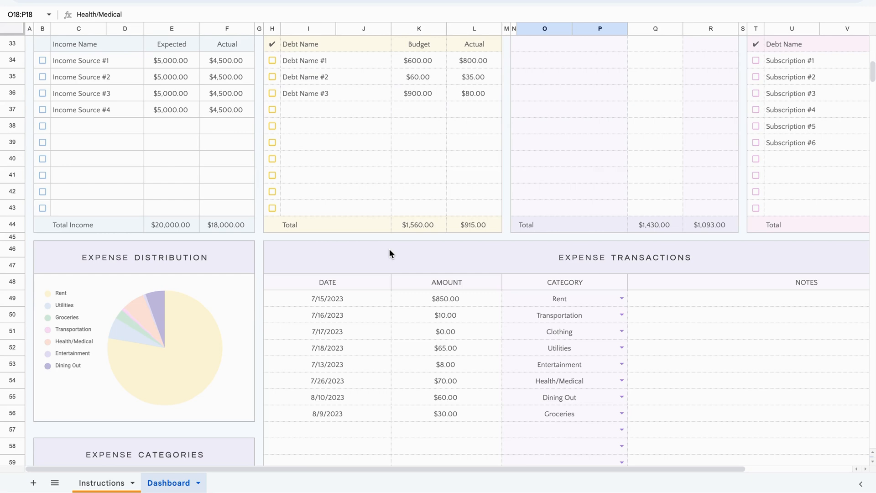
scroll("up", 3)
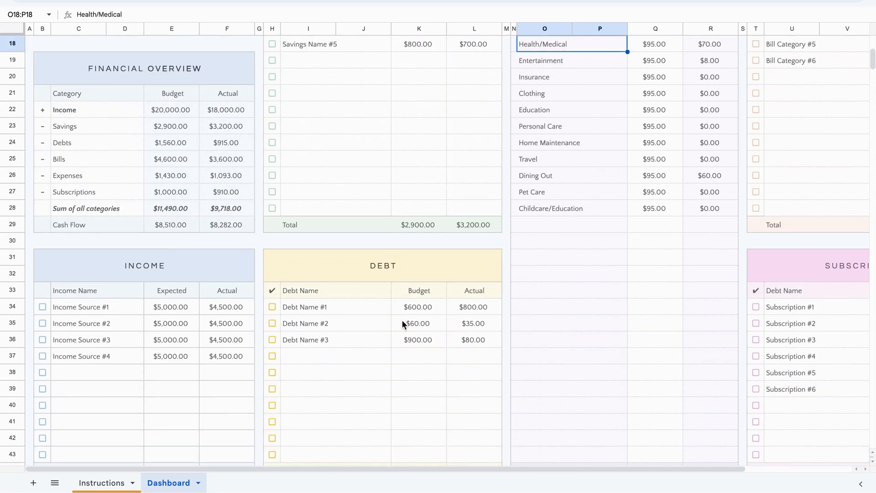
scroll("up", 3)
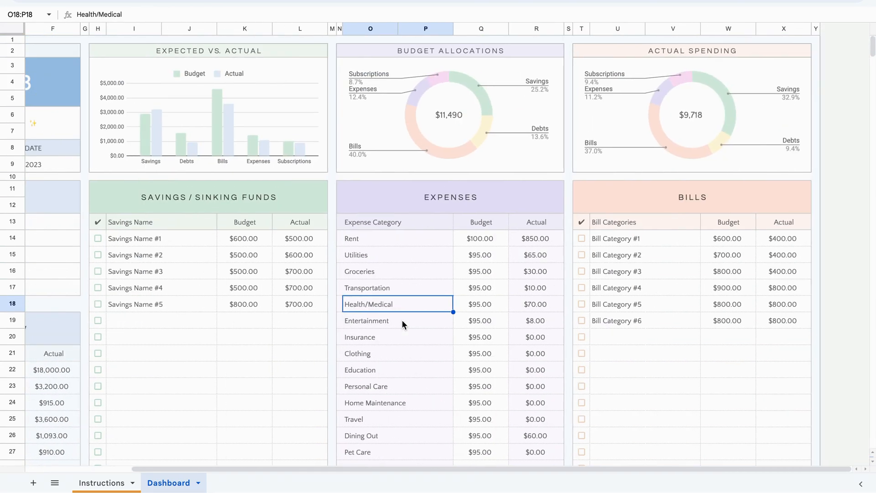
scroll("down", 3)
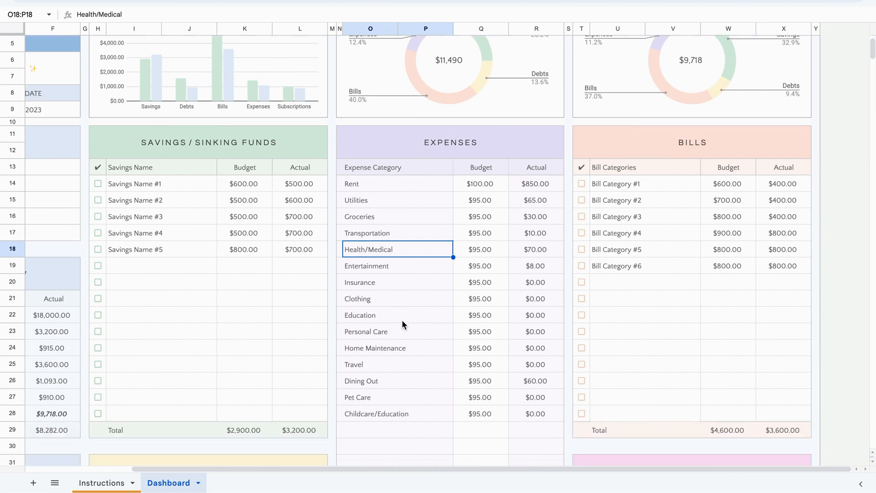
scroll("down", 3)
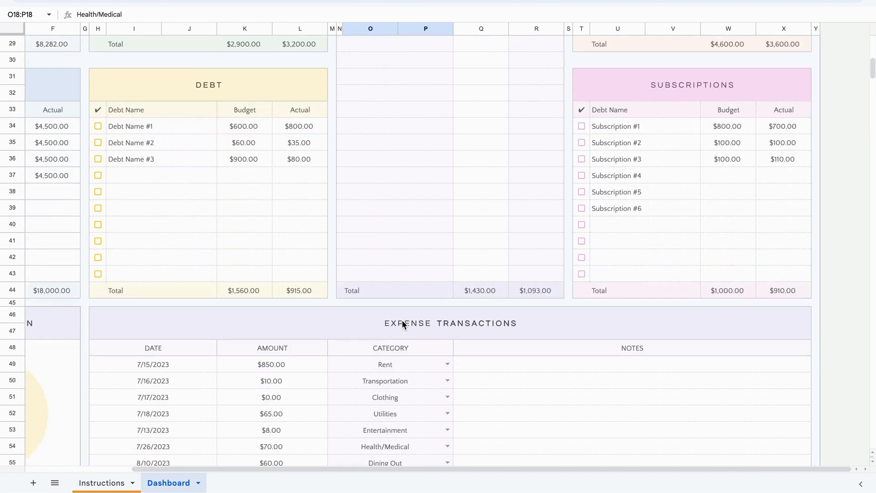
scroll("down", 3)
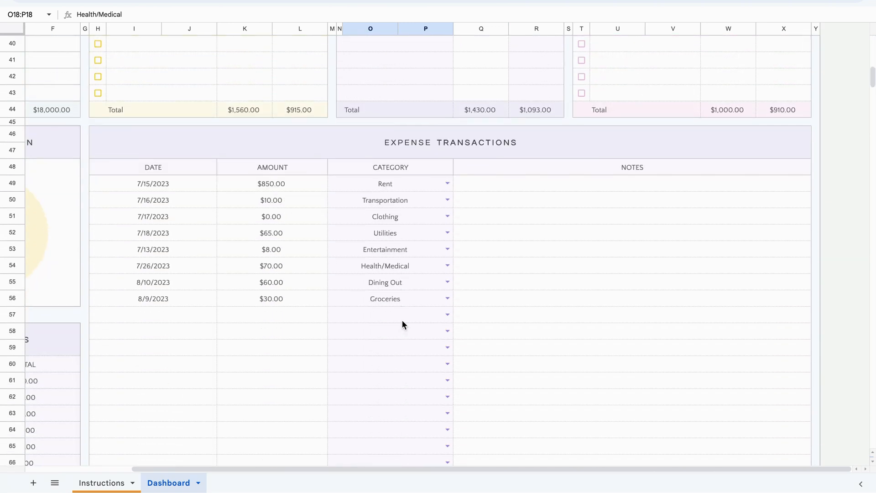
scroll("left", 3)
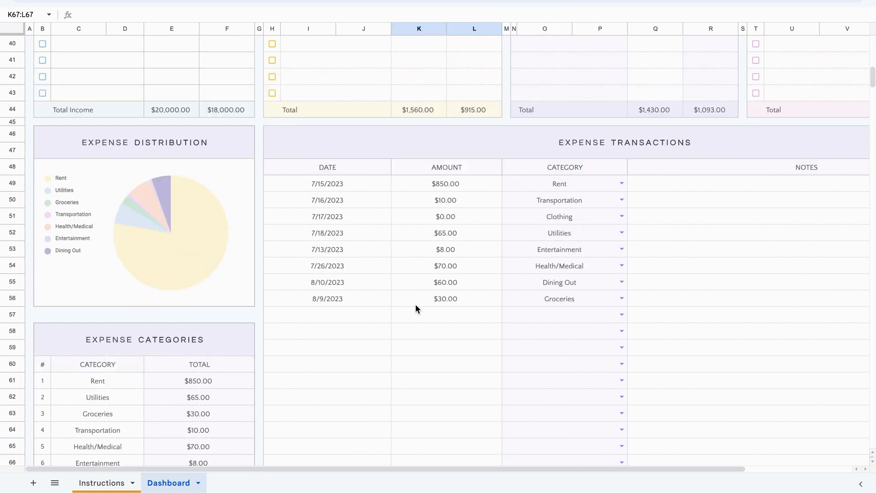
scroll("up", 3)
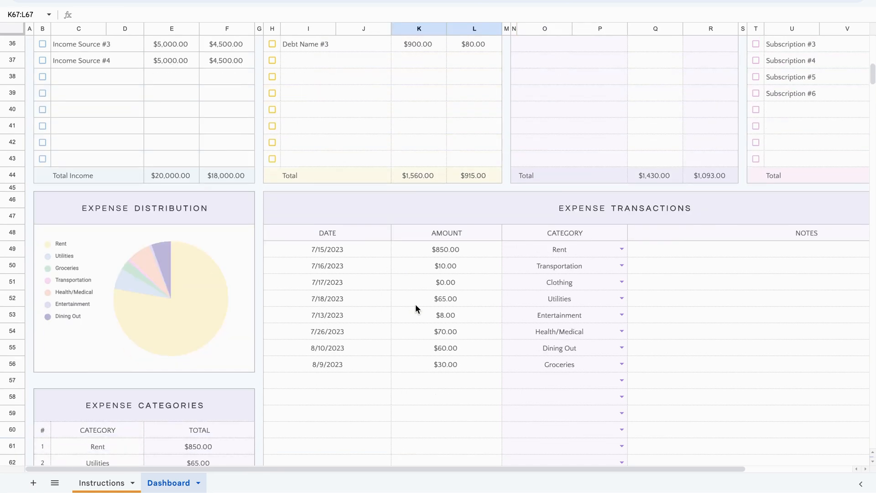
scroll("down", 3)
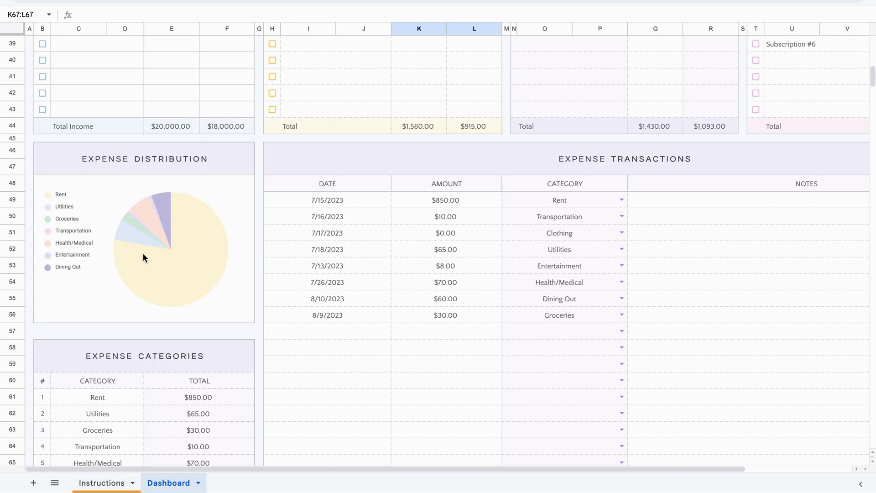
mouse_move(347, 249)
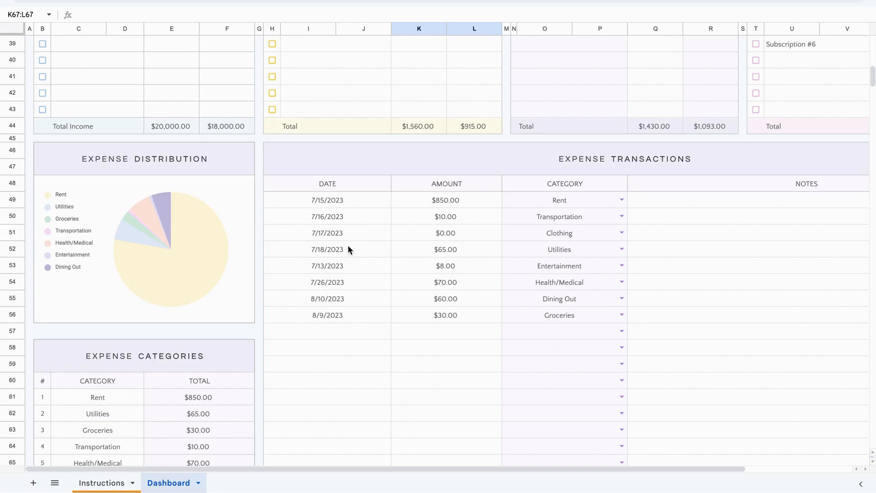
mouse_move(315, 224)
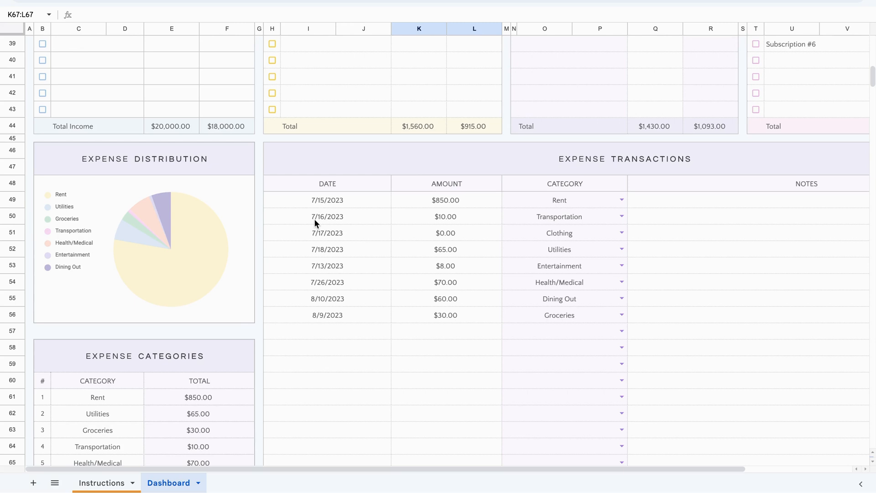
scroll("down", 3)
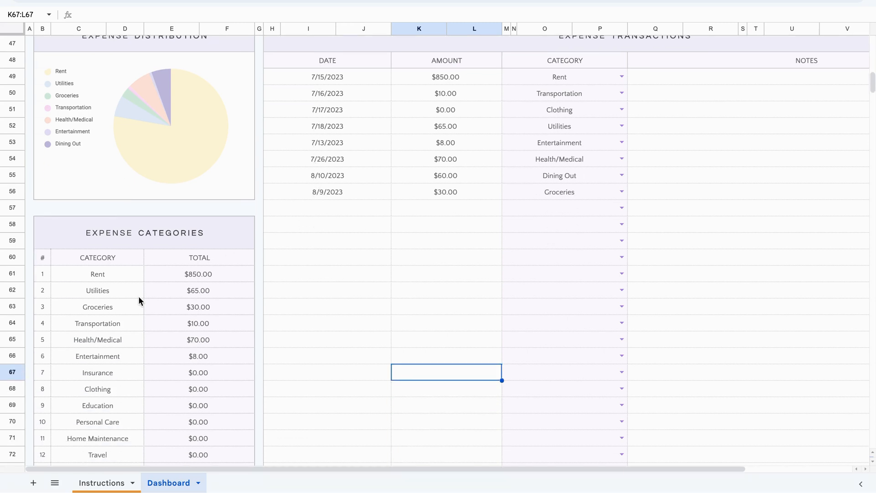
scroll("up", 3)
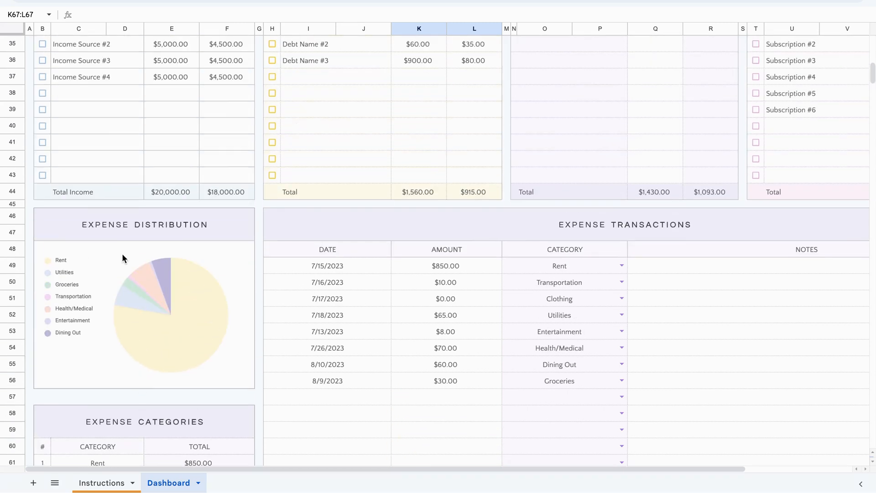
mouse_move(62, 323)
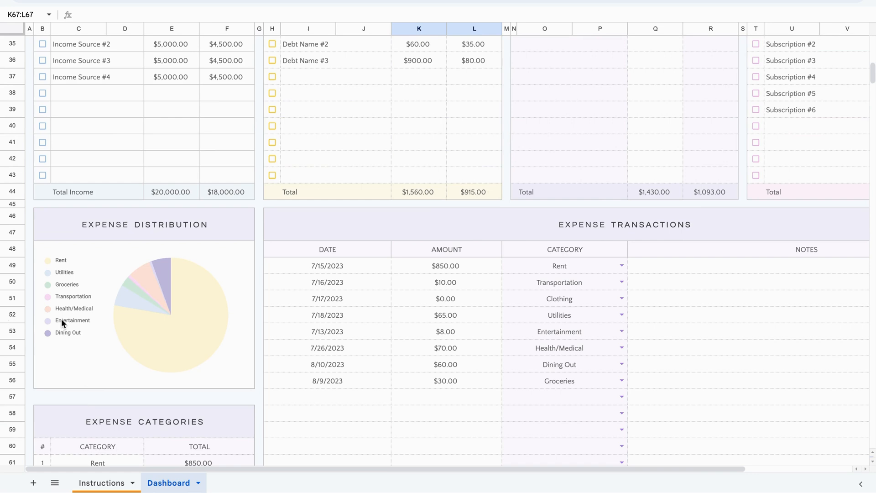
mouse_move(92, 362)
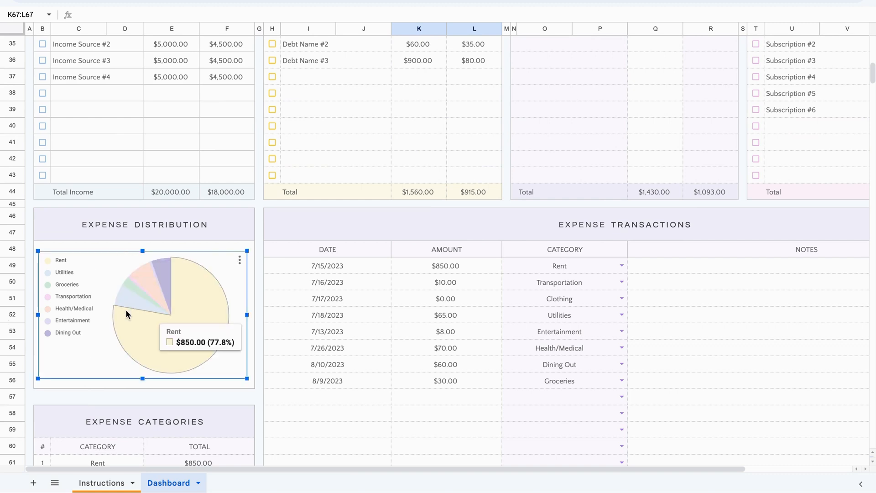
mouse_move(243, 307)
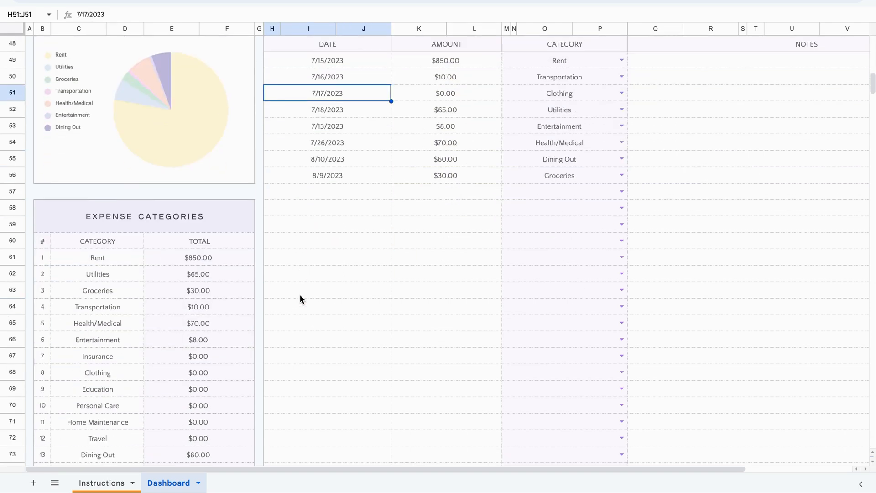
scroll("down", 3)
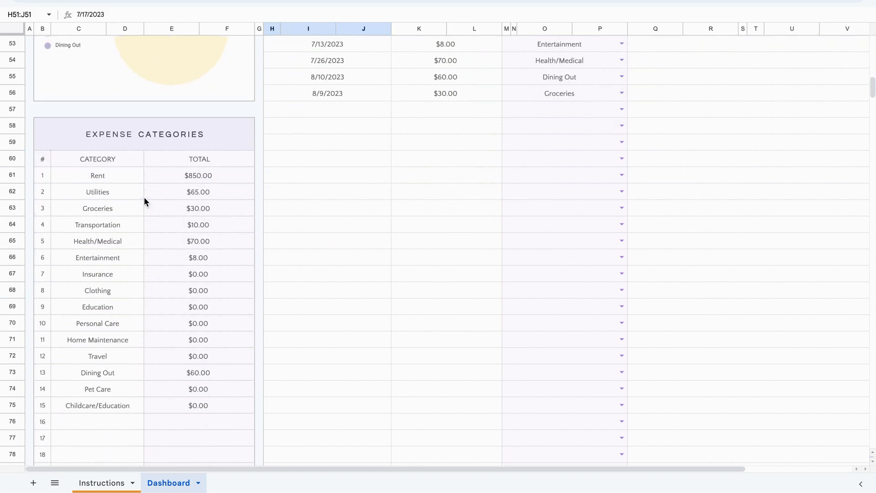
left_click(97, 208)
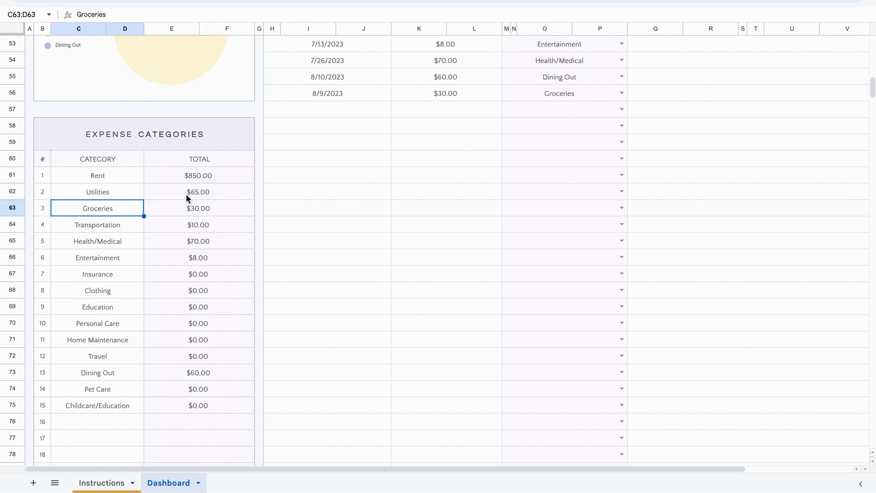
left_click(98, 175)
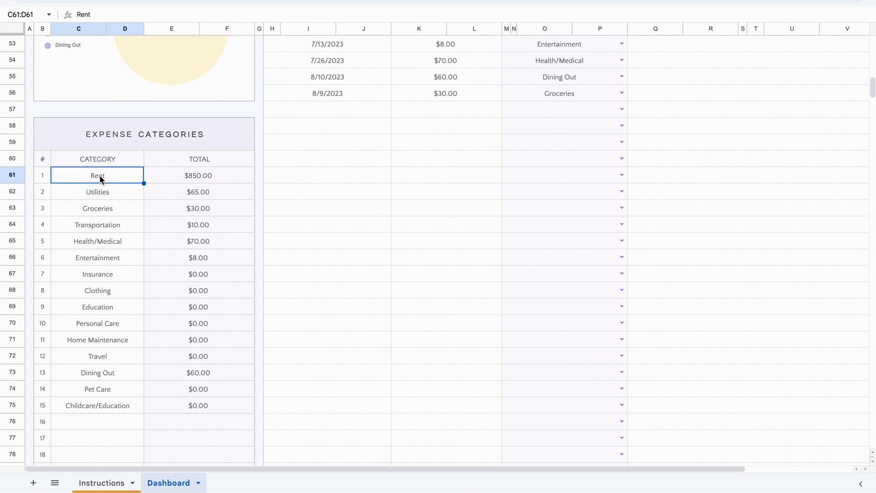
left_click(97, 224)
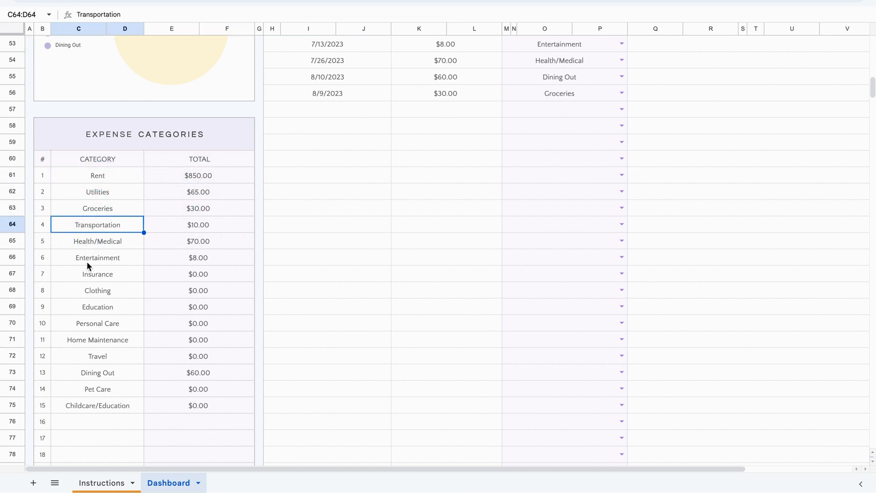
mouse_move(89, 318)
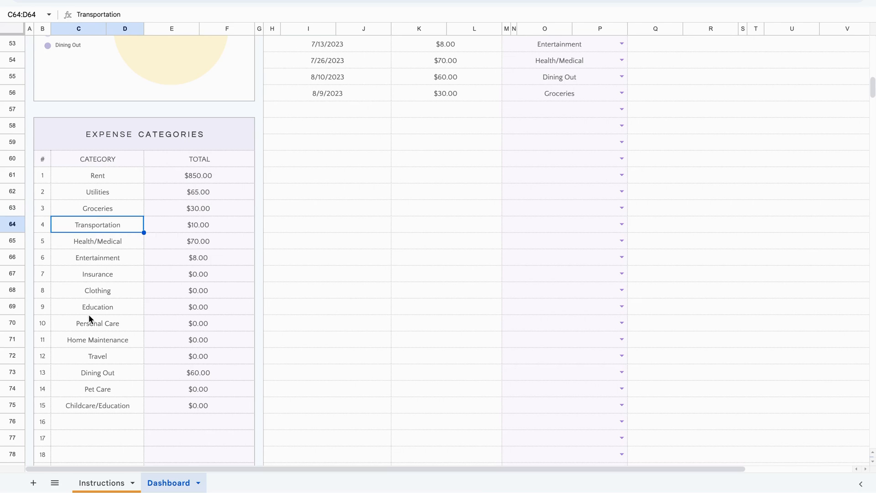
left_click(97, 175)
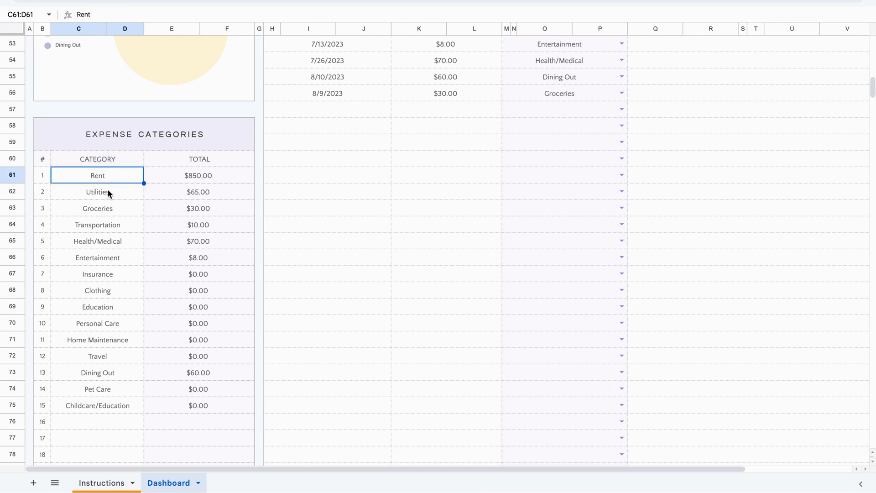
left_click(96, 388)
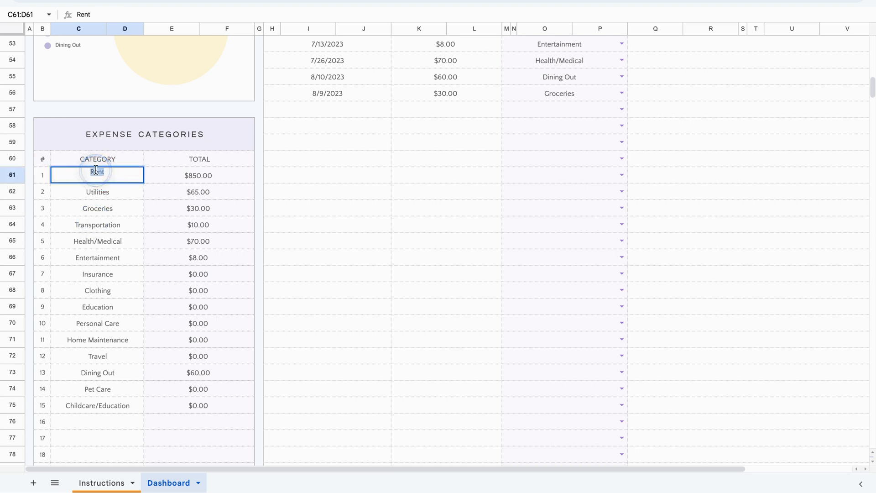
type("M")
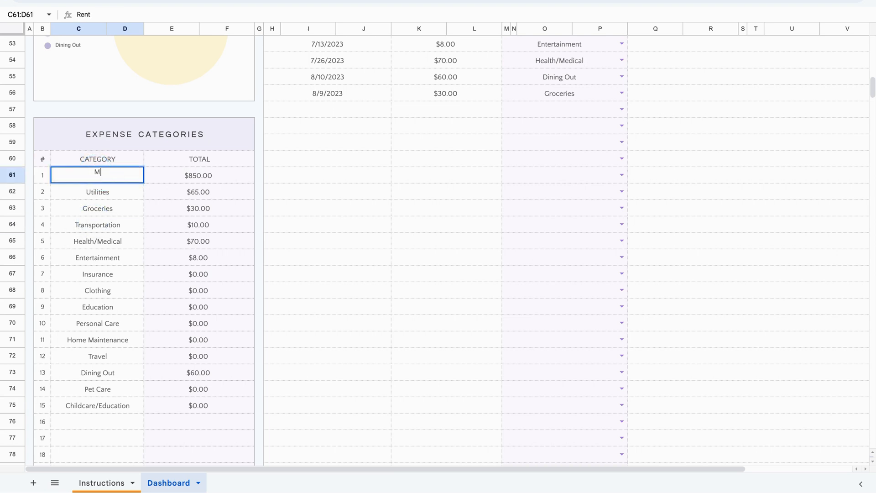
type("Mortgage")
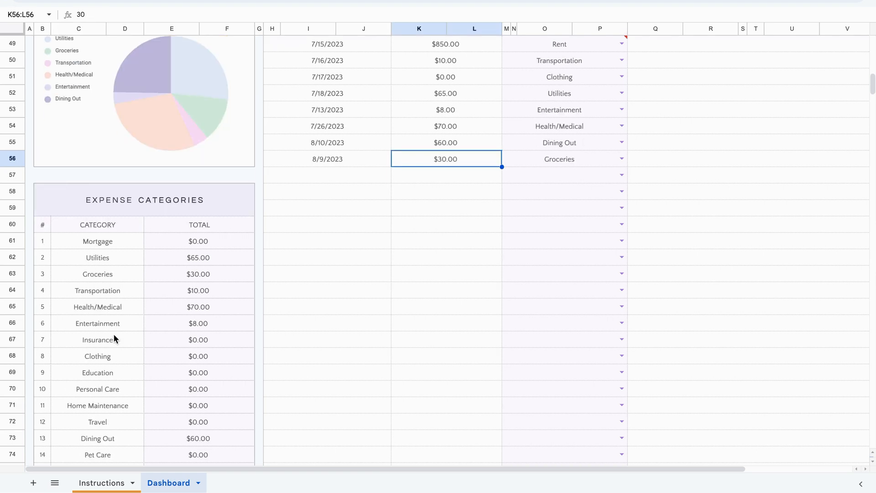
mouse_move(112, 257)
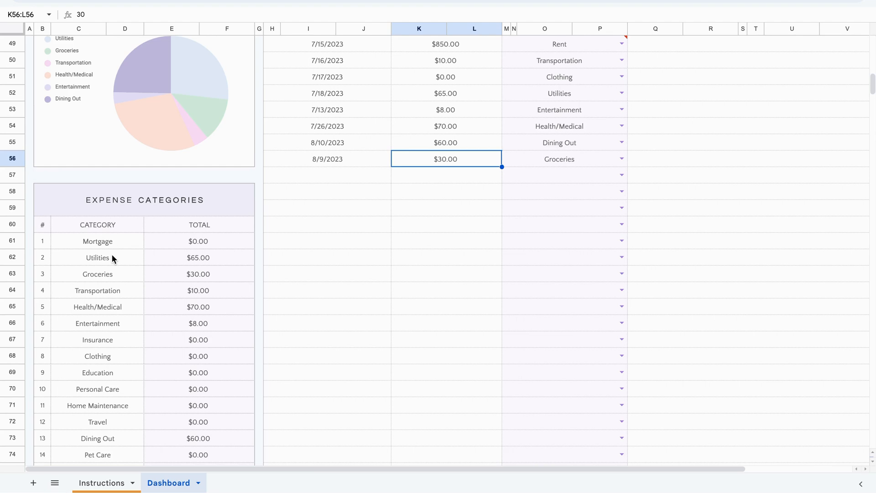
scroll("down", 3)
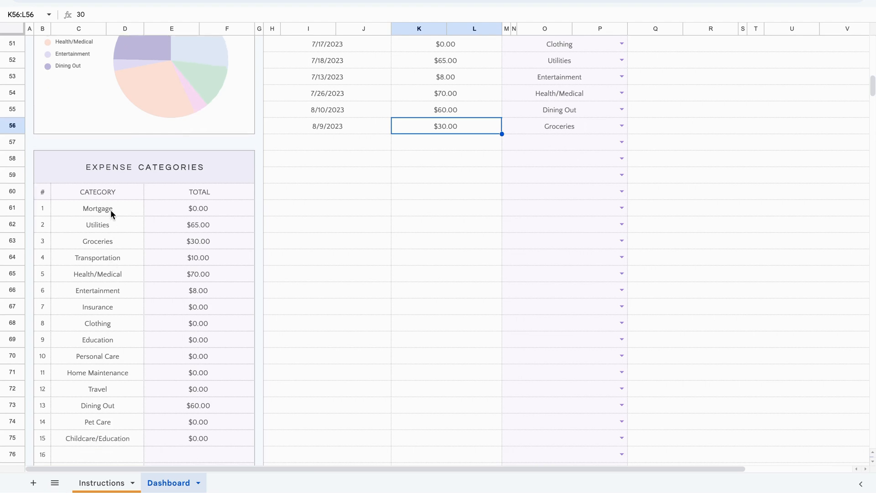
left_click(97, 241)
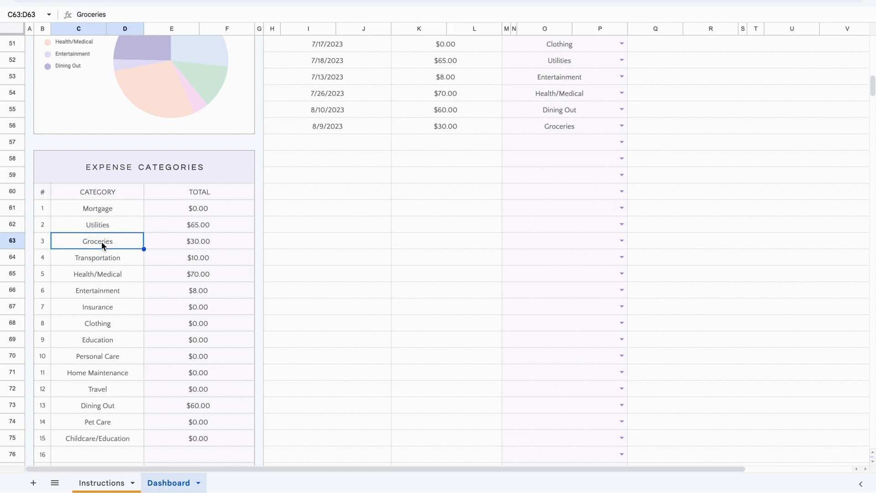
left_click(97, 273)
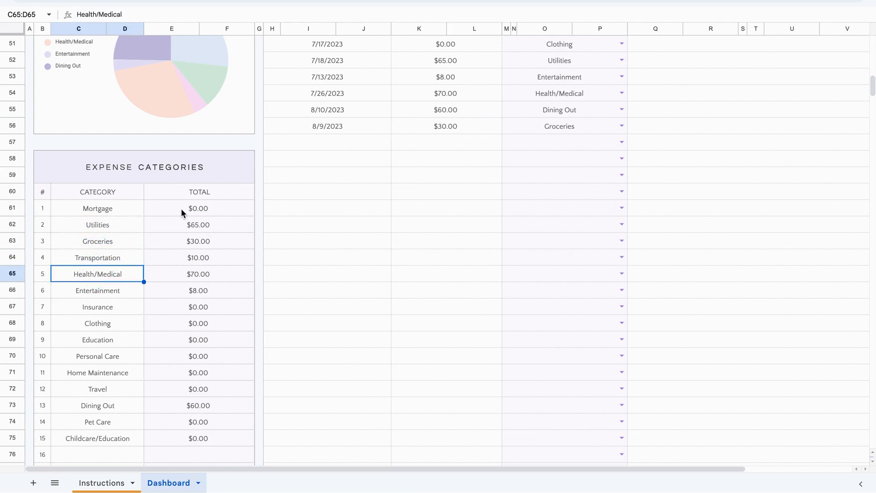
left_click(199, 224)
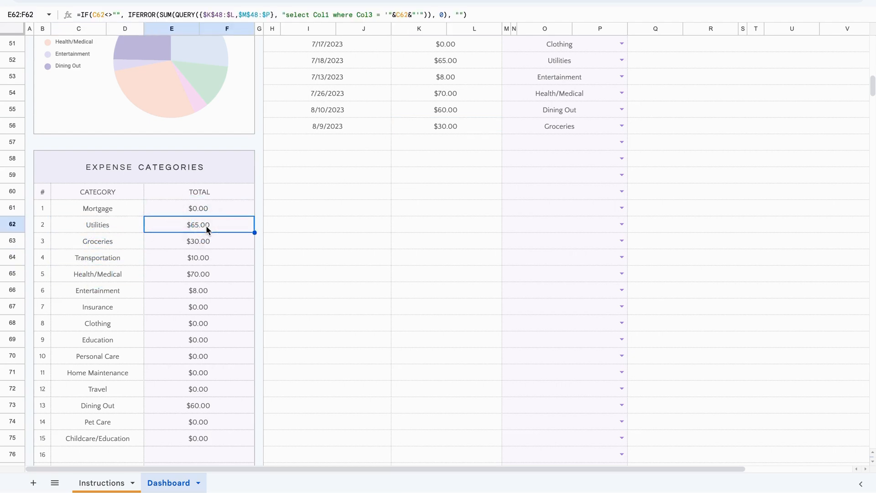
left_click(199, 256)
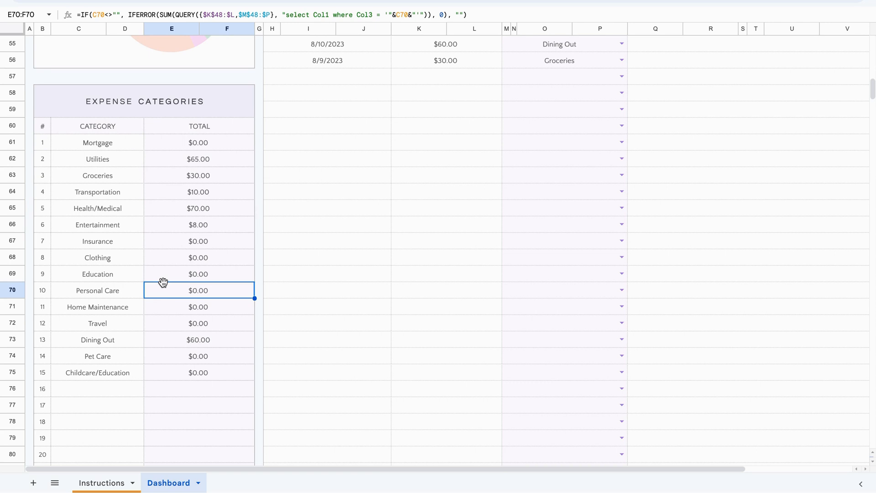
left_click(198, 159)
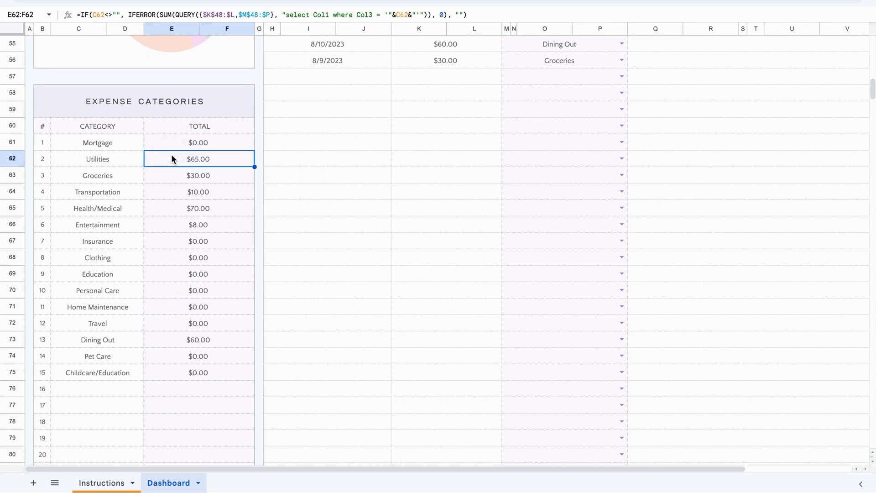
mouse_move(398, 205)
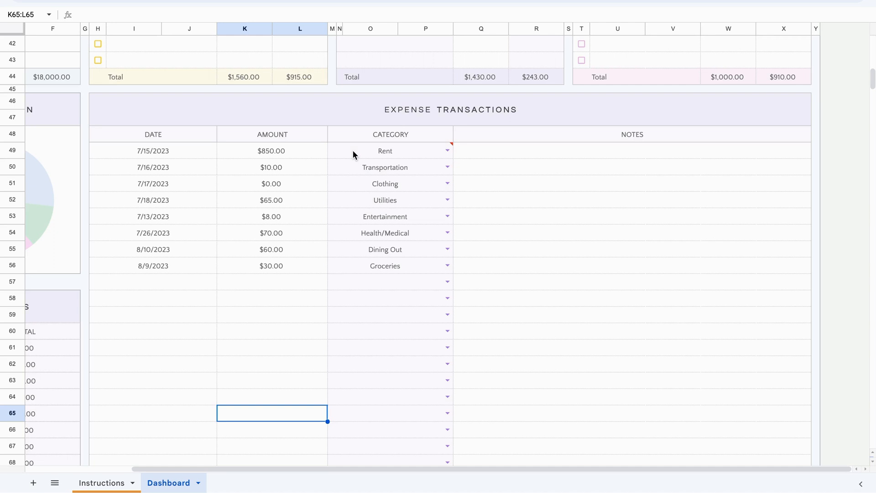
Step: Change the $850 Rent transaction in row 49 to the Mortgage category
scroll("left", 3)
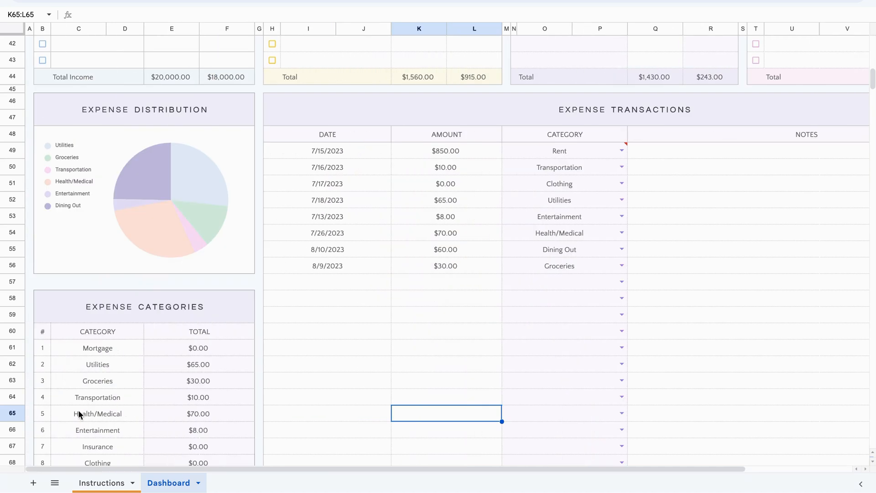
mouse_move(91, 218)
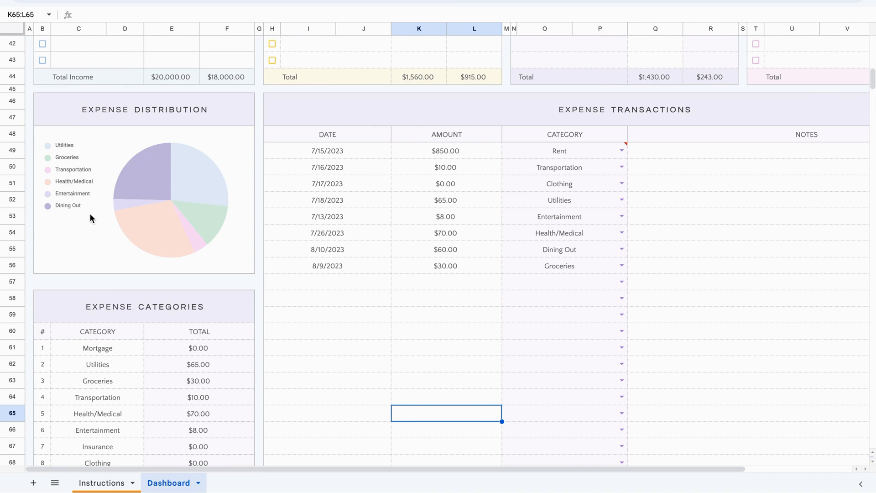
scroll("right", 3)
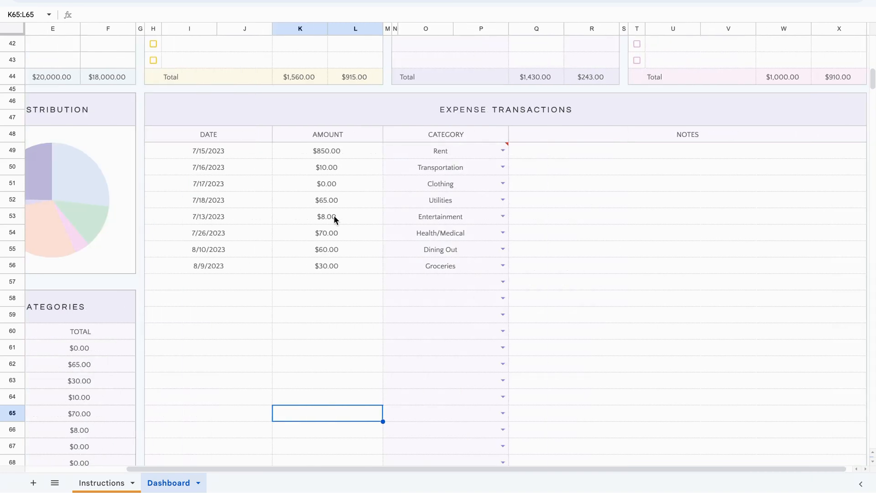
mouse_move(505, 148)
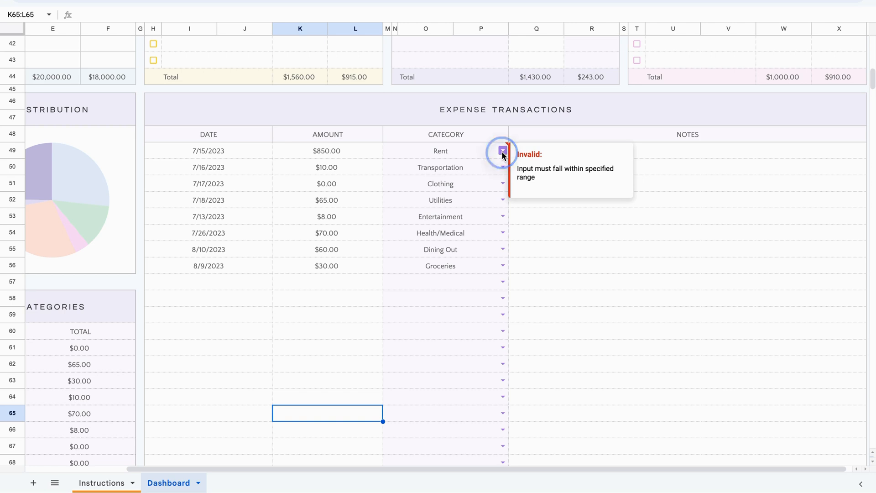
left_click(500, 150)
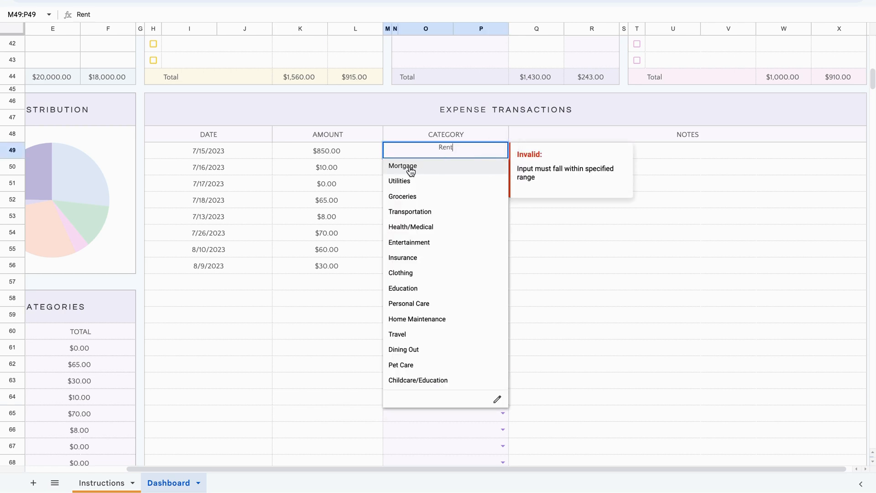
left_click(402, 166)
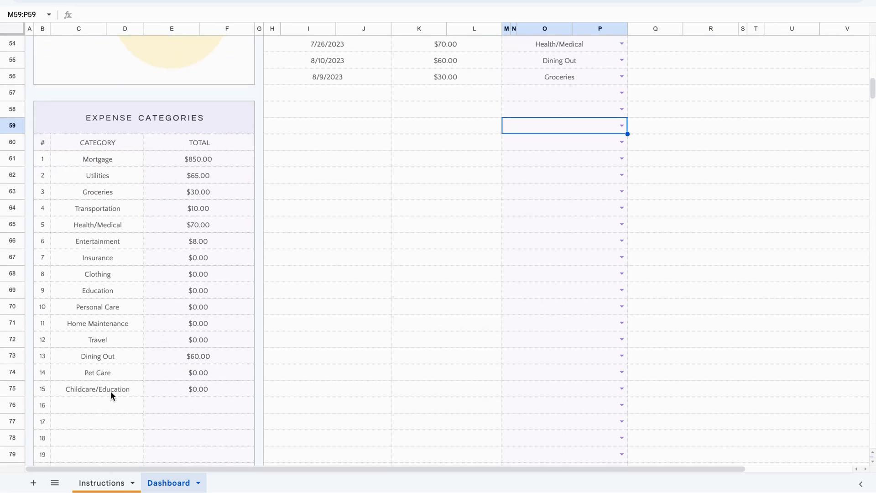
scroll("up", 3)
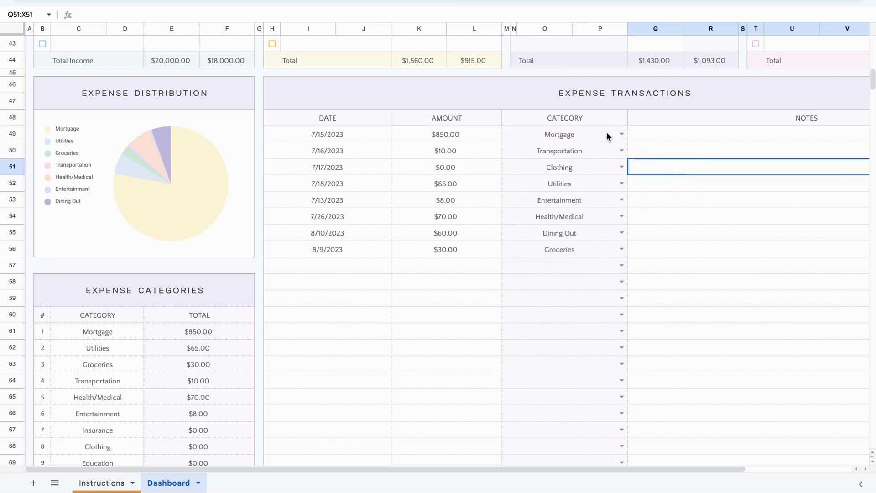
scroll("down", 3)
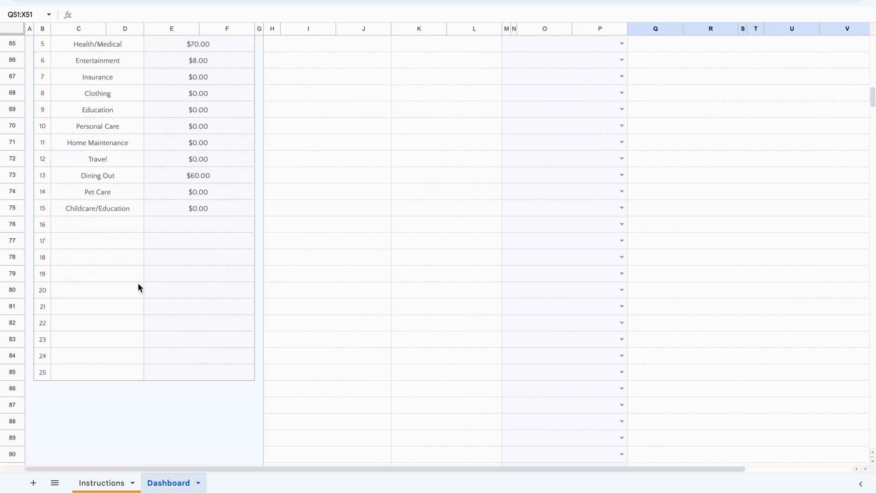
scroll("up", 3)
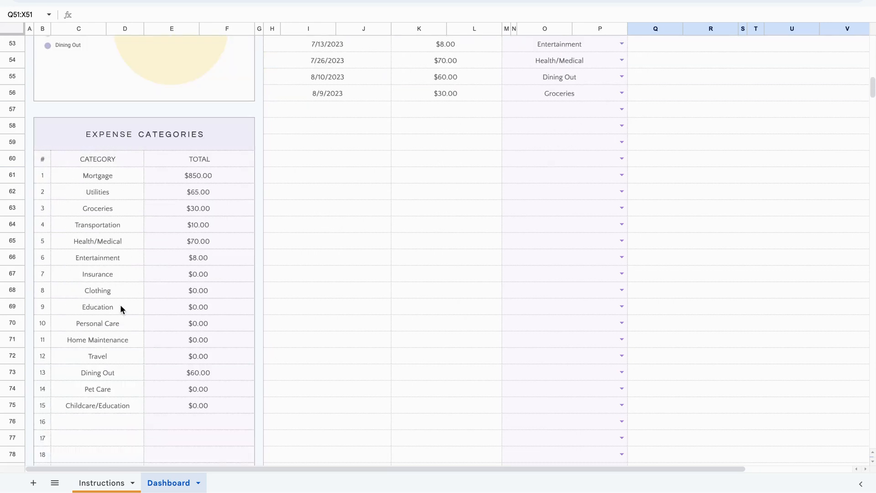
scroll("down", 3)
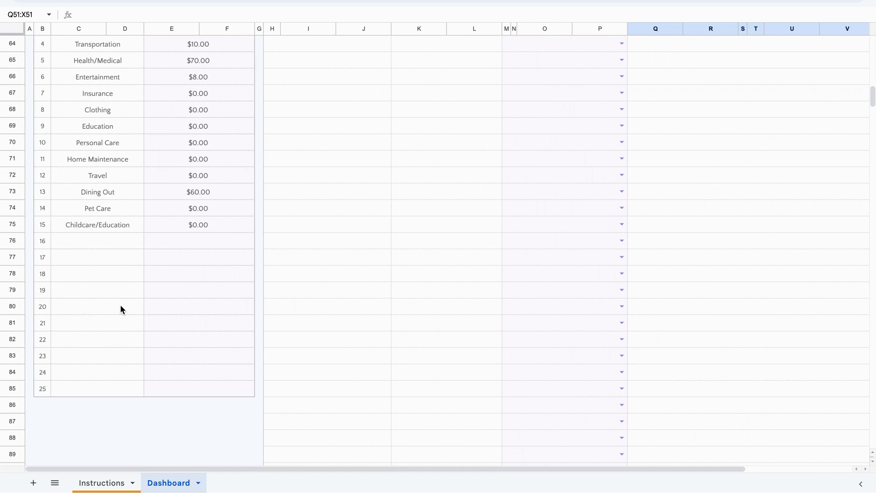
scroll("up", 3)
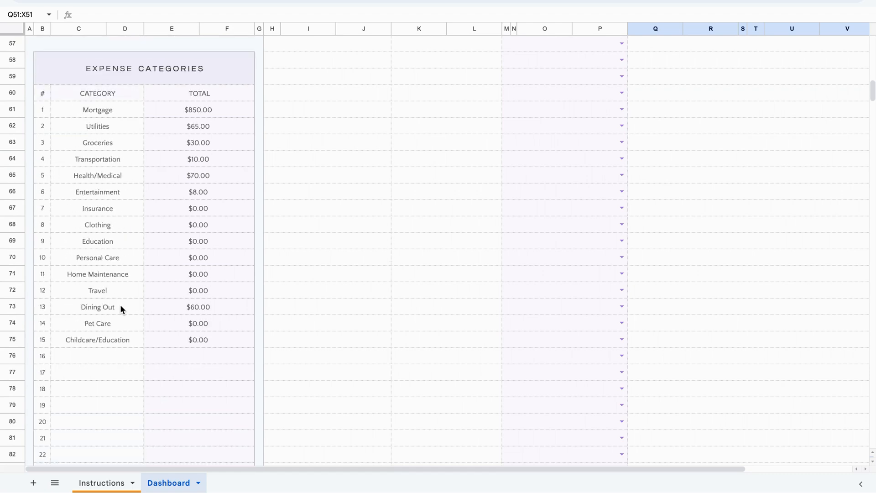
scroll("up", 3)
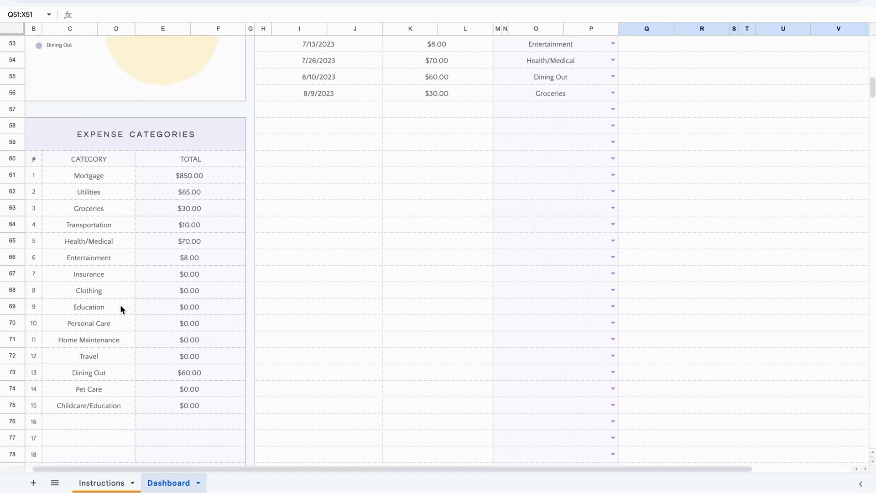
scroll("up", 3)
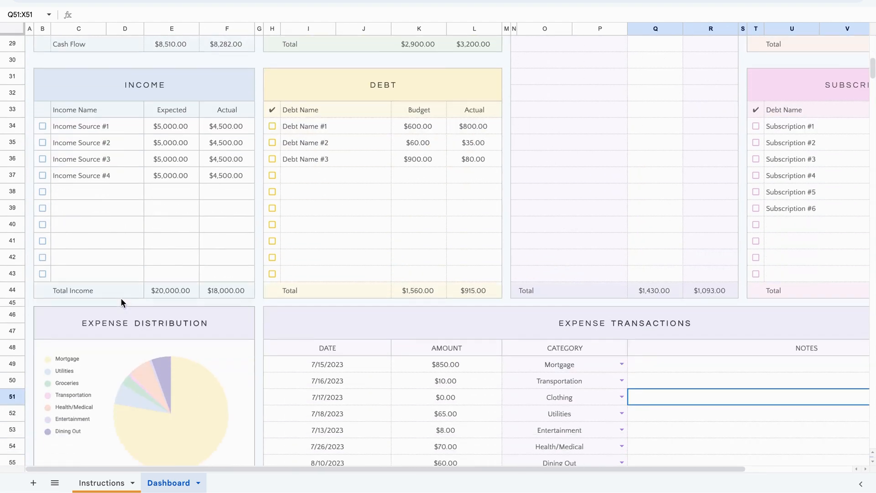
scroll("down", 3)
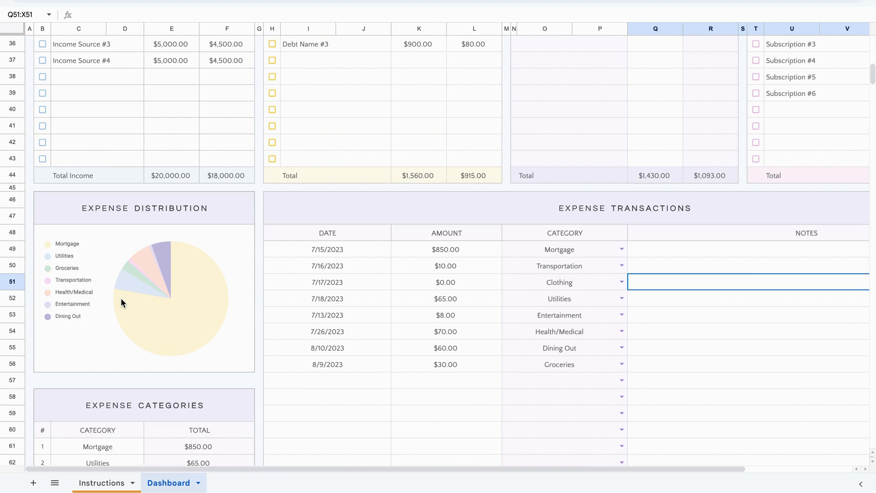
scroll("down", 3)
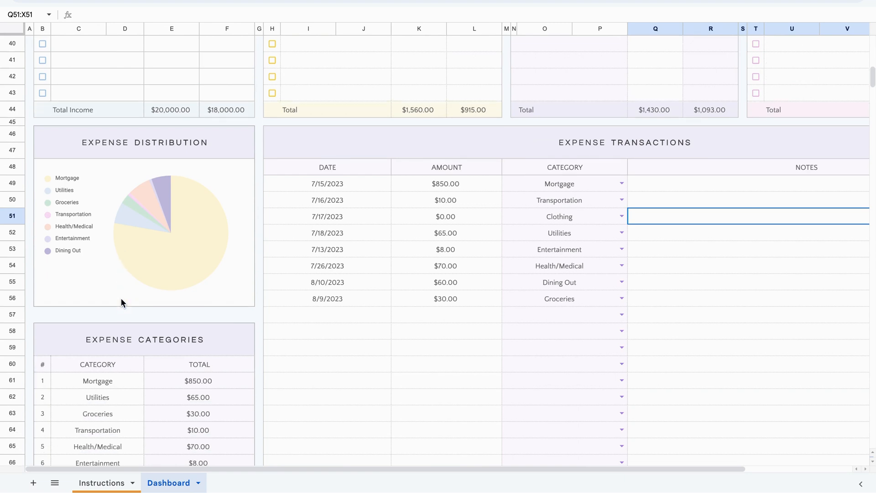
mouse_move(358, 365)
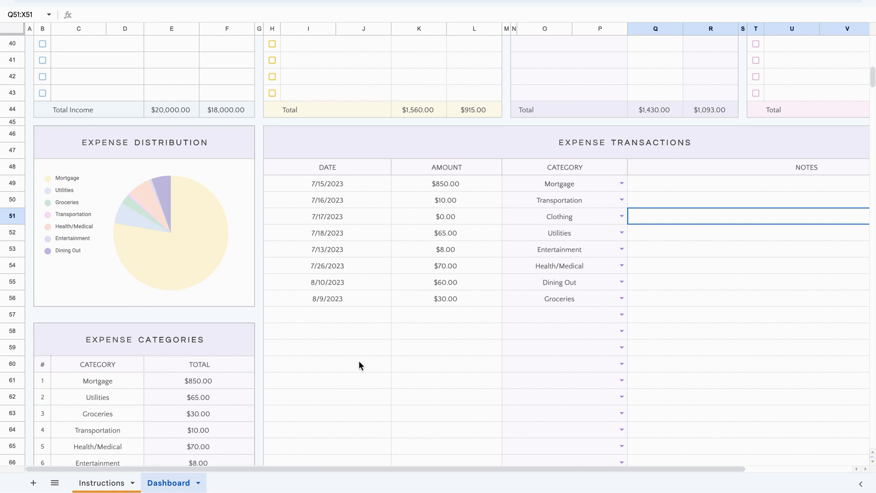
scroll("down", 3)
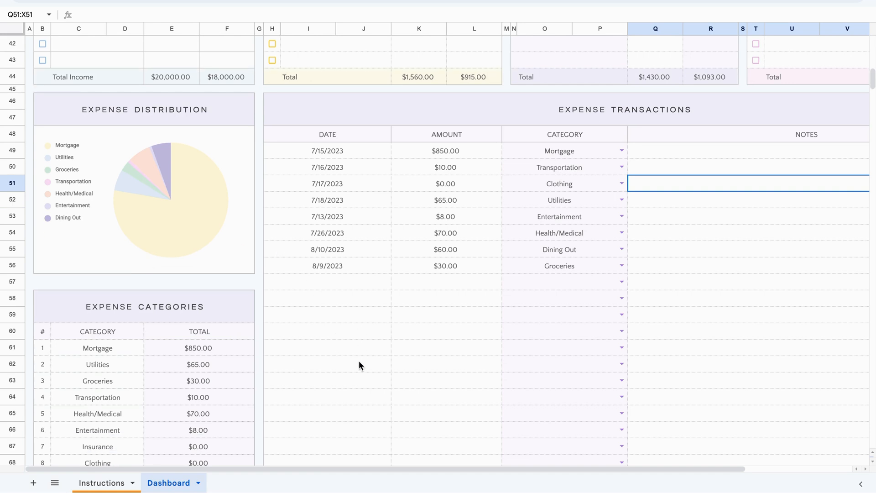
mouse_move(155, 371)
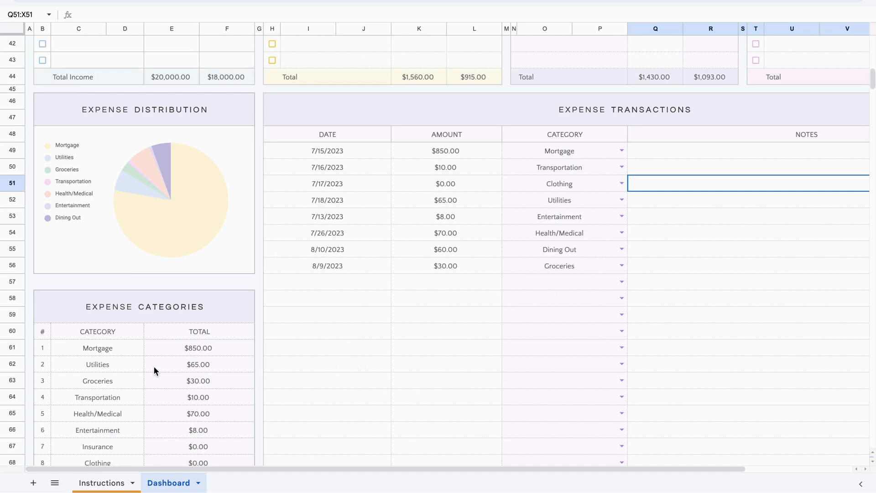
scroll("down", 3)
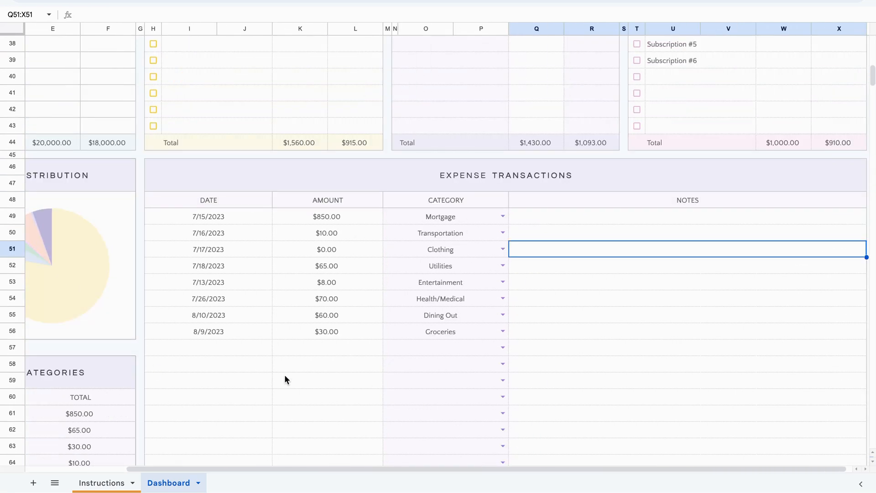
left_click(327, 380)
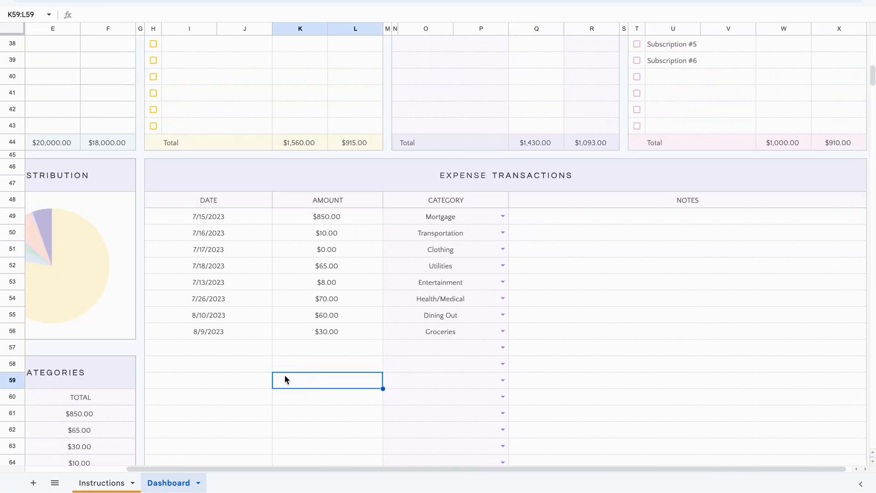
mouse_move(248, 216)
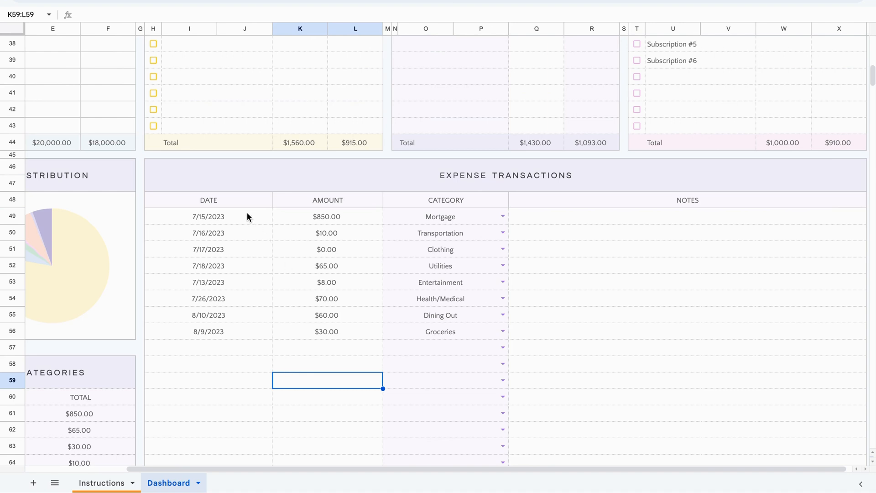
mouse_move(248, 224)
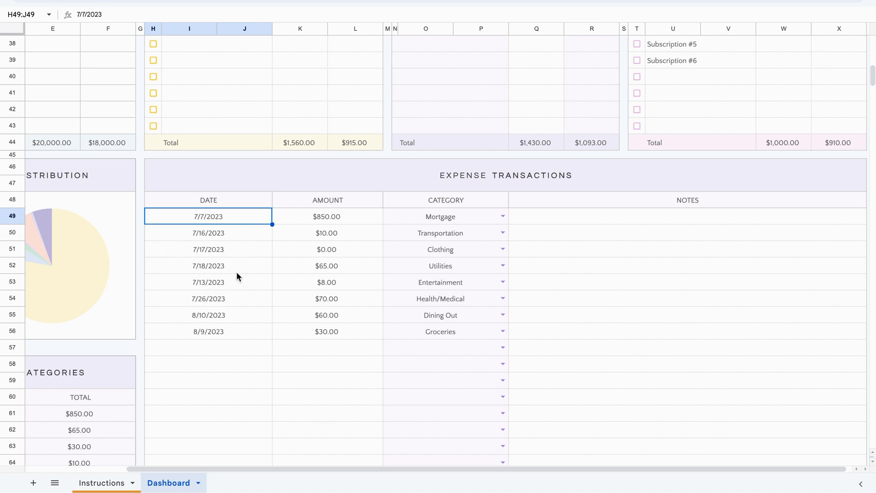
Step: Select the Mortgage transaction's amount and then the first transaction's notes cell
left_click(327, 216)
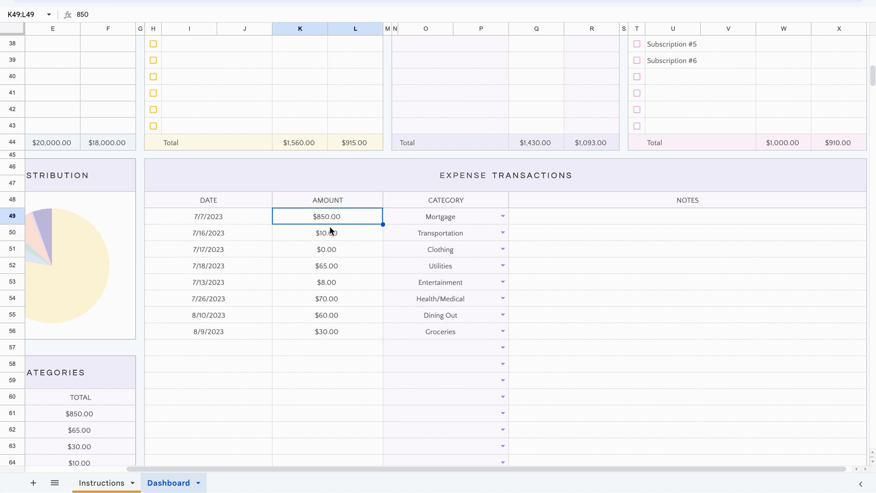
mouse_move(584, 223)
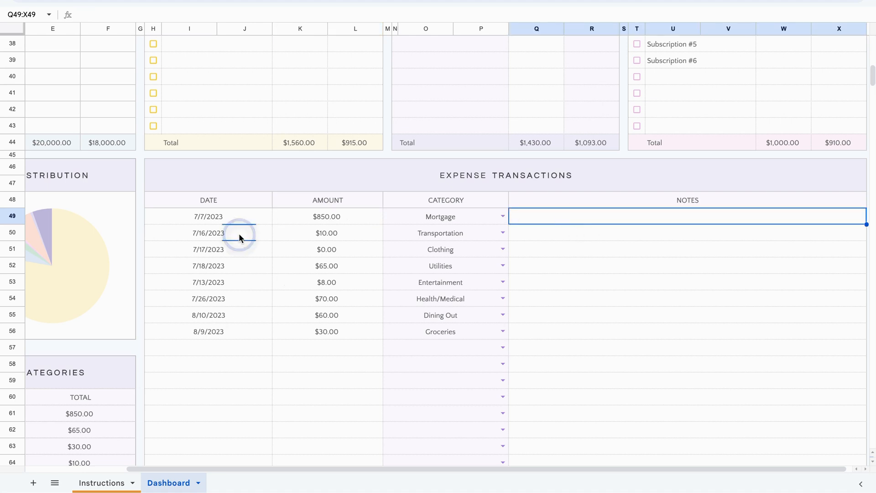
left_click(208, 233)
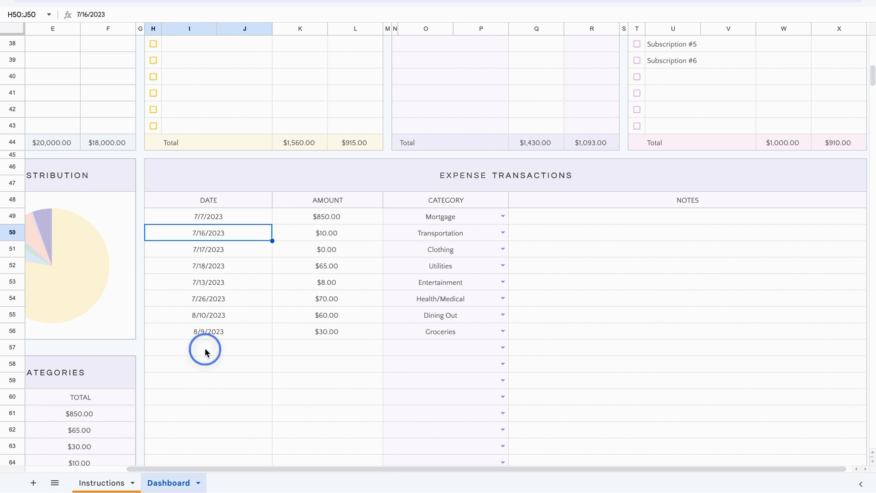
Step: Add a row 57 transaction dated 8/11/2023 for $40.00 categorised as Groceries
left_click(208, 346)
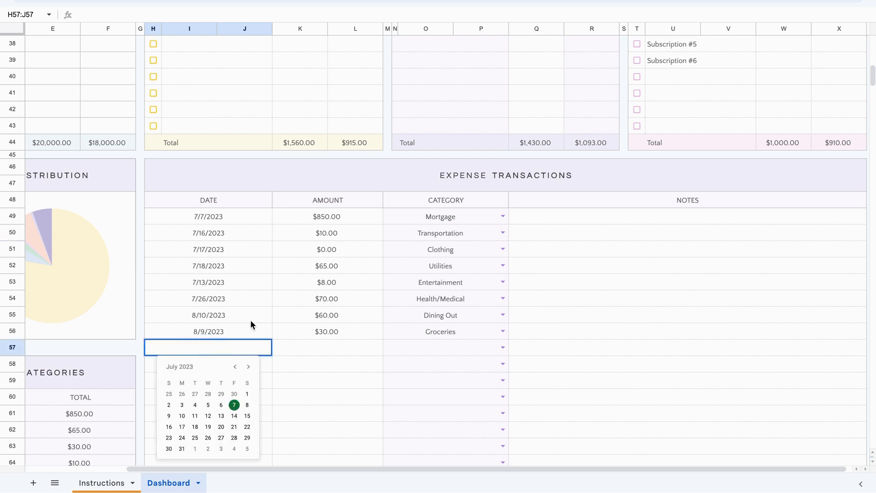
left_click(208, 332)
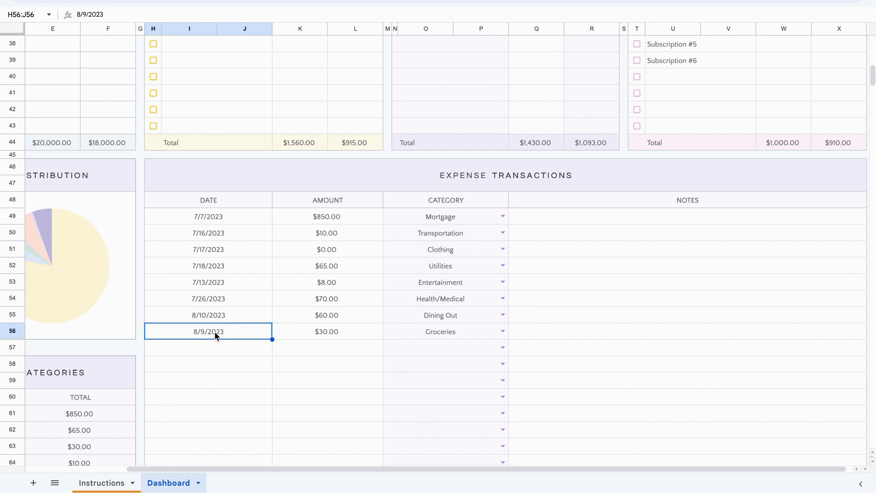
mouse_move(457, 335)
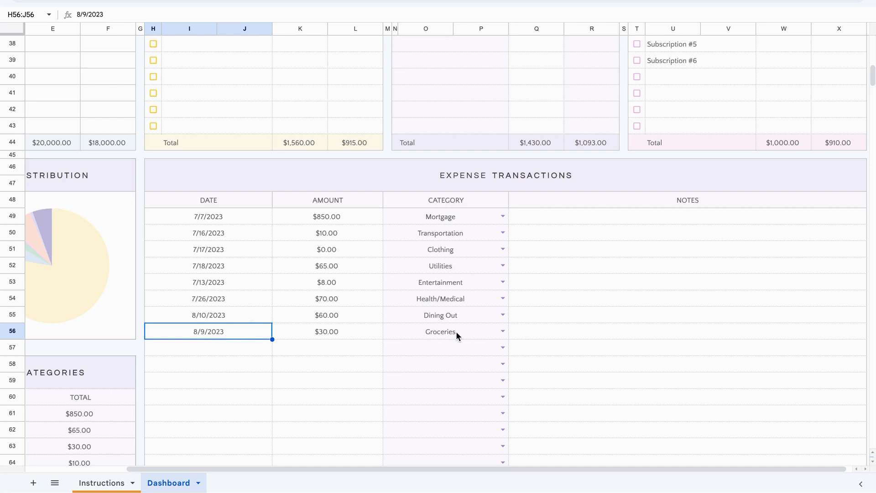
left_click(208, 346)
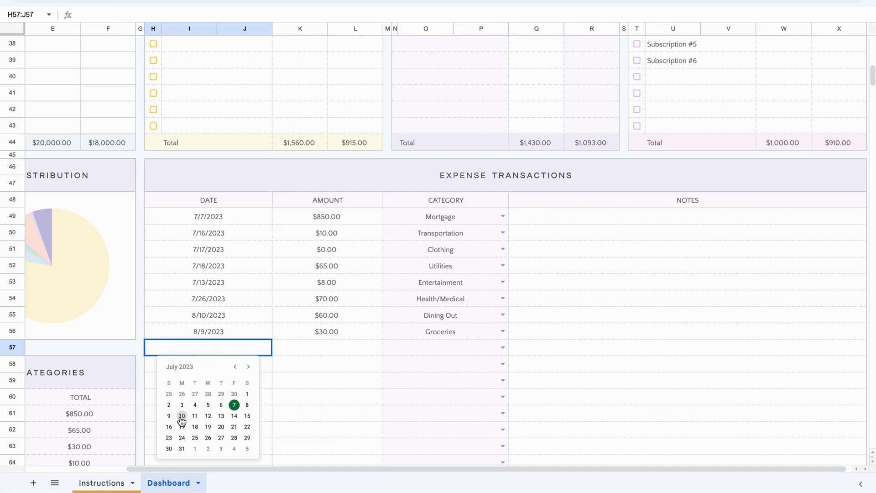
mouse_move(195, 415)
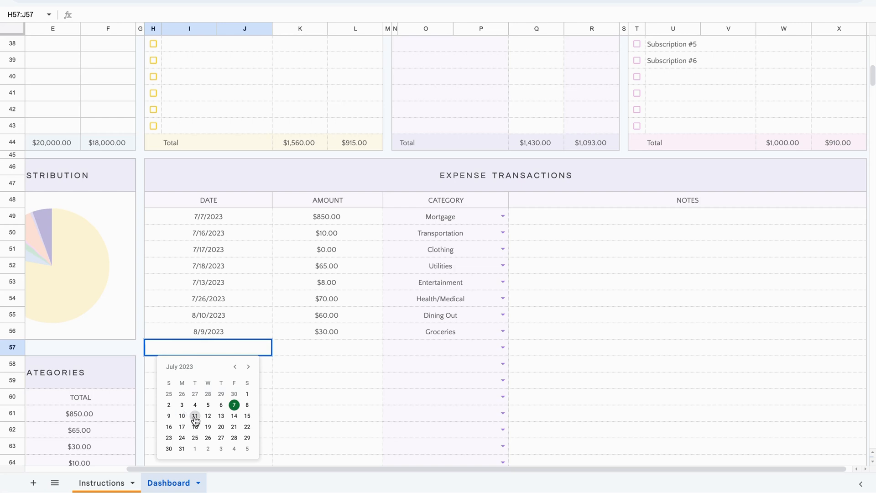
left_click(248, 366)
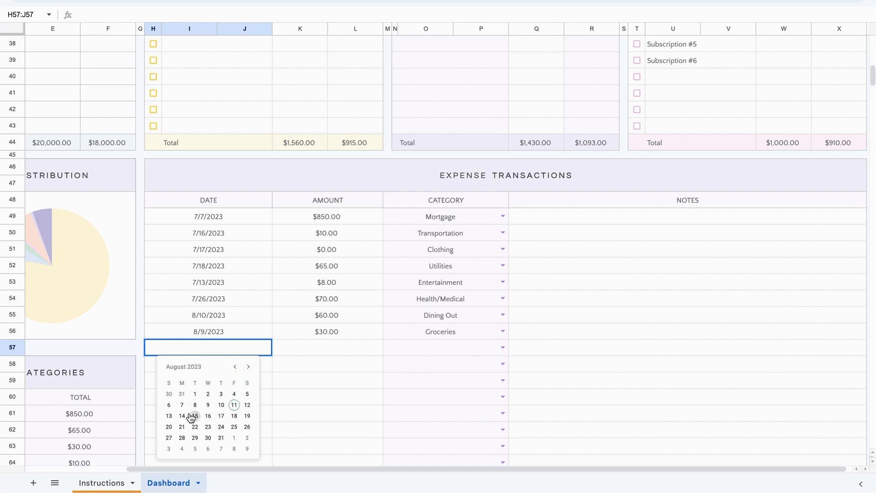
left_click(234, 405)
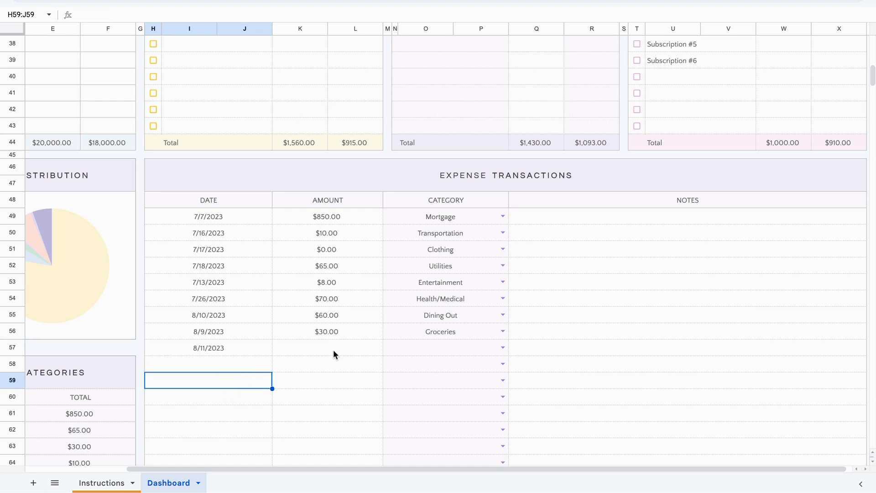
left_click(327, 347)
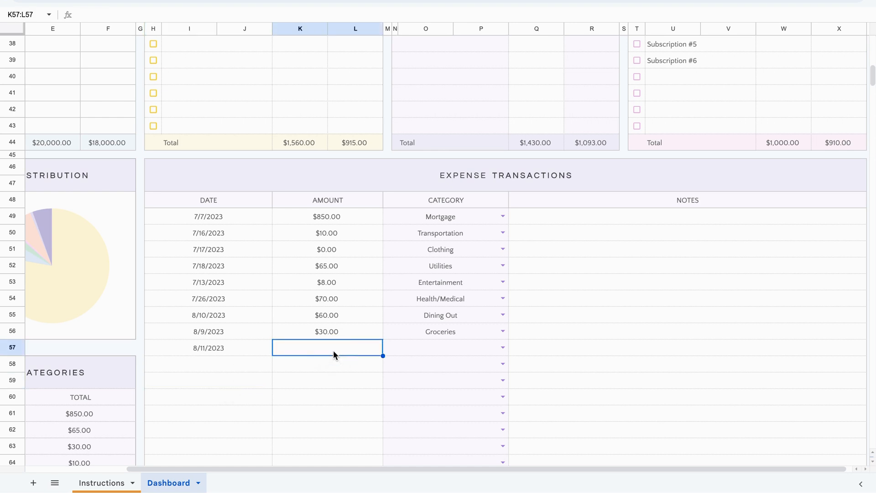
type("40.00")
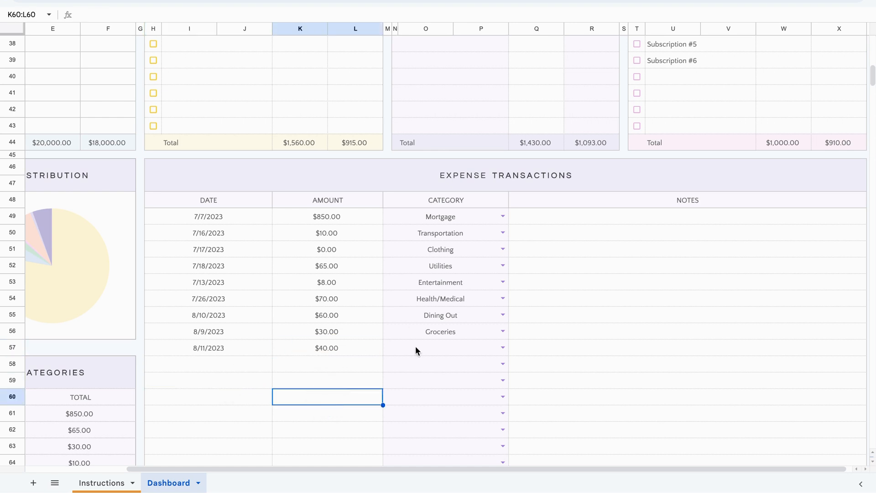
left_click(500, 348)
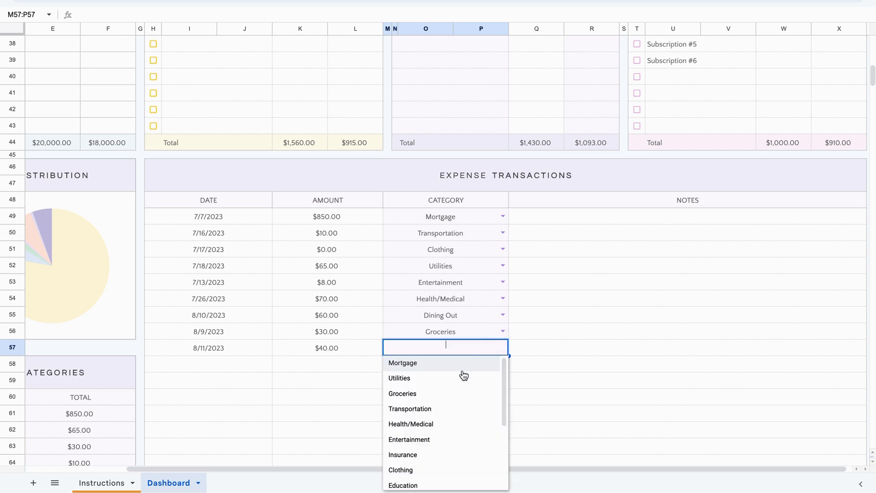
left_click(402, 393)
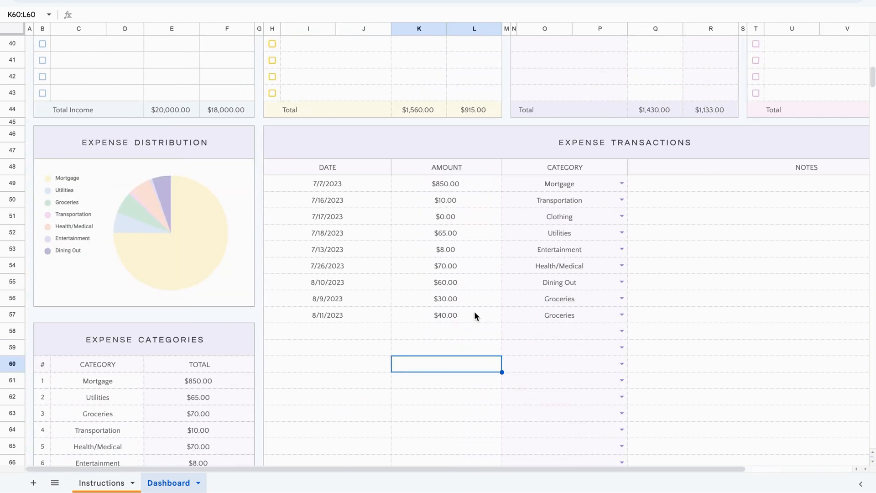
left_click(445, 298)
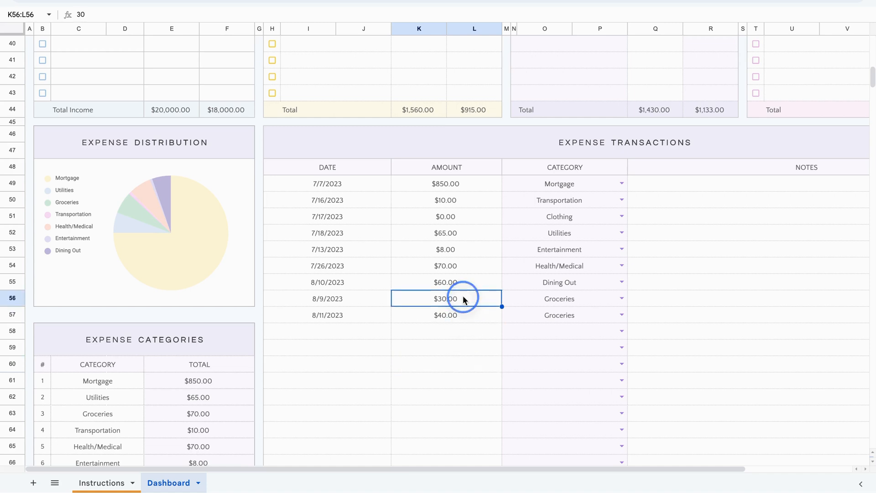
left_click(445, 330)
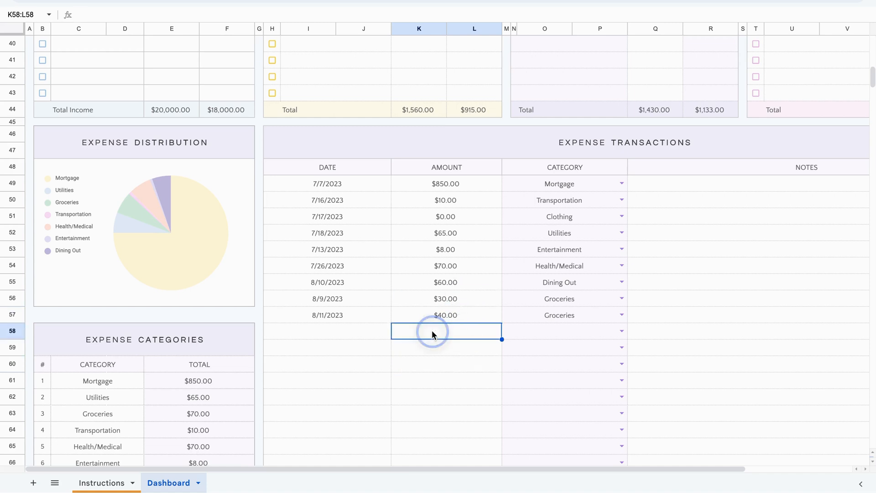
scroll("down", 3)
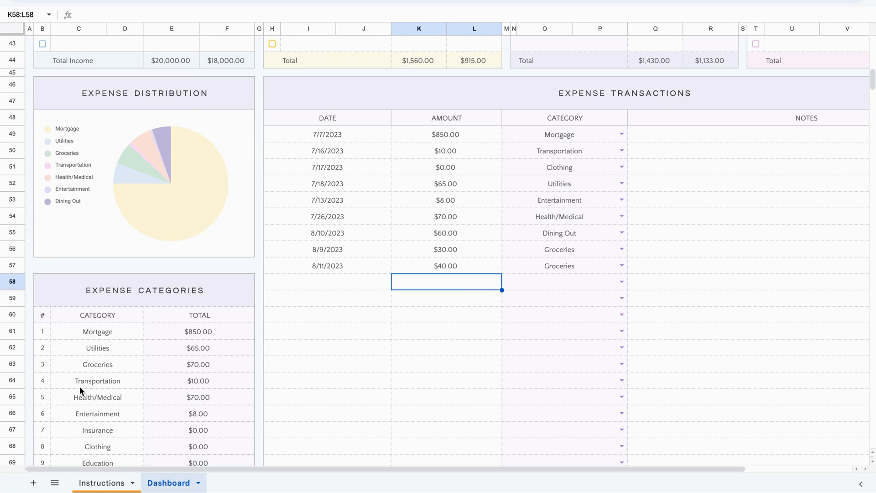
left_click(199, 363)
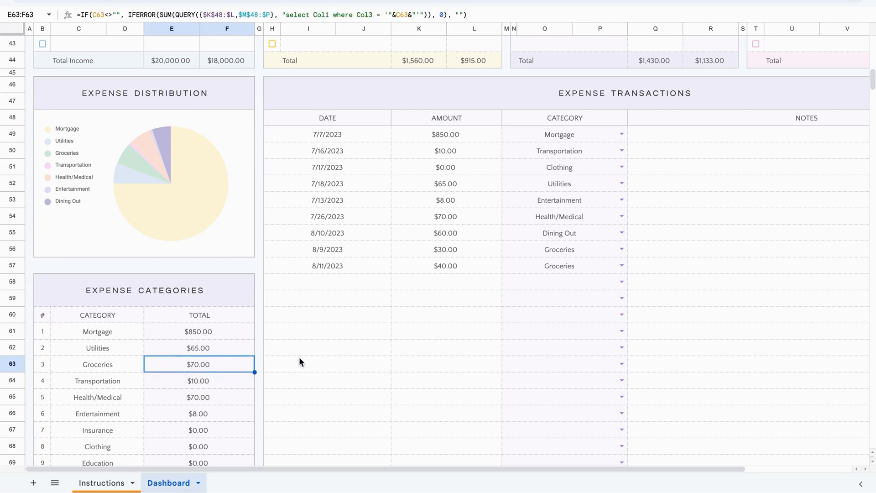
scroll("up", 3)
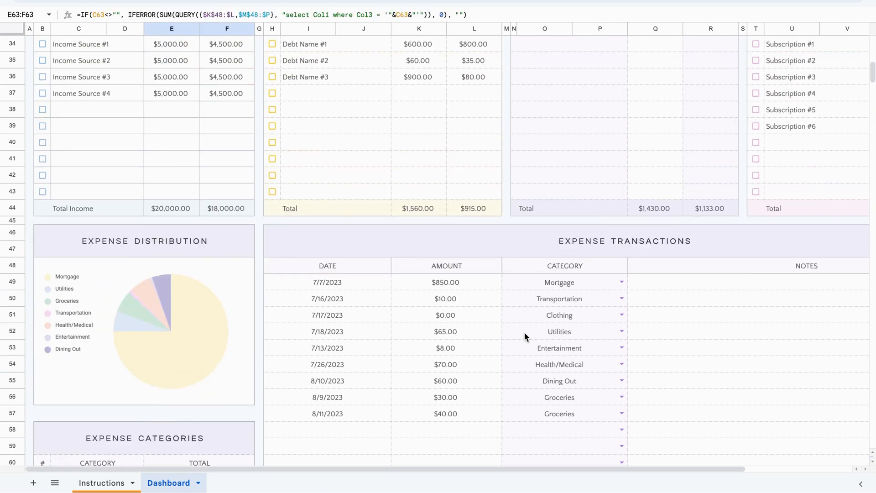
scroll("up", 3)
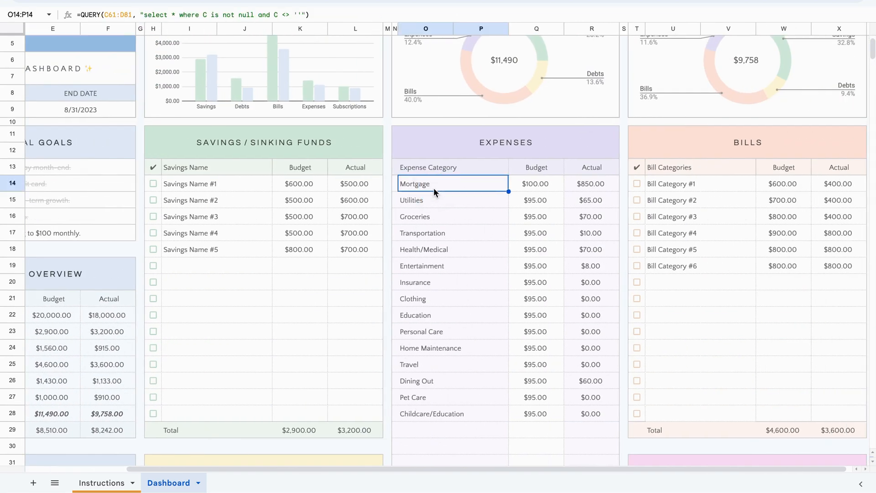
mouse_move(441, 239)
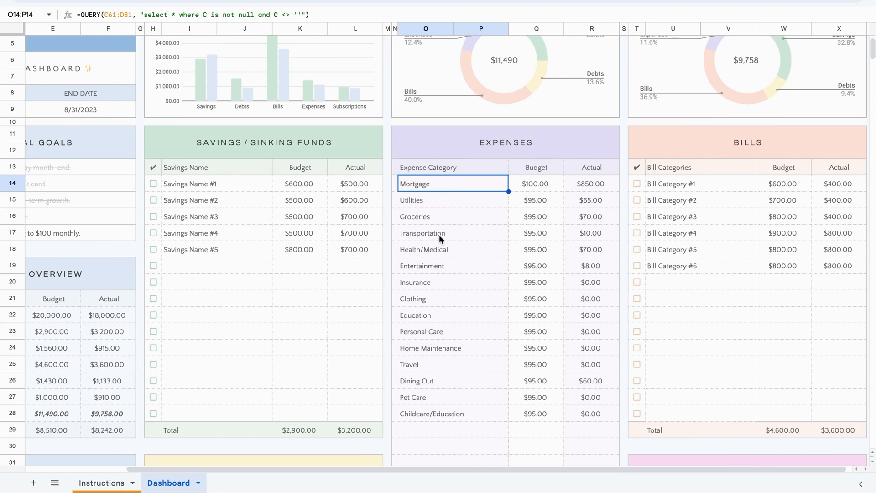
left_click(591, 216)
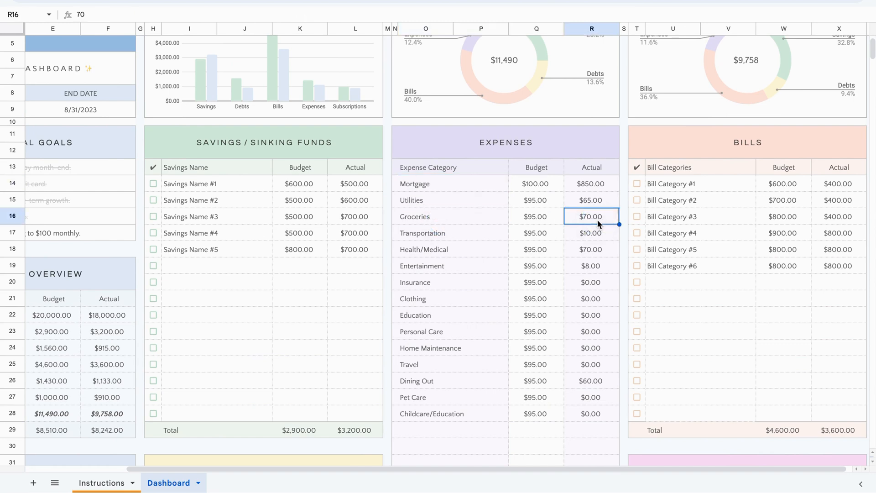
scroll("down", 3)
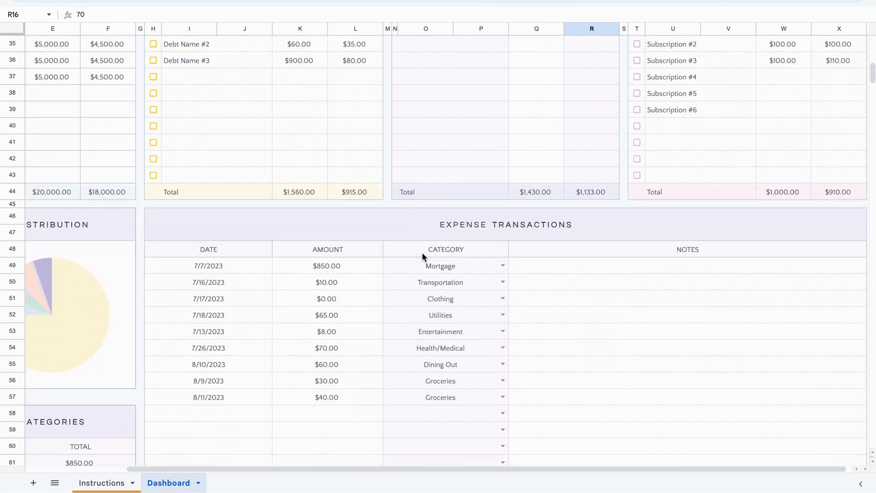
Step: Enter an 8/17/2023 $30.00 Groceries transaction in row 58 and confirm the $100.00 total
scroll("down", 3)
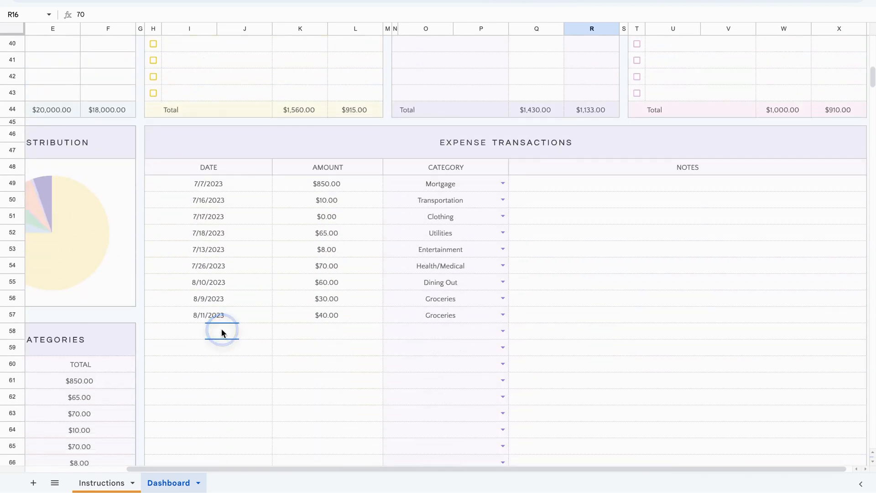
type("8/17/2023")
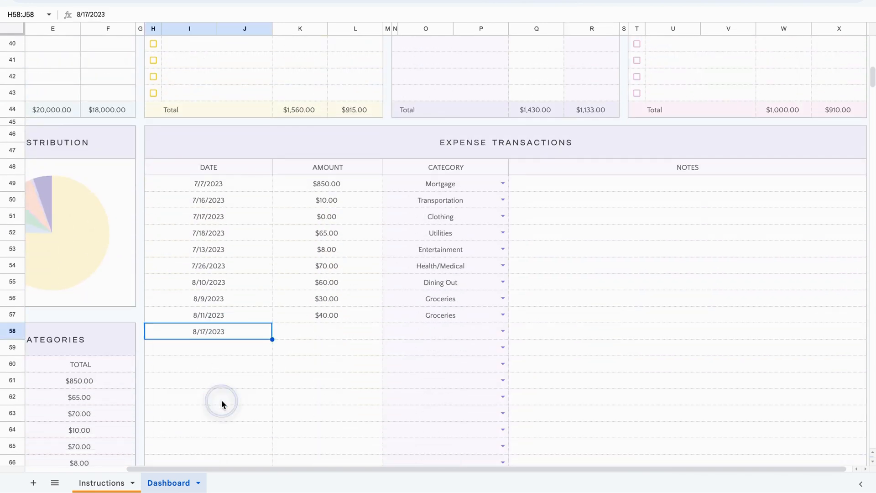
left_click(327, 330)
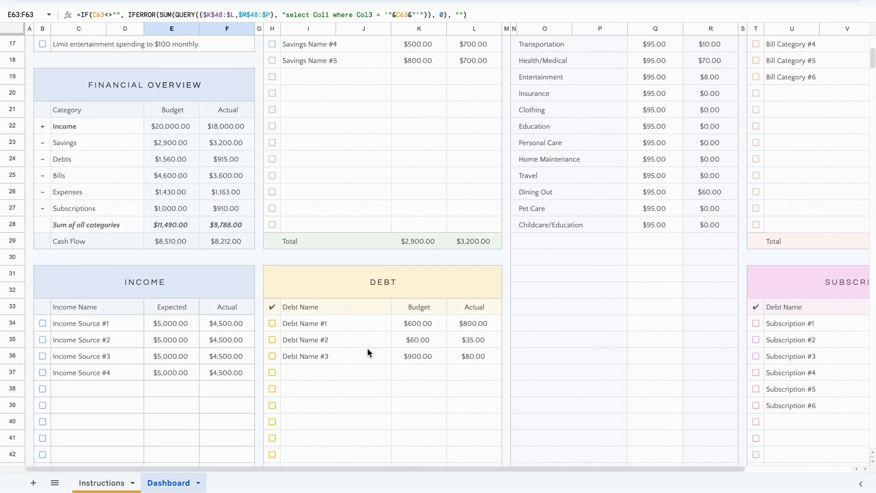
scroll("up", 3)
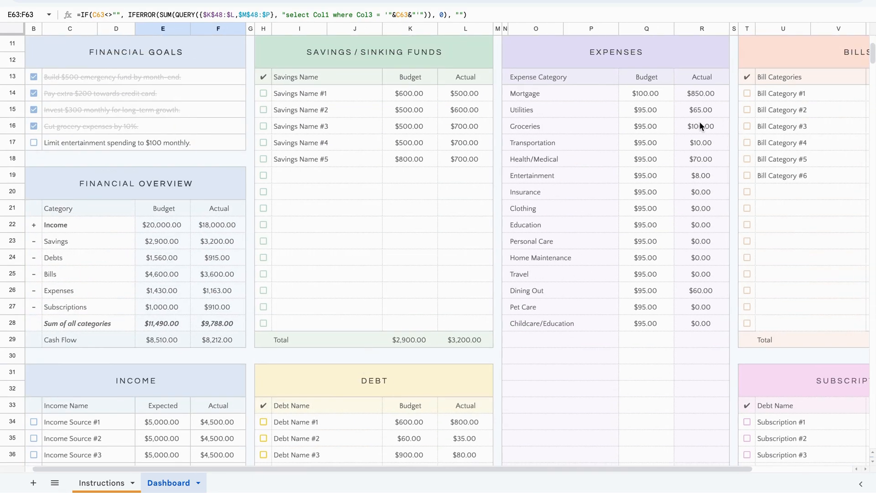
scroll("down", 3)
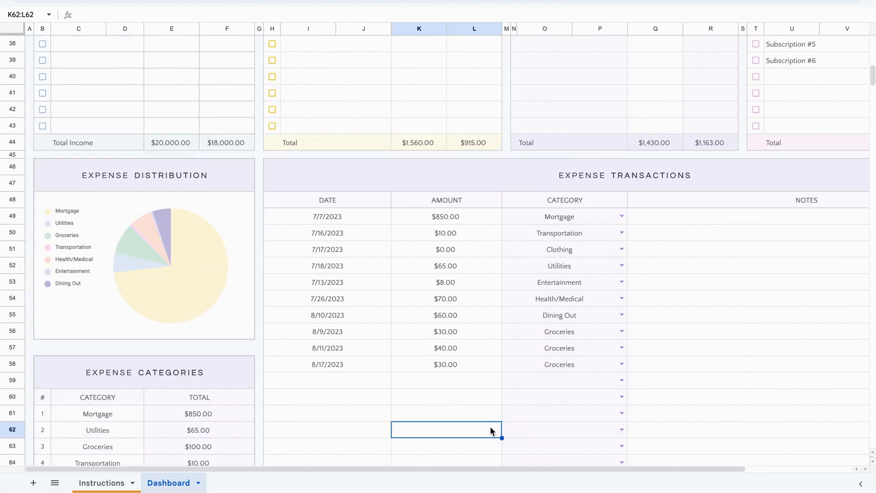
left_click(327, 412)
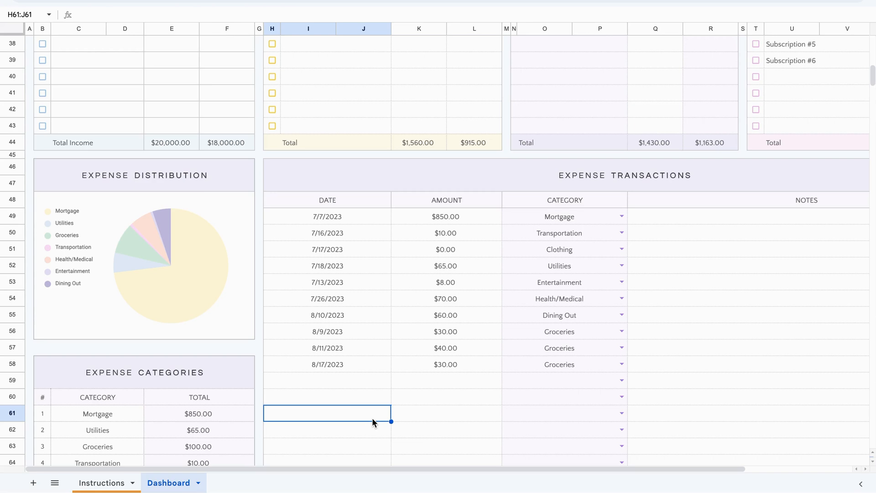
left_click(326, 380)
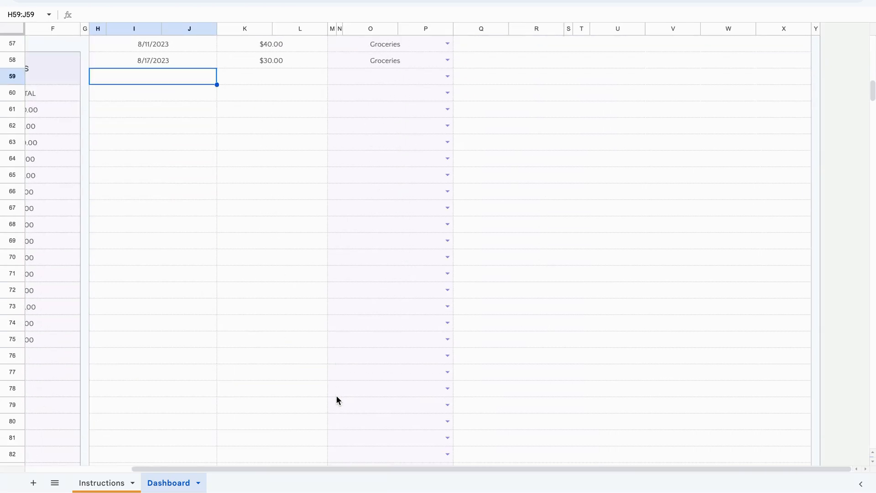
scroll("down", 3)
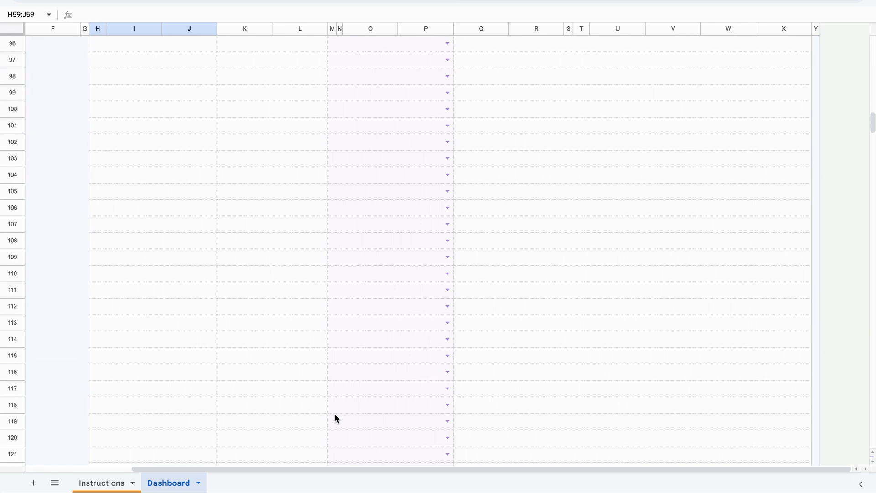
scroll("up", 3)
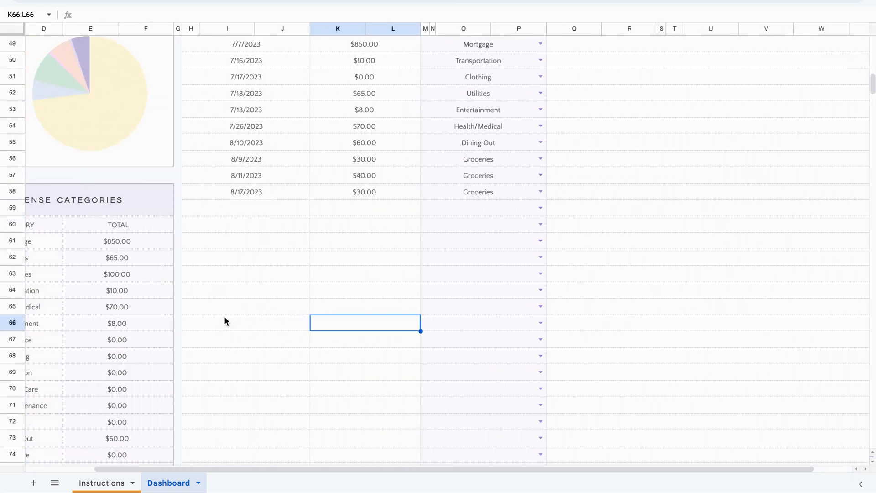
scroll("left", 3)
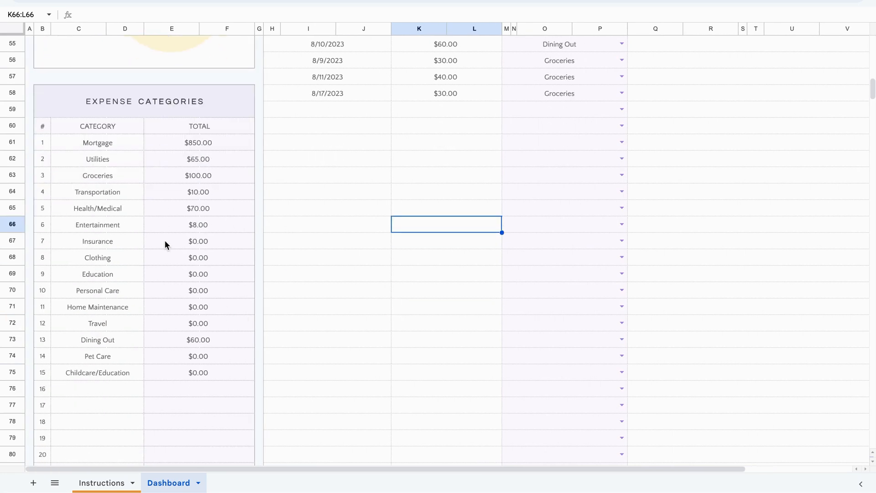
scroll("down", 3)
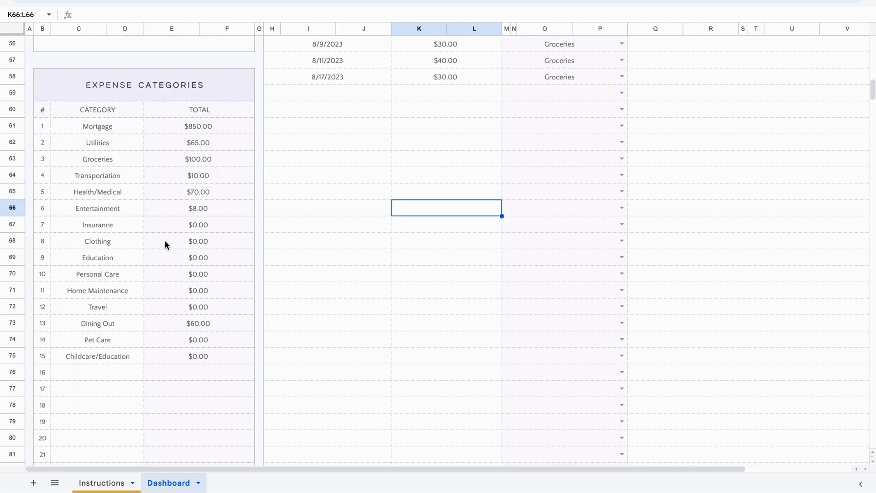
scroll("up", 3)
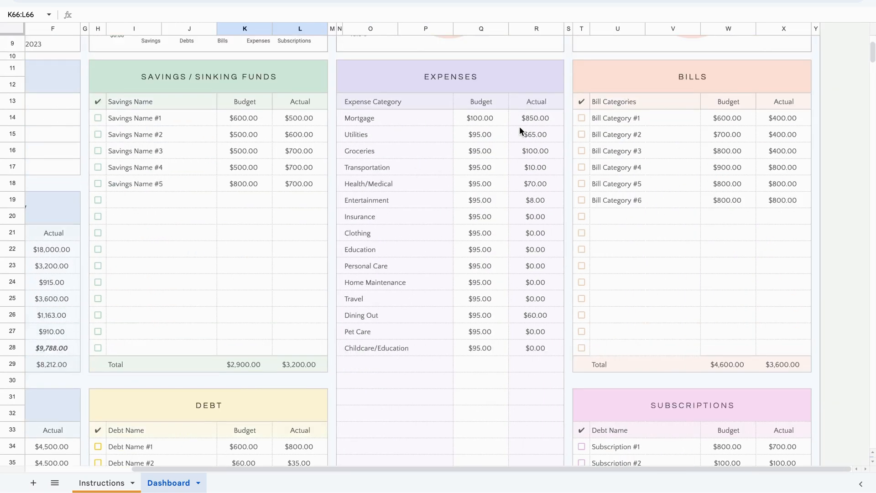
mouse_move(406, 259)
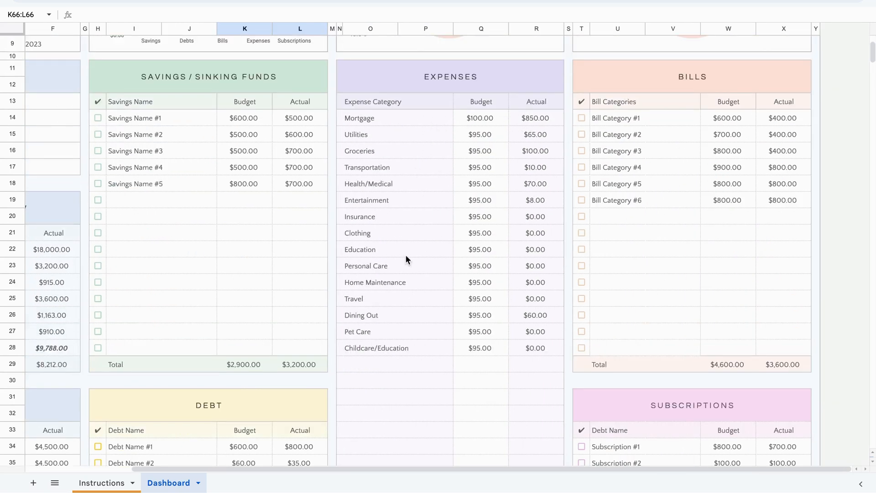
mouse_move(391, 122)
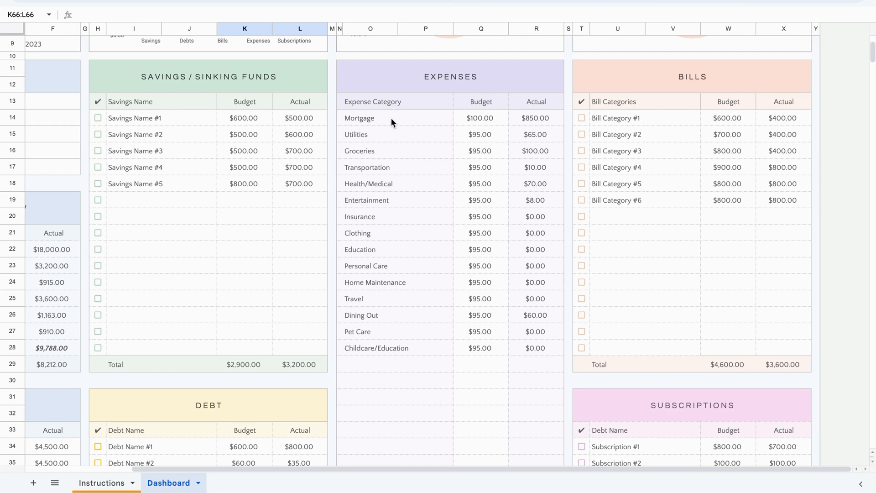
mouse_move(520, 253)
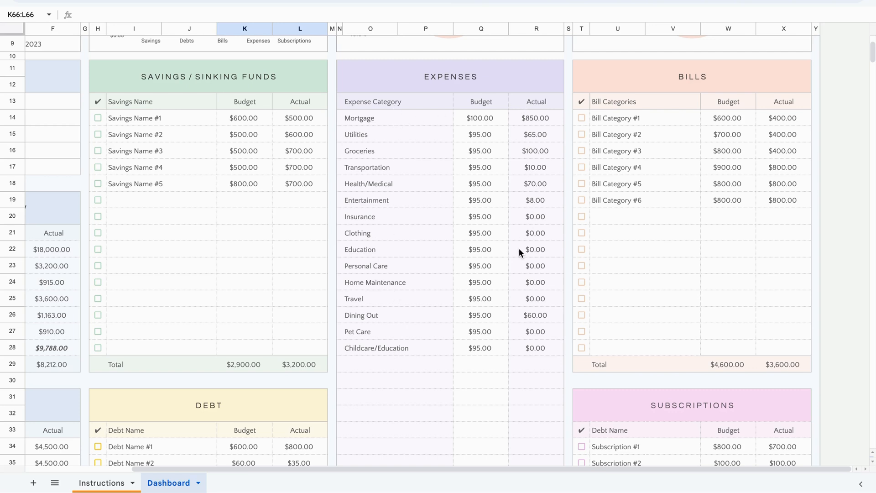
left_click(479, 150)
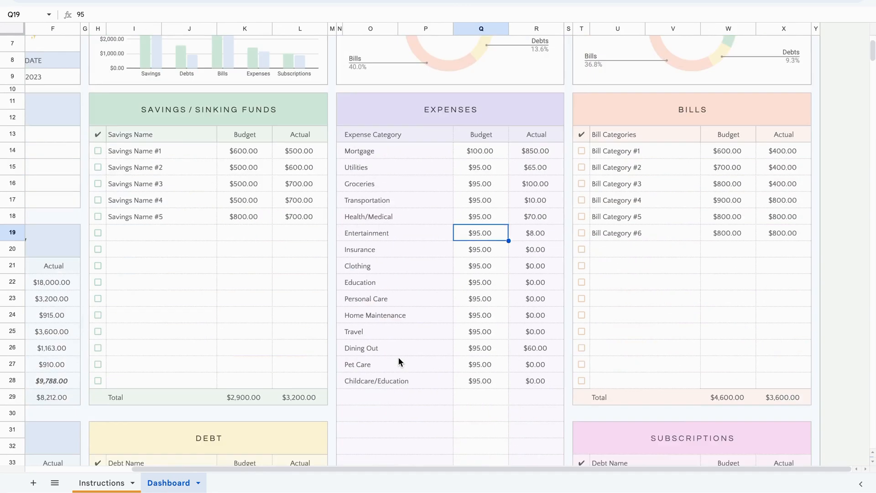
scroll("left", 3)
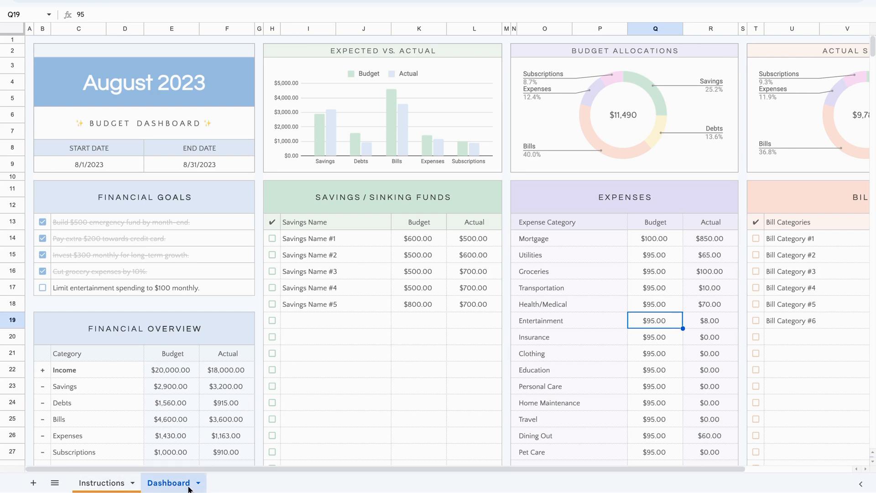
mouse_move(195, 485)
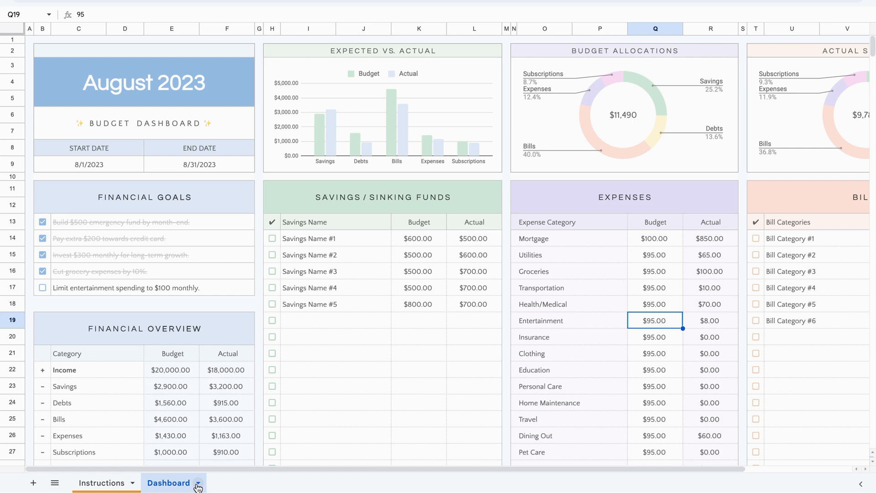
Step: Rename the Dashboard sheet tab to 'Aug 2023' from its right-click menu
right_click(169, 482)
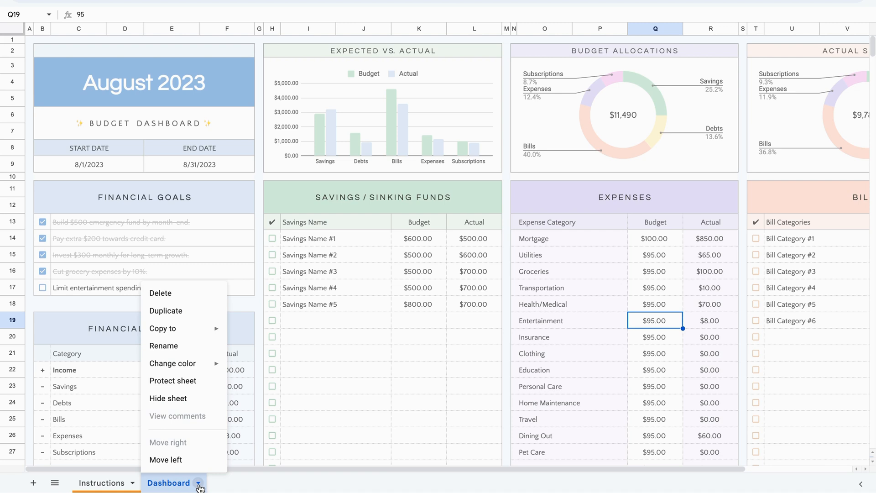
mouse_move(183, 328)
type("Aug 2023")
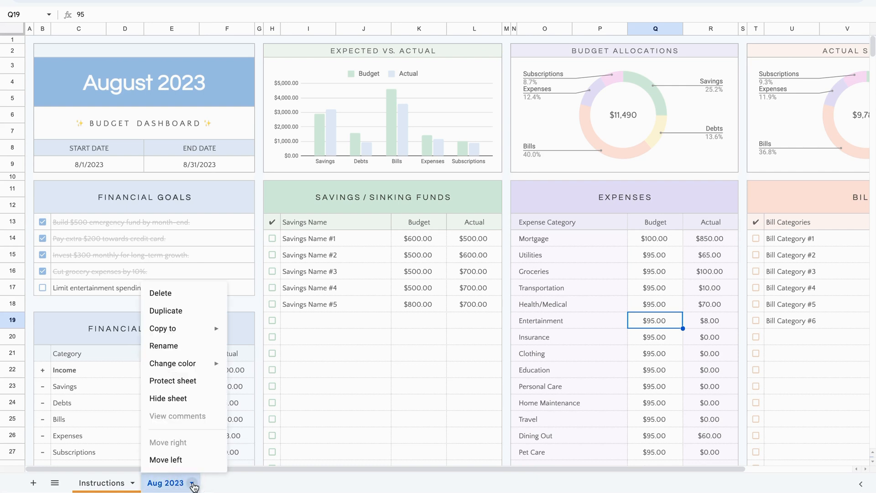
left_click(172, 363)
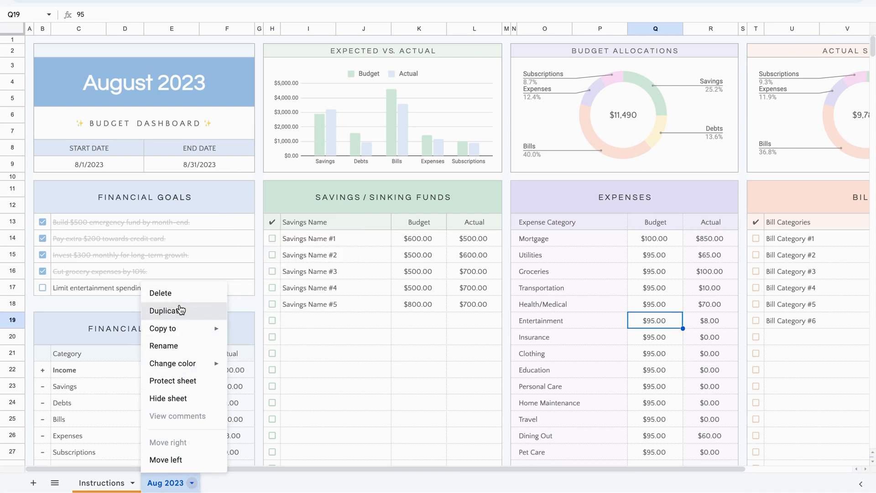
Step: Duplicate the Aug 2023 tab and scroll through the new Copy of Aug 2023 sheet
left_click(165, 311)
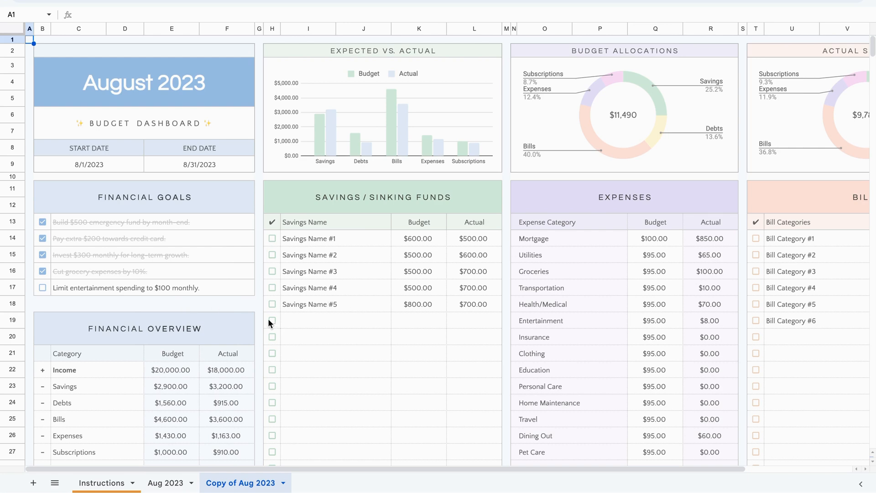
scroll("down", 3)
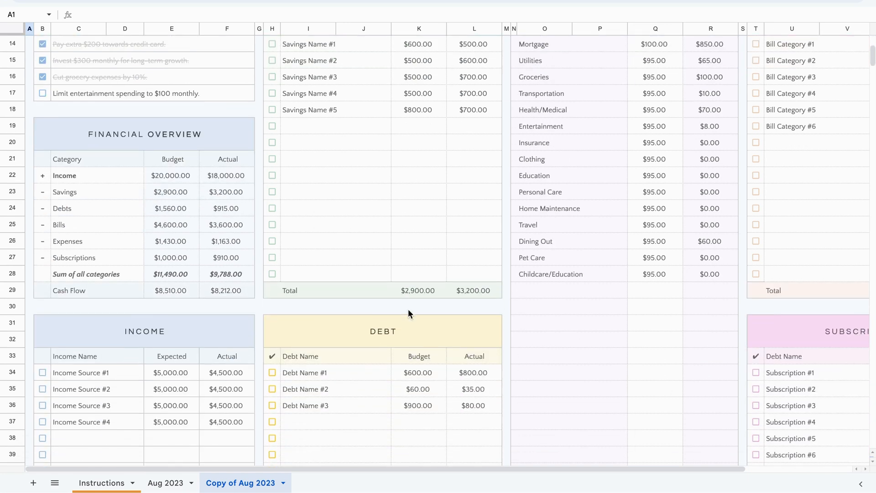
mouse_move(178, 391)
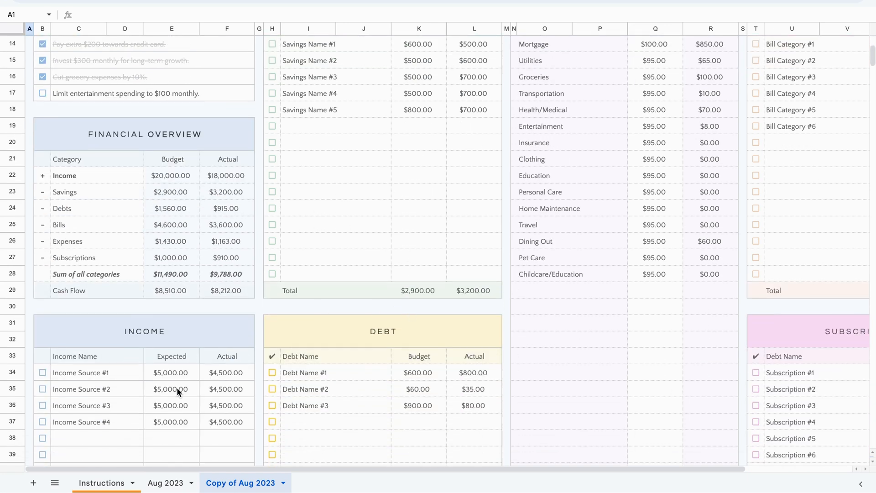
scroll("down", 3)
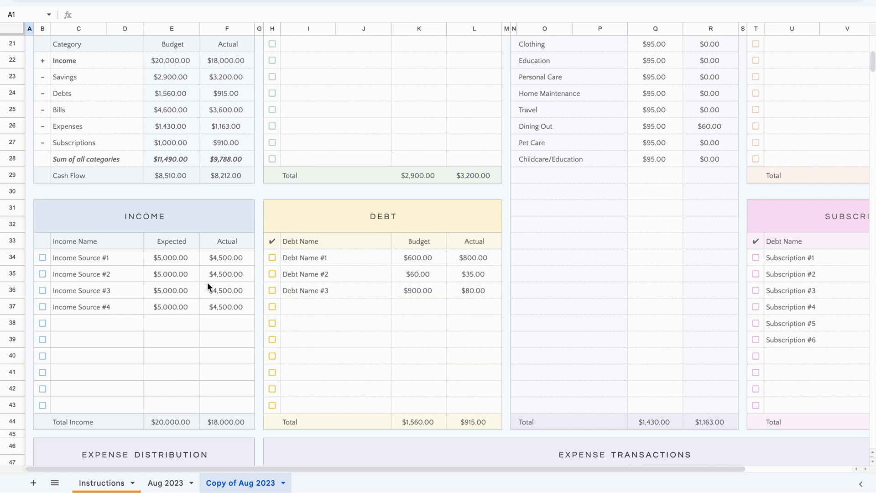
mouse_move(237, 253)
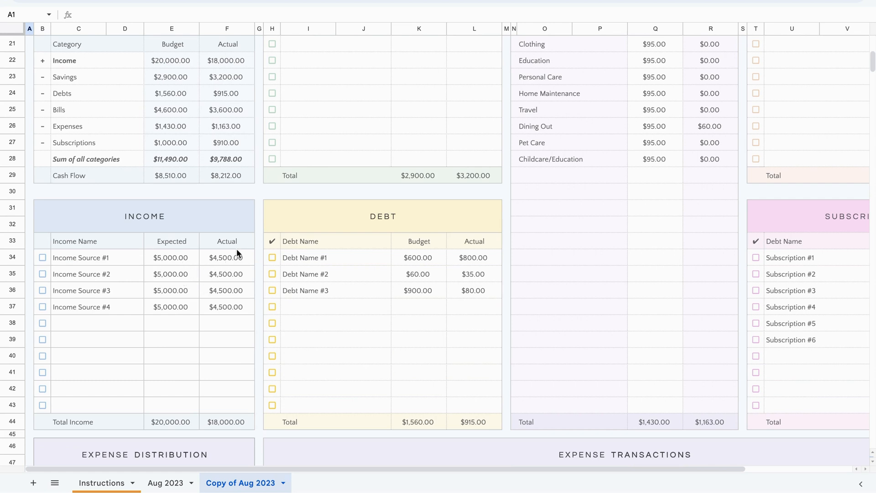
mouse_move(173, 262)
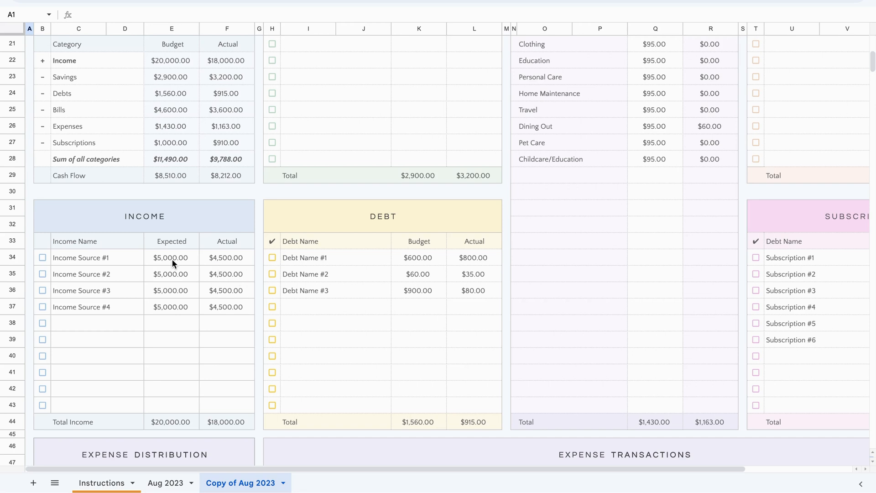
mouse_move(162, 324)
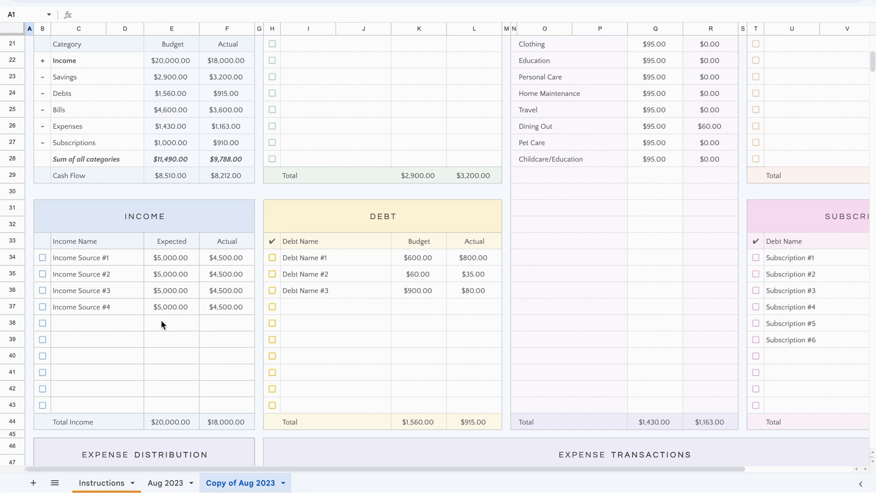
mouse_move(127, 345)
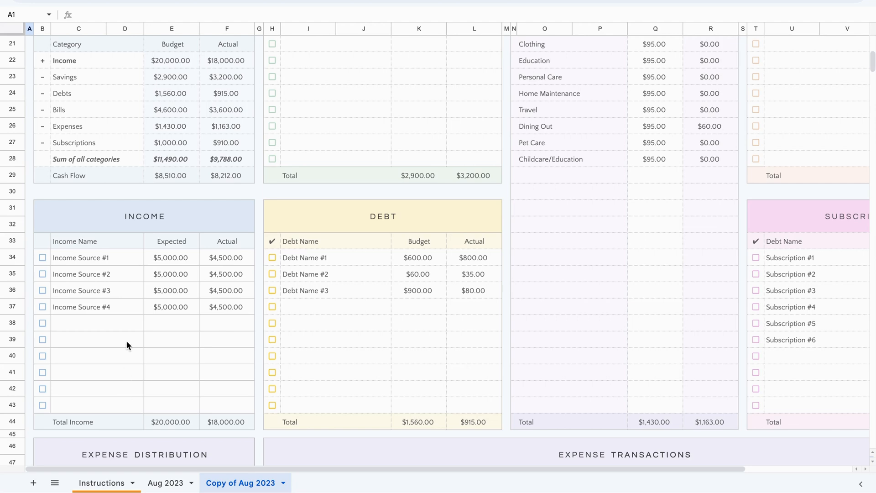
mouse_move(124, 289)
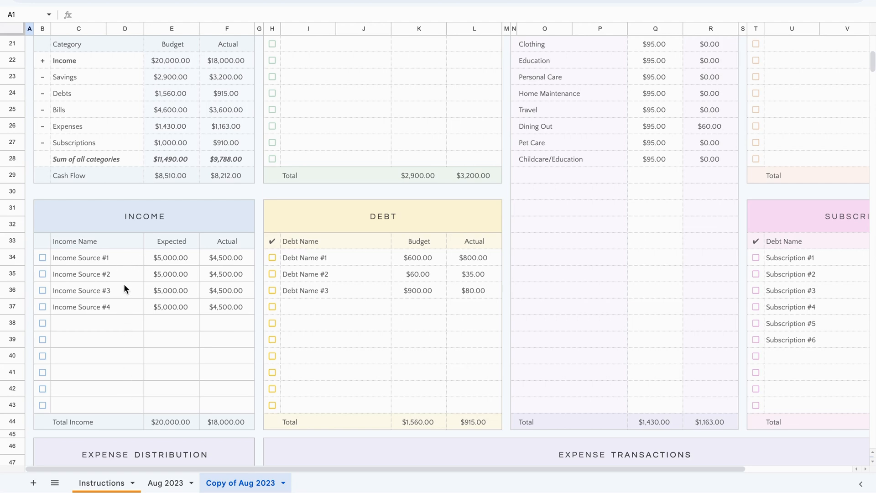
mouse_move(335, 297)
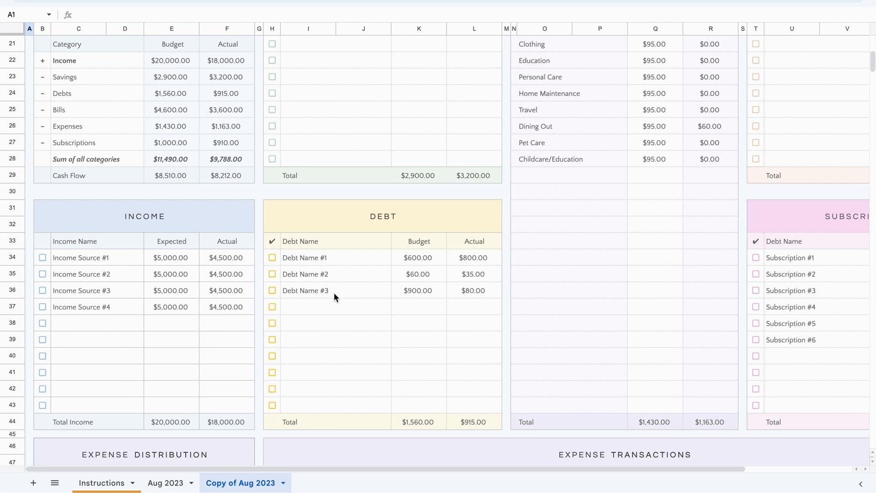
scroll("up", 3)
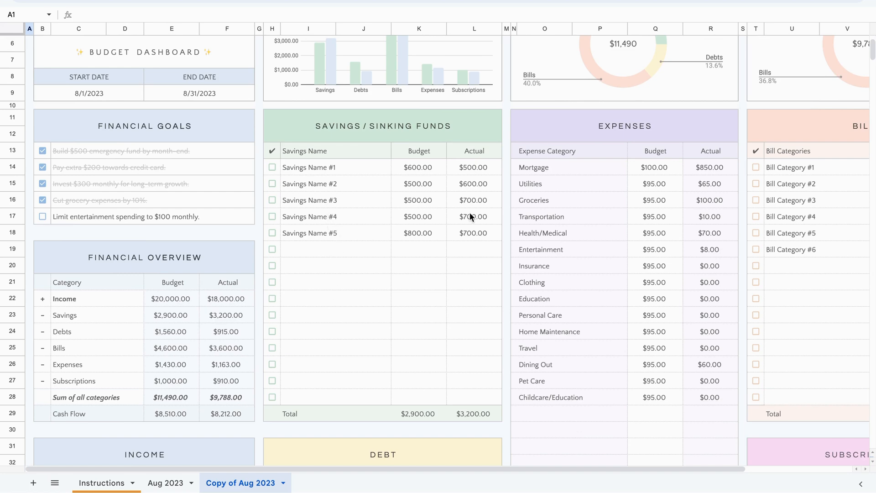
scroll("down", 3)
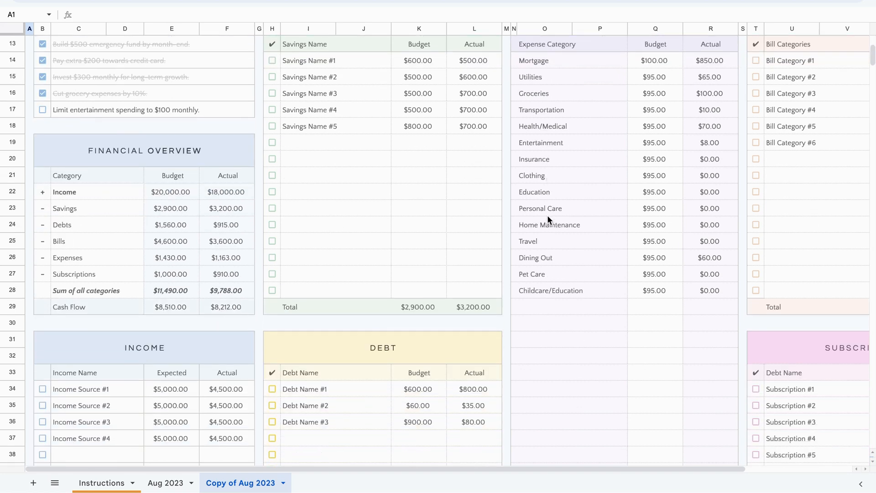
scroll("down", 3)
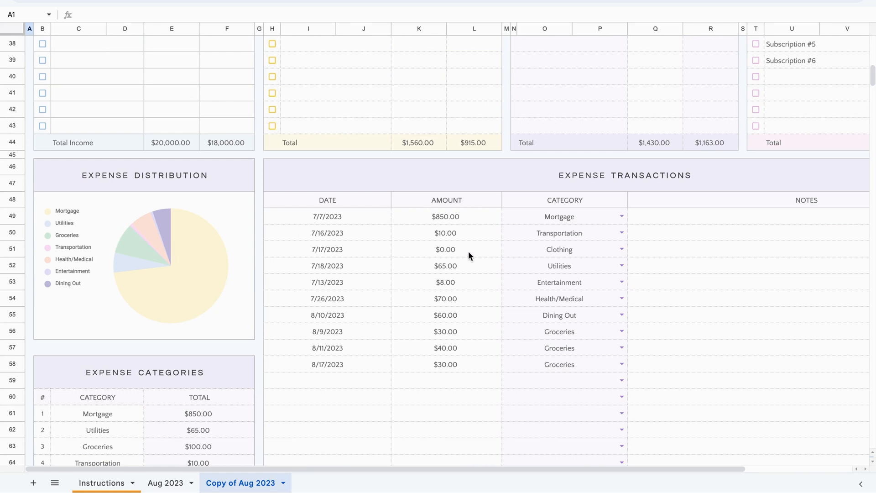
scroll("up", 3)
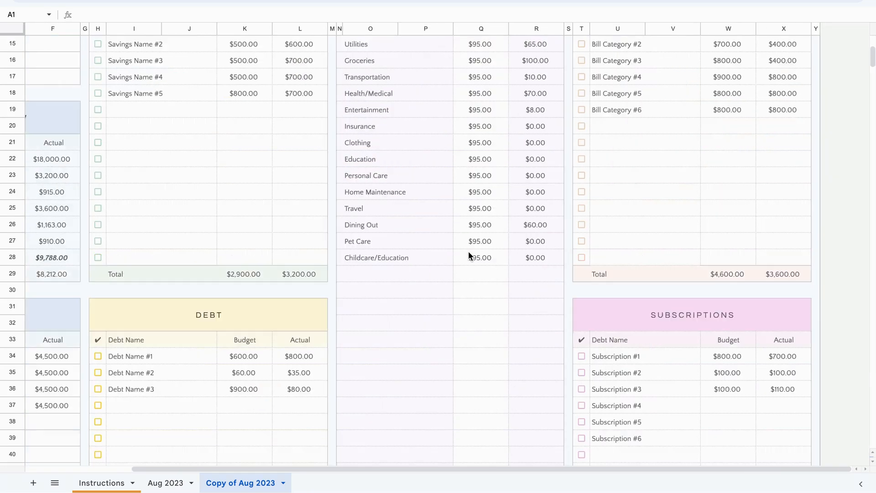
scroll("up", 3)
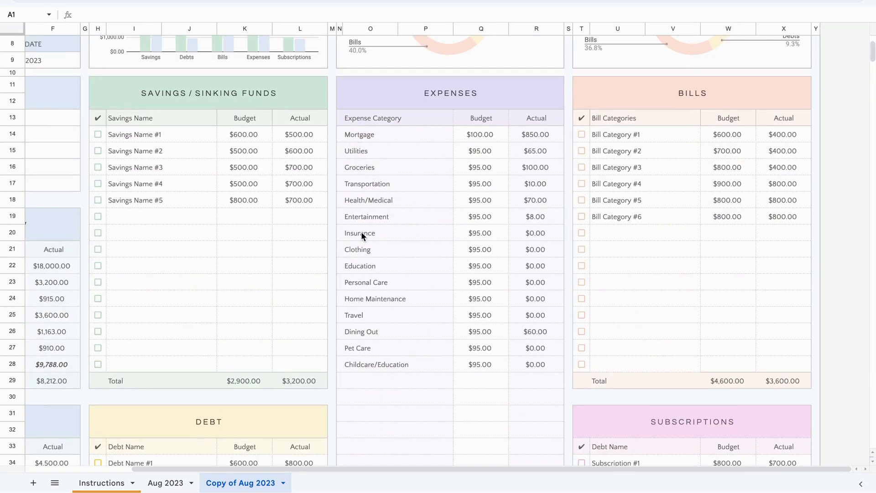
scroll("down", 3)
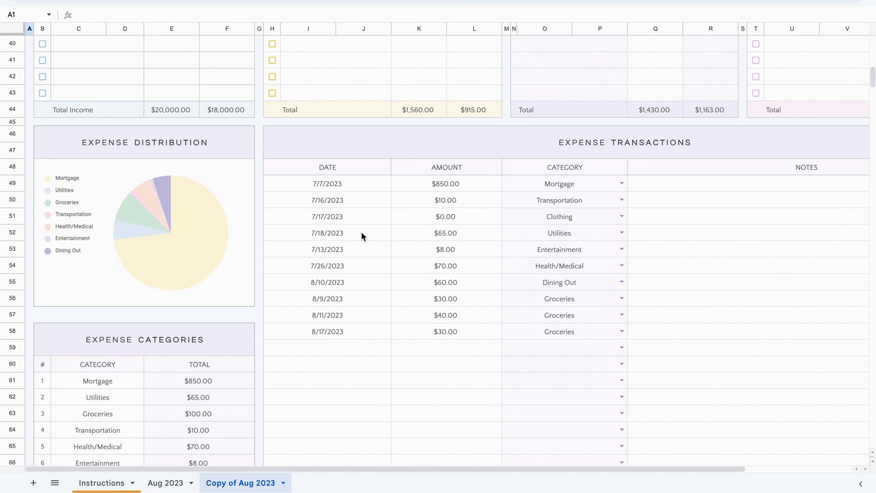
mouse_move(228, 208)
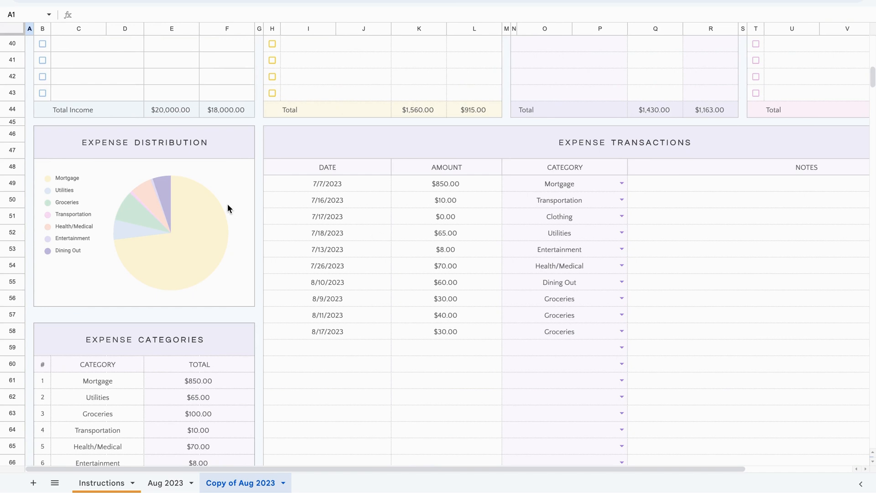
mouse_move(284, 189)
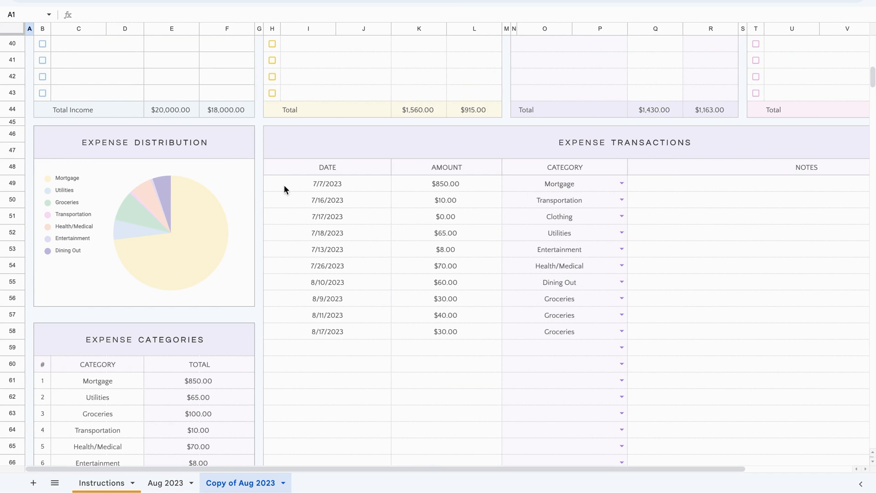
left_click(326, 183)
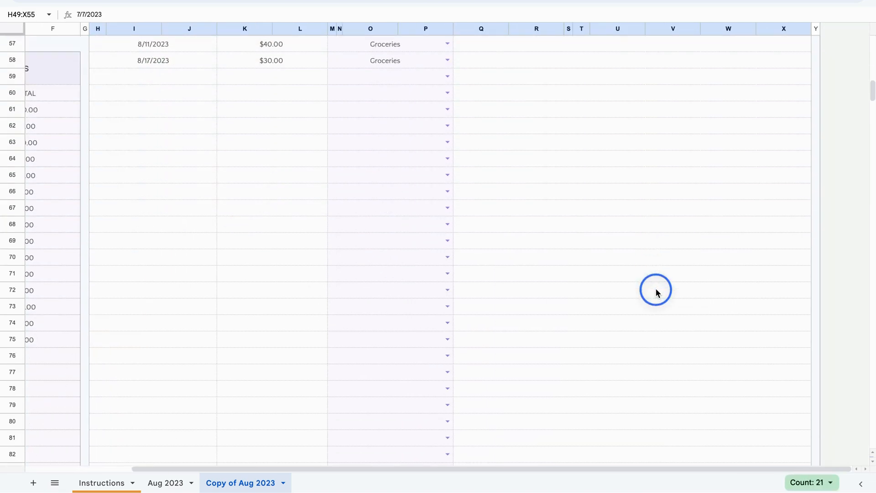
Step: Clear the old August expense transactions in range H49:X192 of the copied tab
scroll("down", 3)
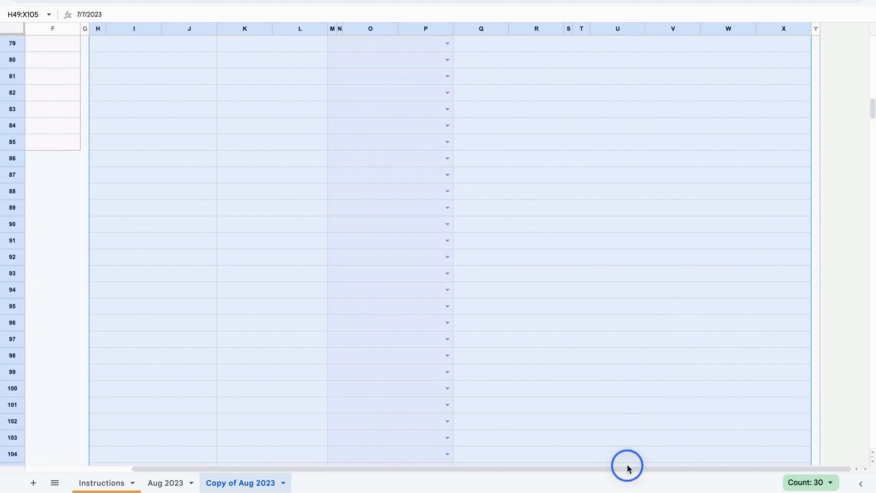
scroll("down", 3)
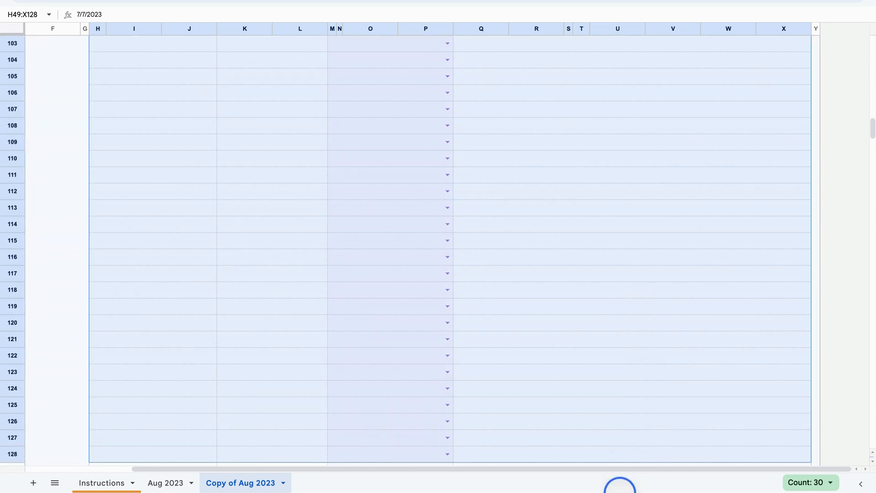
scroll("down", 3)
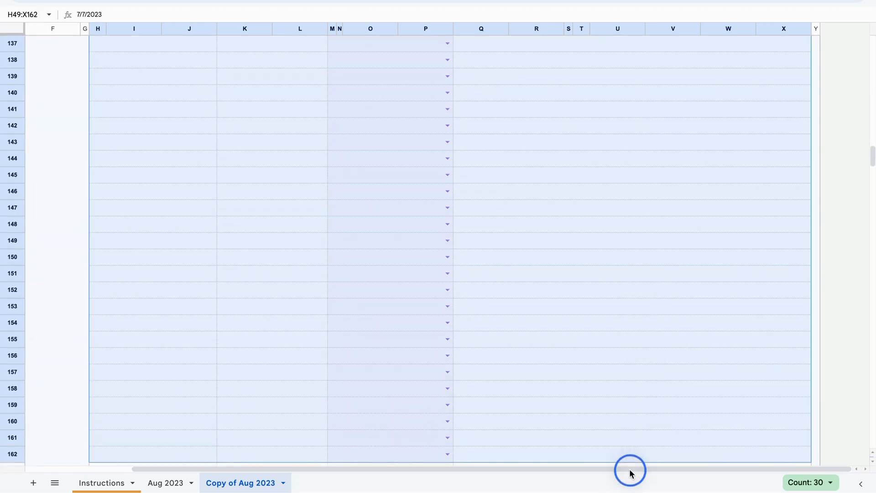
scroll("down", 3)
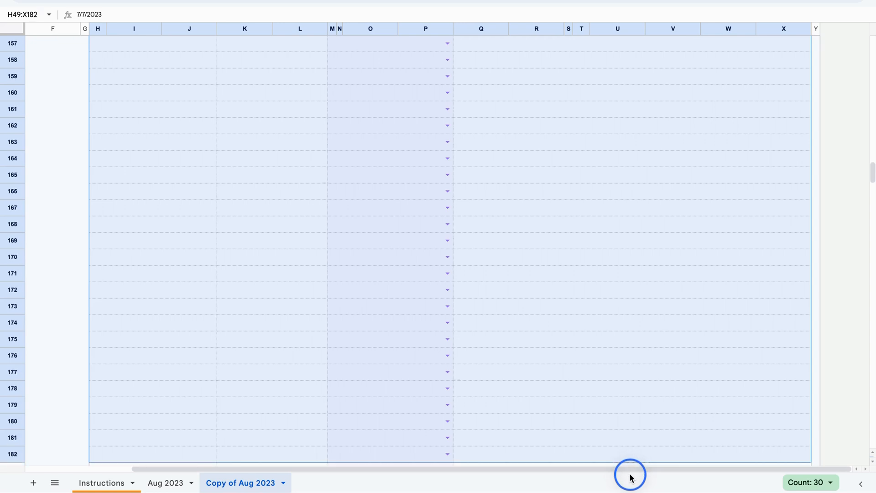
scroll("down", 3)
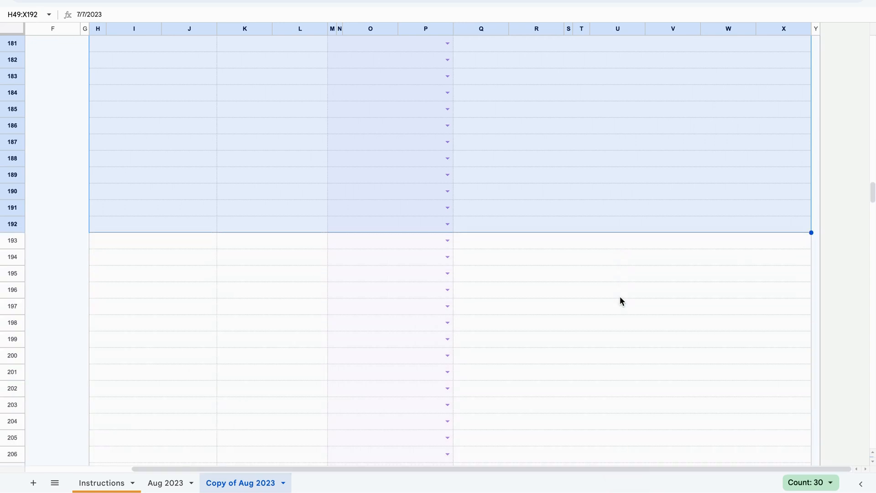
scroll("down", 3)
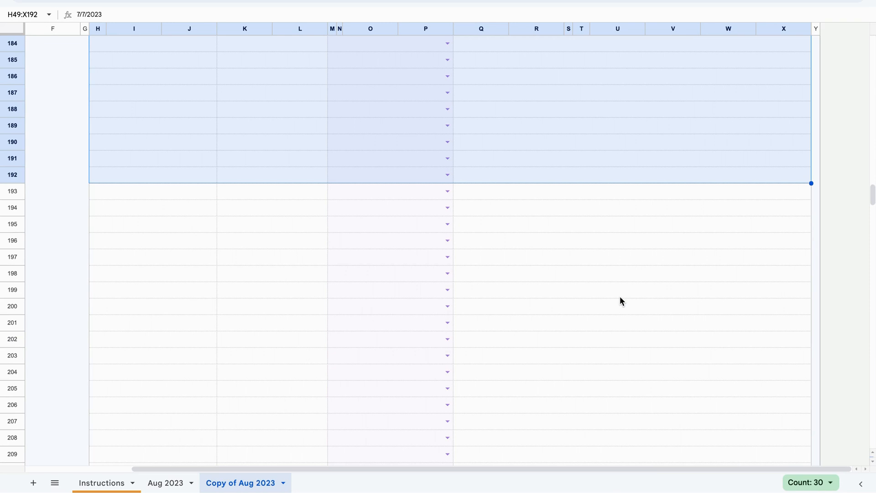
scroll("up", 3)
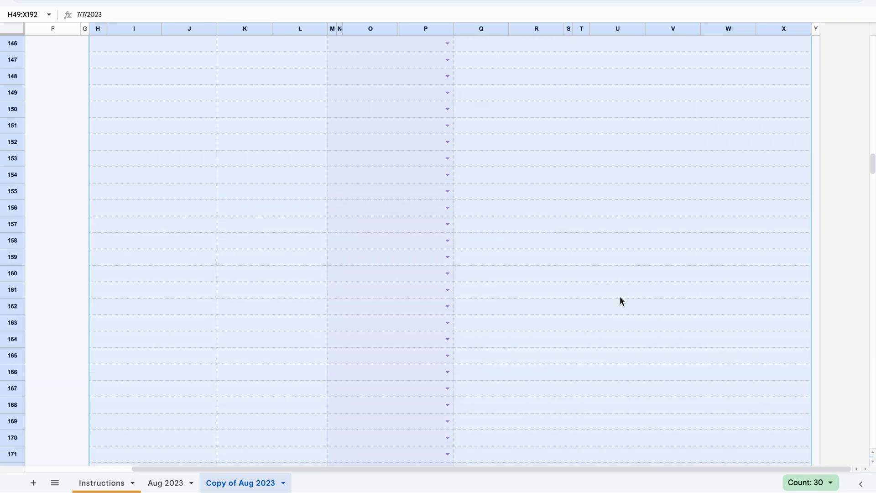
scroll("down", 3)
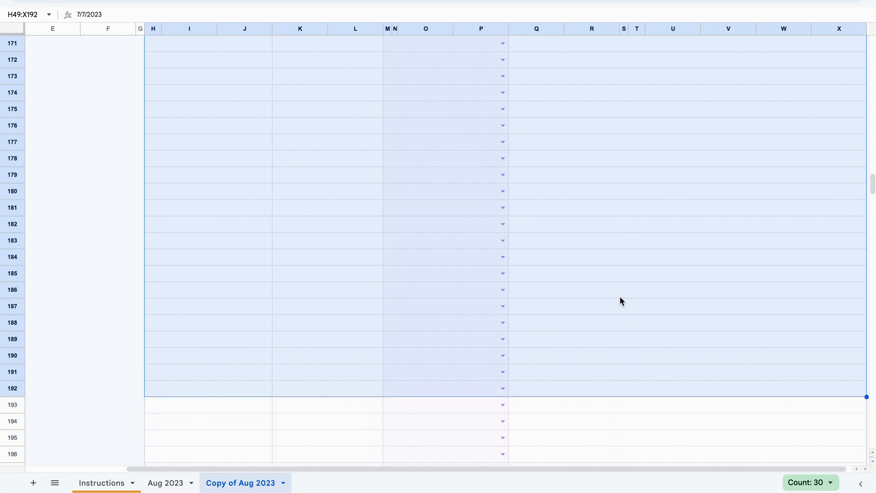
scroll("up", 3)
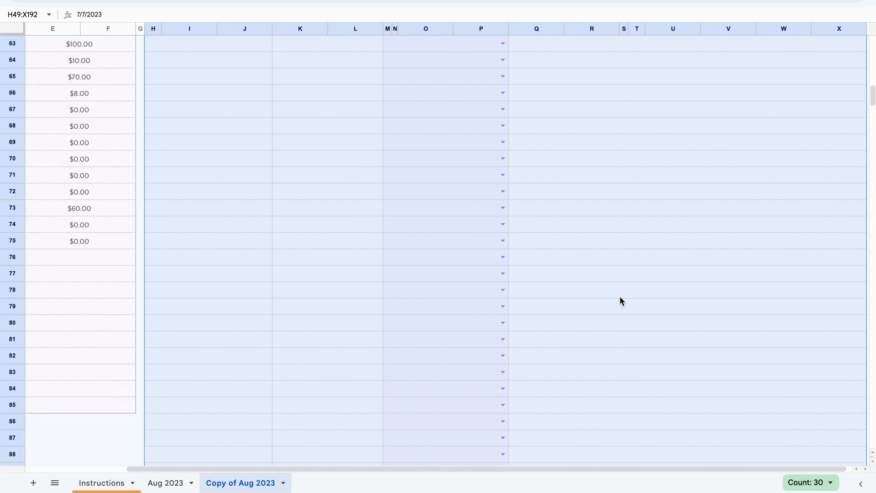
scroll("up", 3)
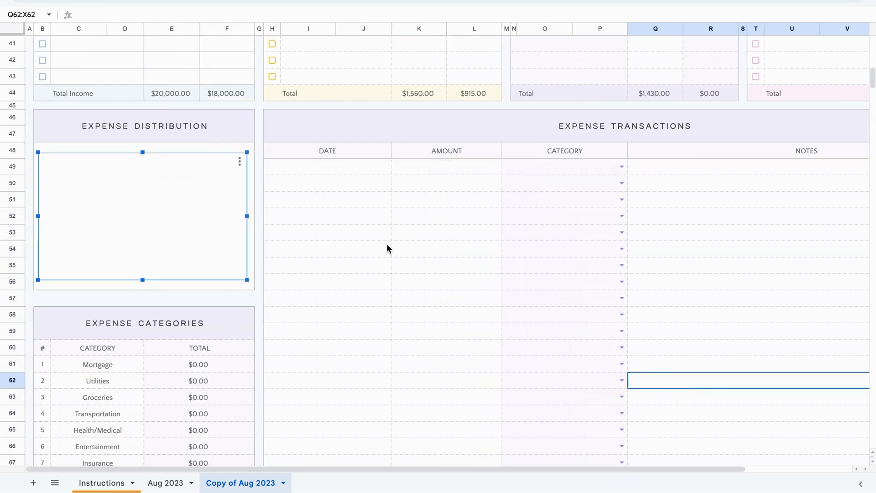
left_click(326, 249)
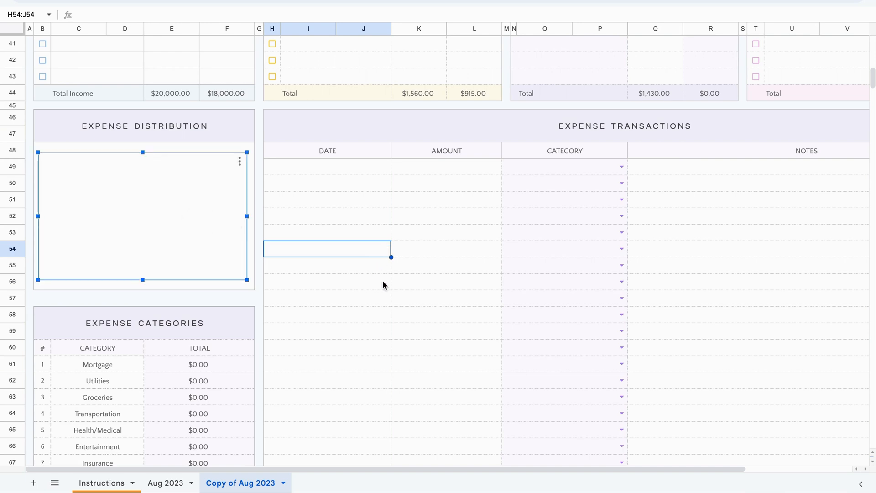
left_click(446, 281)
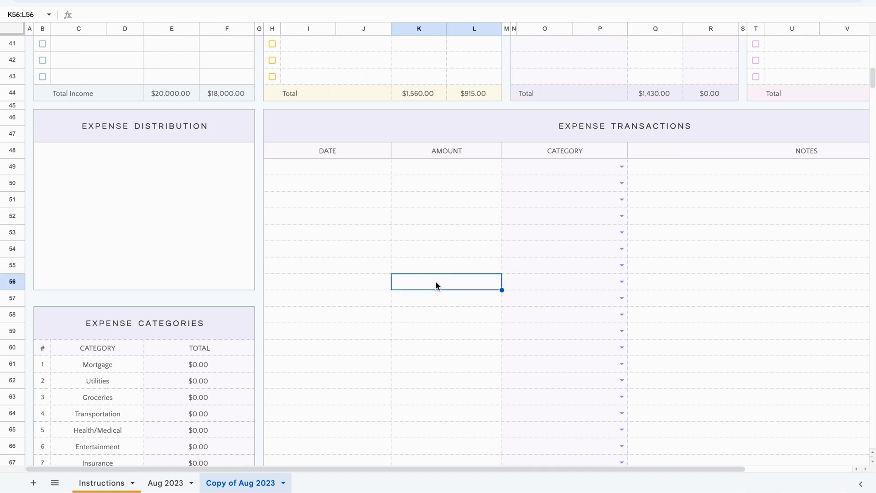
scroll("down", 3)
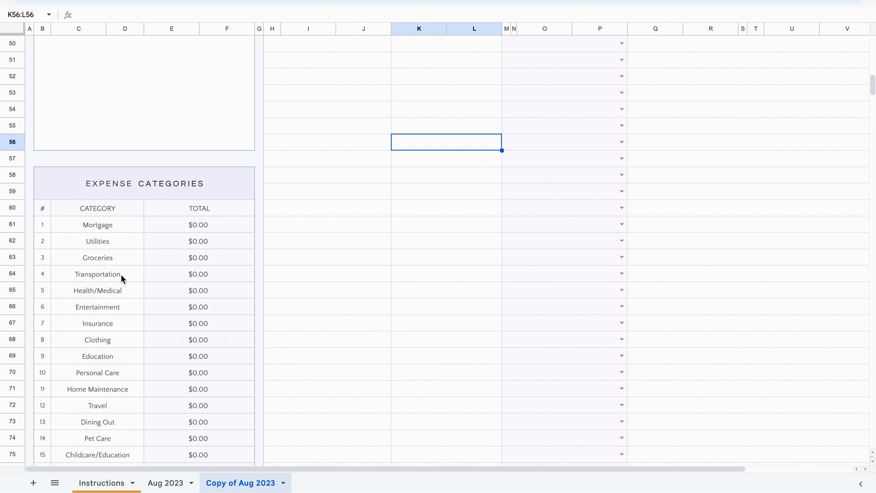
left_click(97, 224)
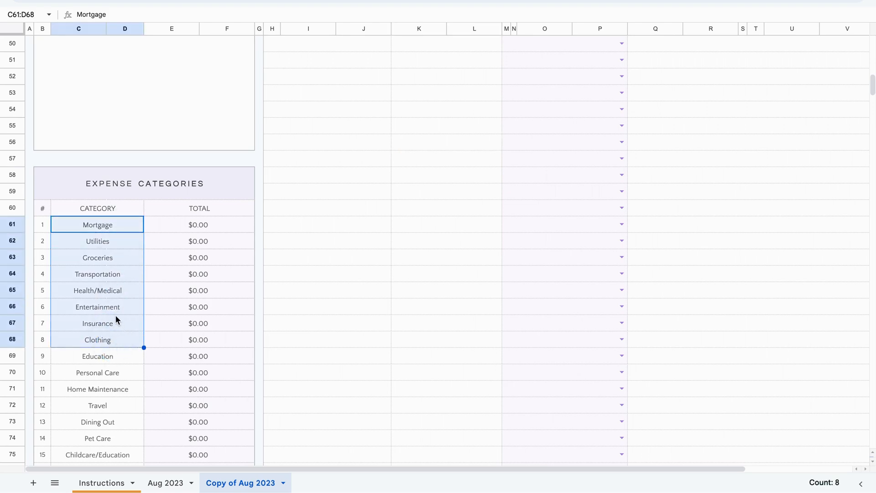
mouse_move(133, 315)
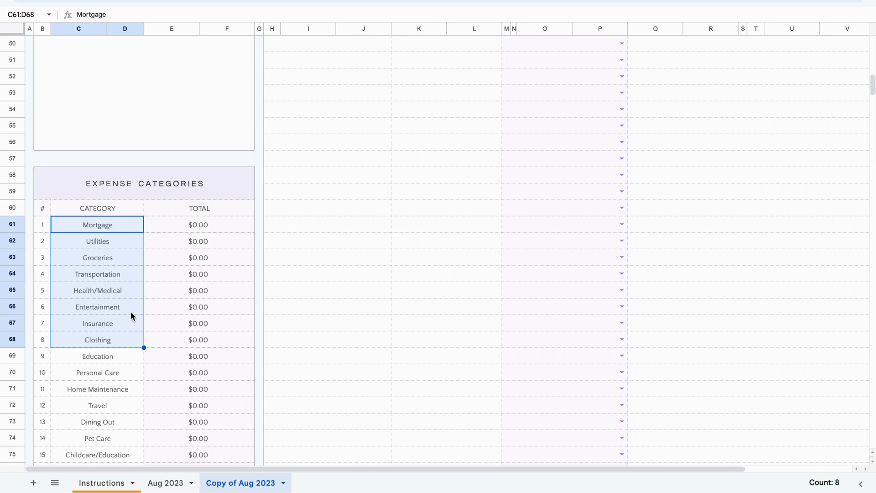
left_click(97, 405)
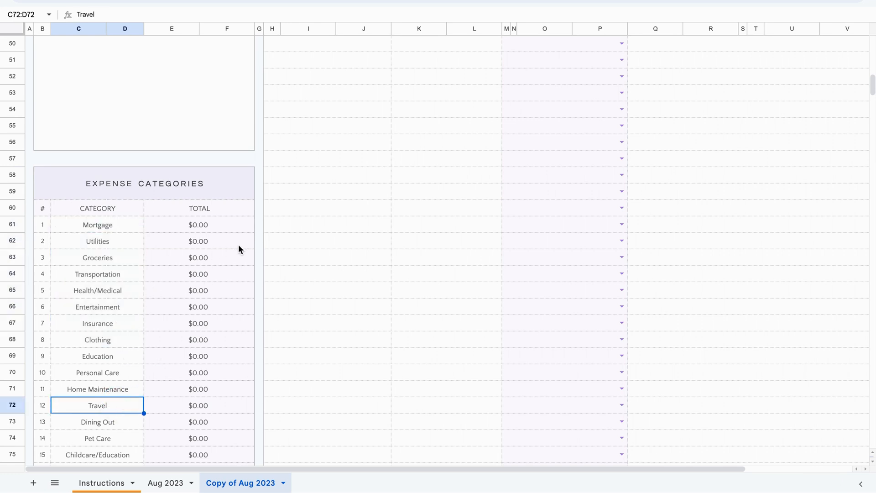
scroll("up", 3)
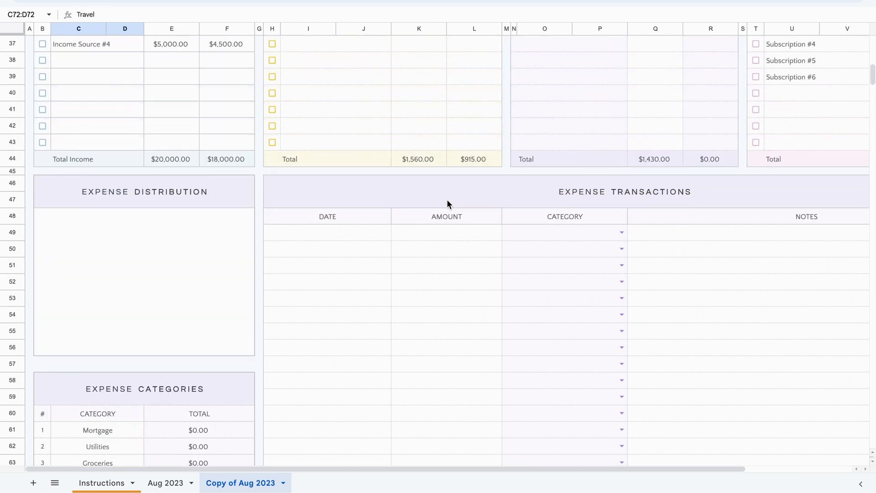
scroll("up", 3)
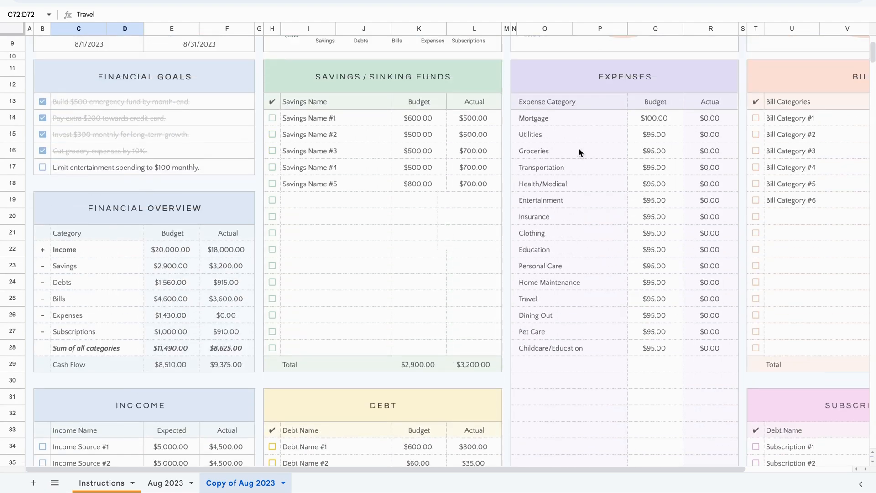
scroll("right", 3)
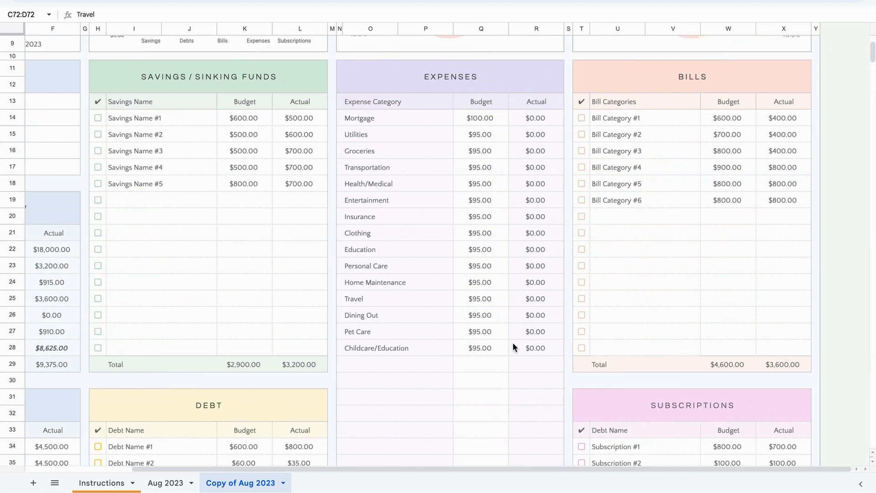
scroll("down", 3)
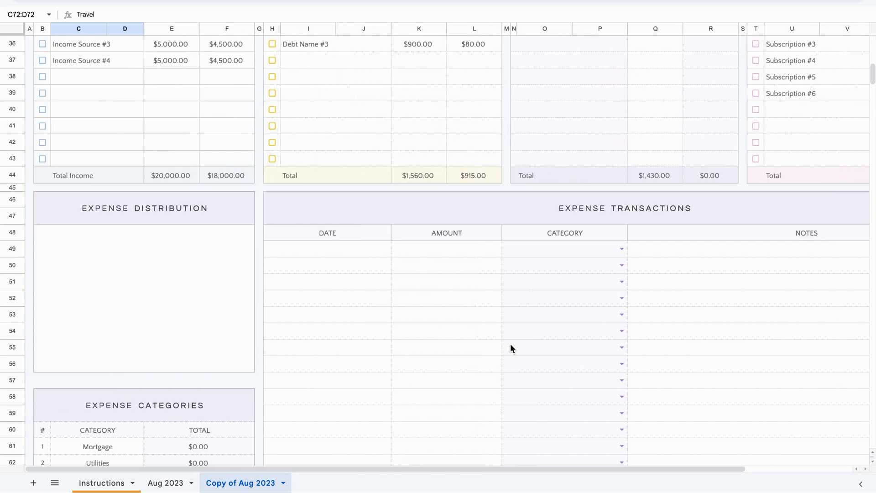
left_click(326, 248)
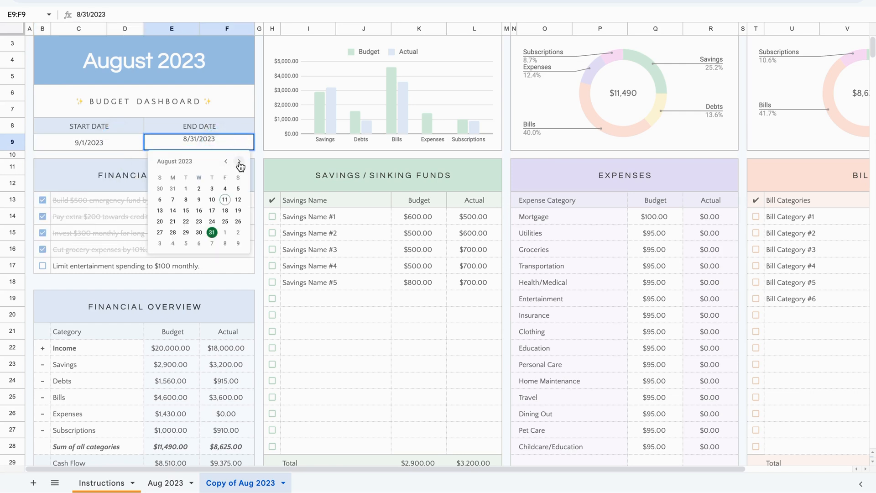
Step: Pick September 30, 2023 as the End Date in E9 using the date picker
left_click(239, 161)
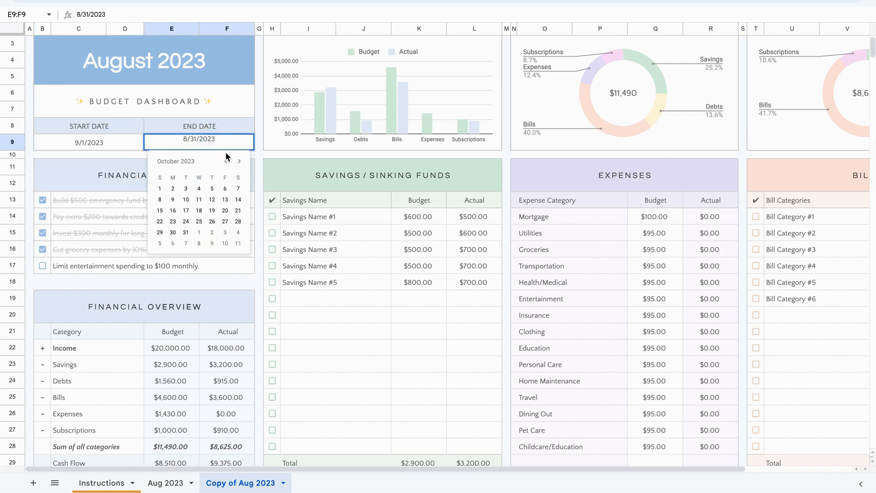
left_click(226, 161)
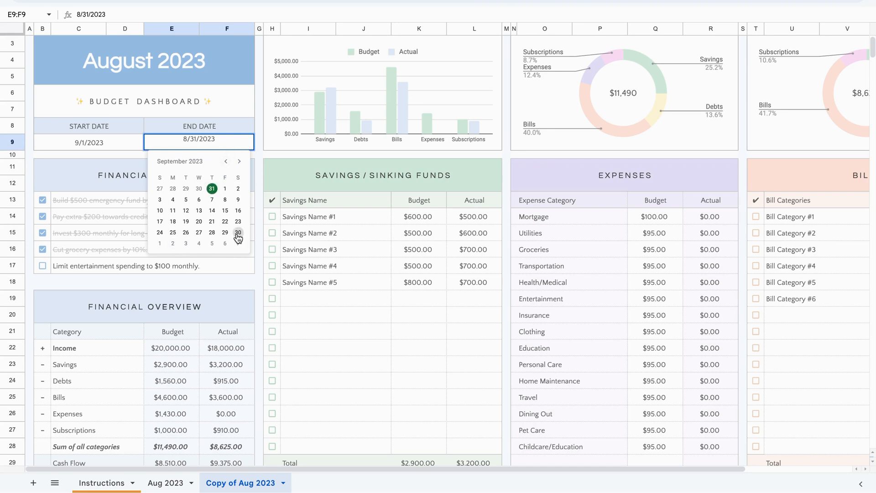
left_click(237, 232)
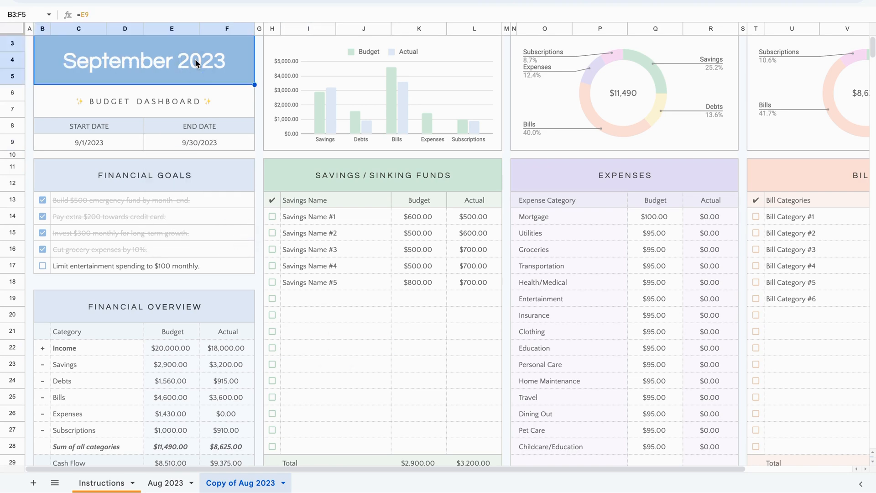
scroll("down", 3)
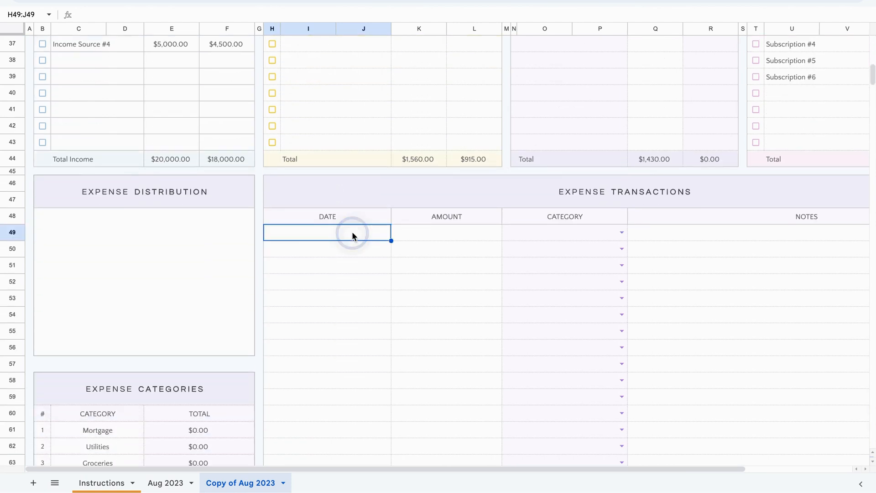
Step: Enter $850 as Mortgage, then date the $30 transaction September 2 as Groceries
left_click(326, 232)
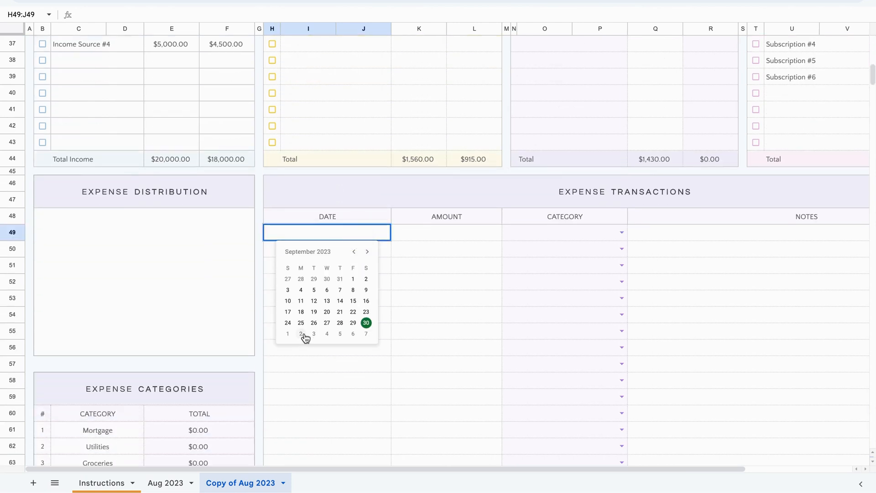
mouse_move(352, 276)
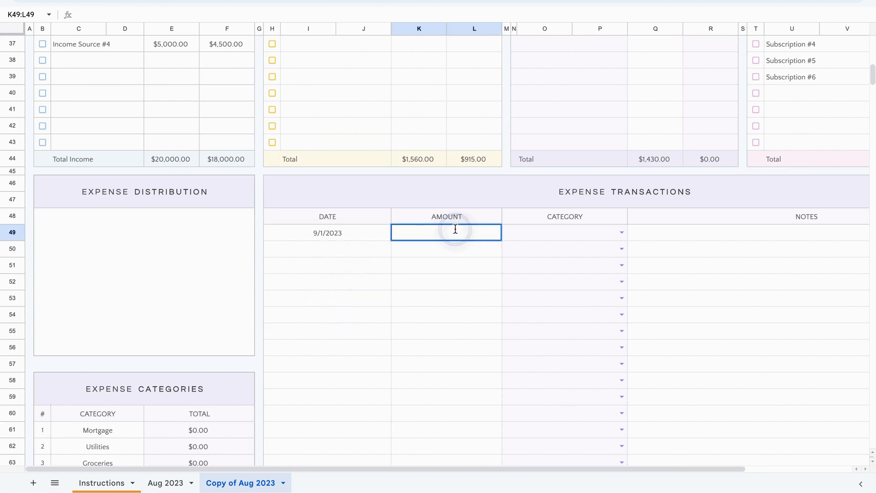
type("850")
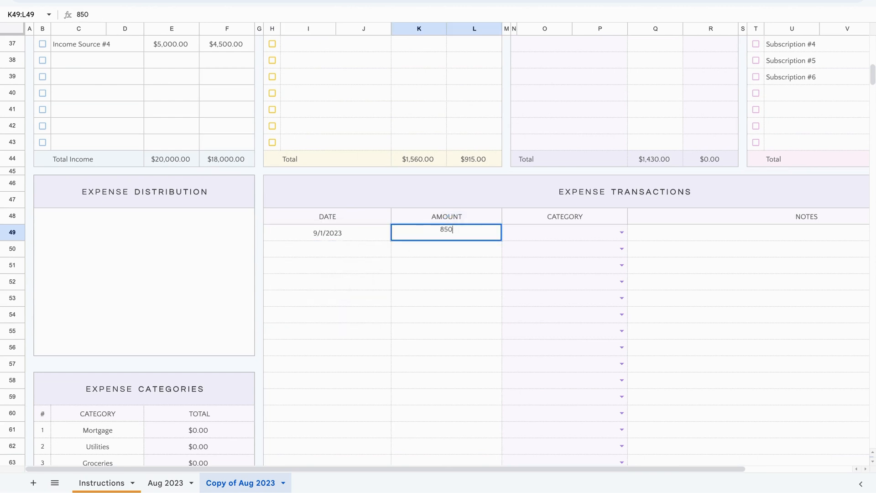
left_click(564, 233)
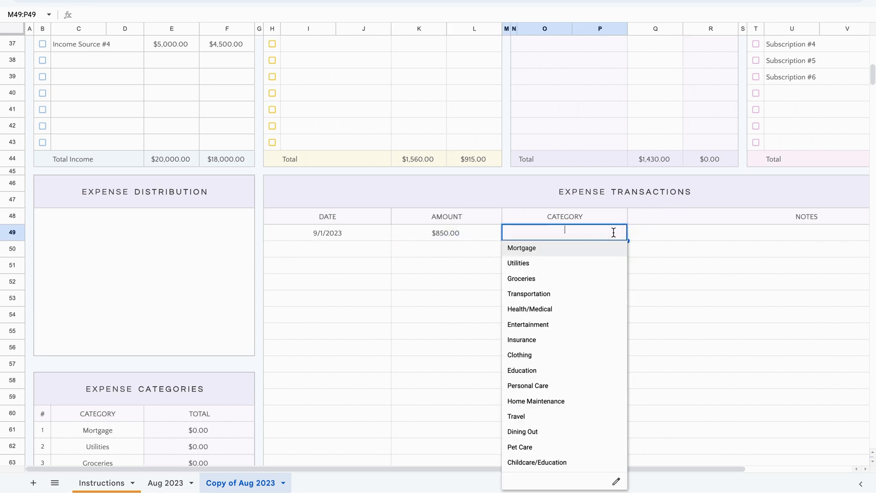
left_click(521, 247)
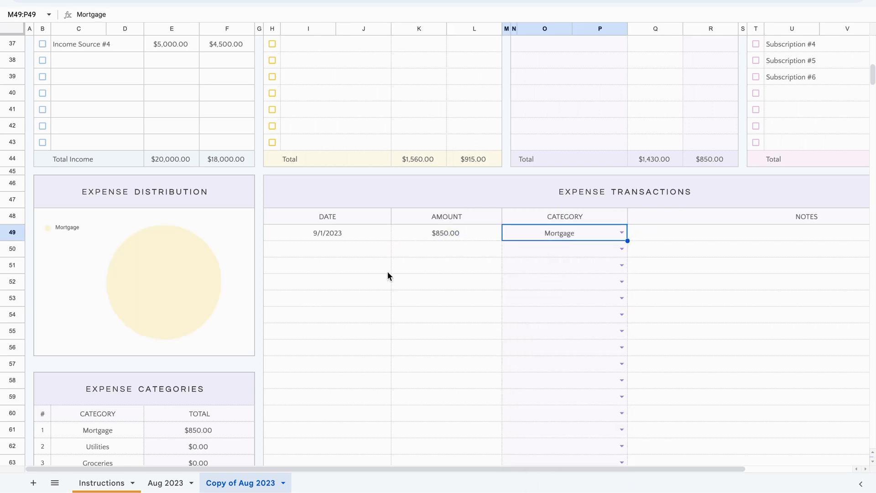
mouse_move(259, 286)
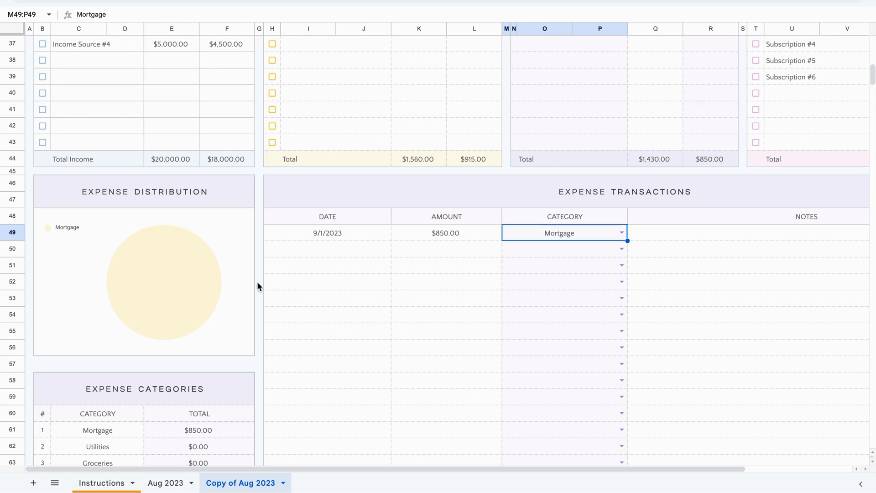
left_click(327, 248)
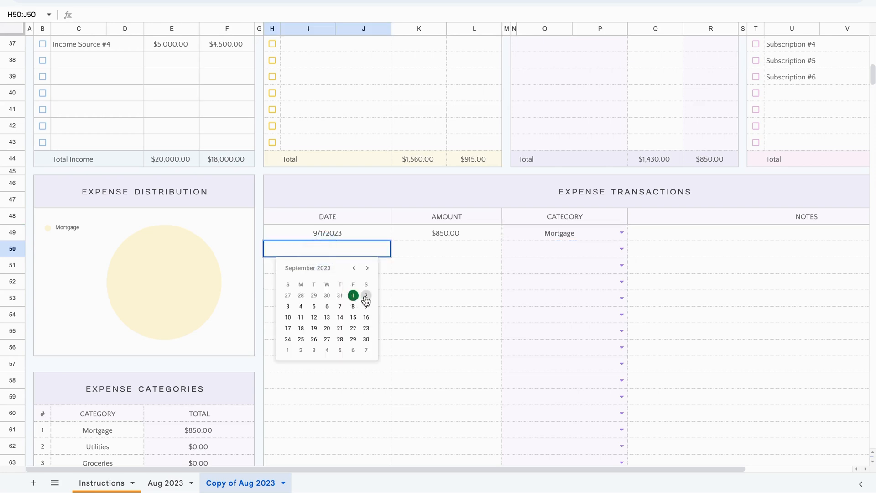
left_click(366, 295)
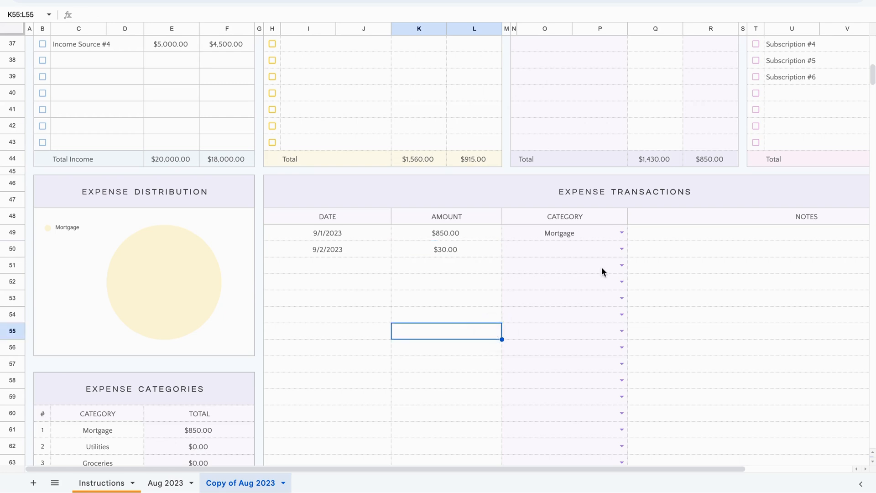
left_click(558, 249)
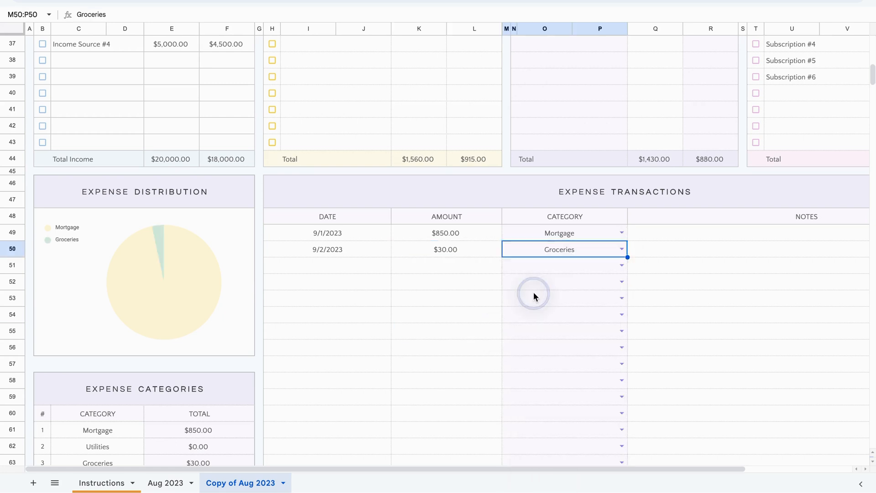
Step: Add a 9/2/2023 Utilities transaction for $90
left_click(326, 264)
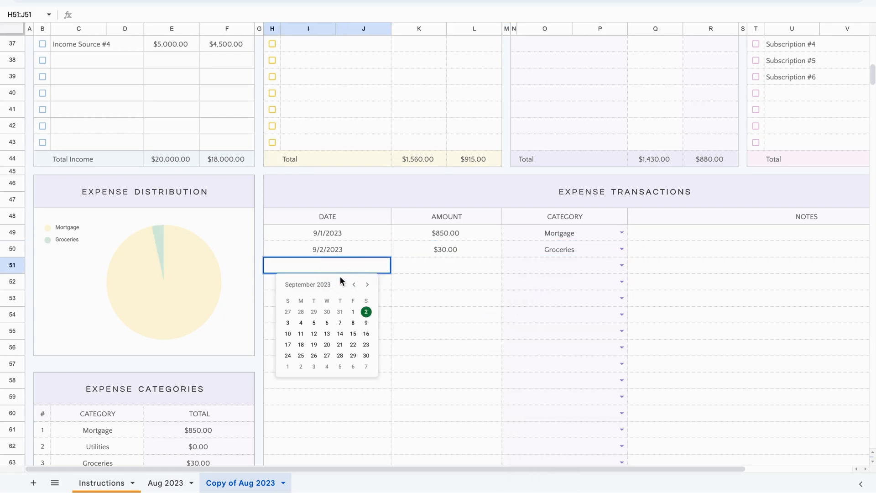
left_click(365, 311)
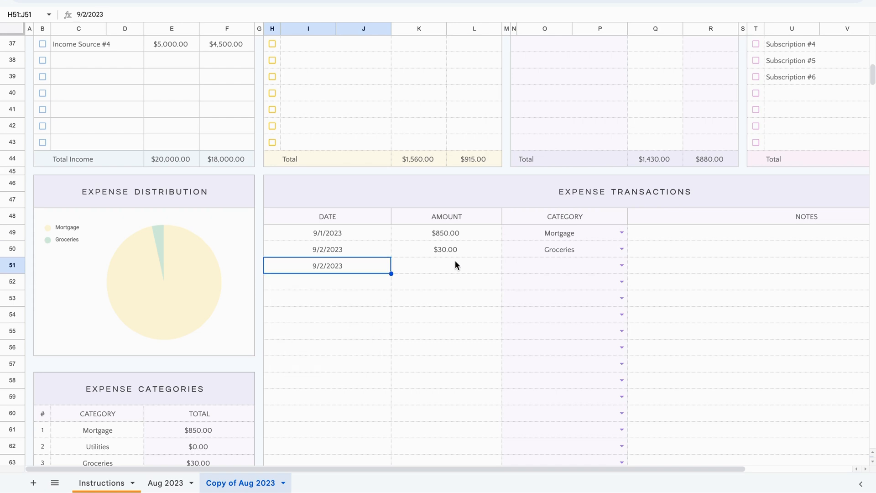
left_click(446, 265)
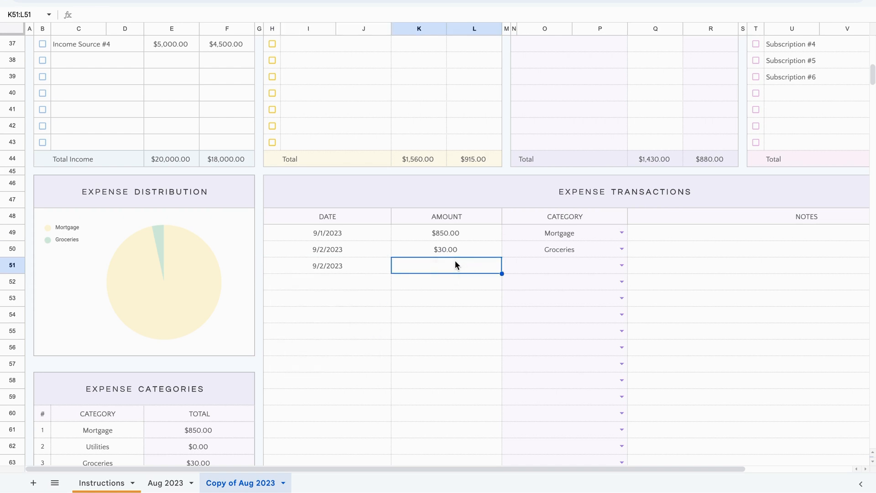
type("90.00")
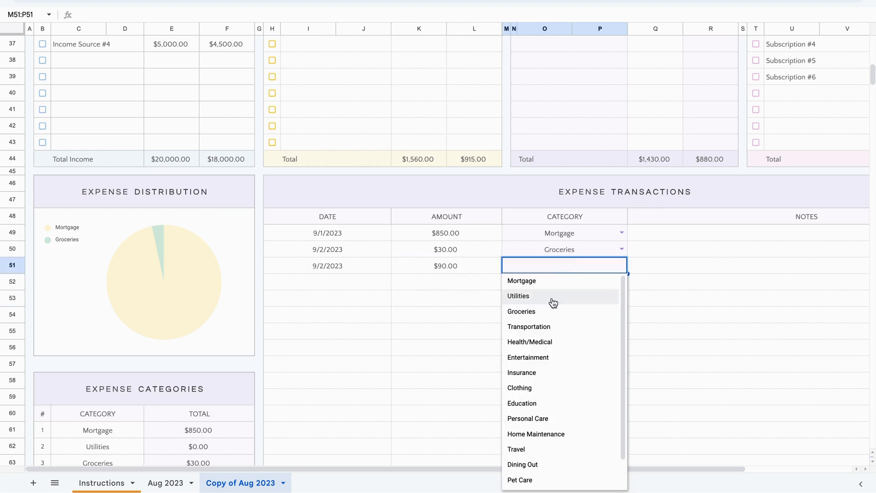
left_click(518, 295)
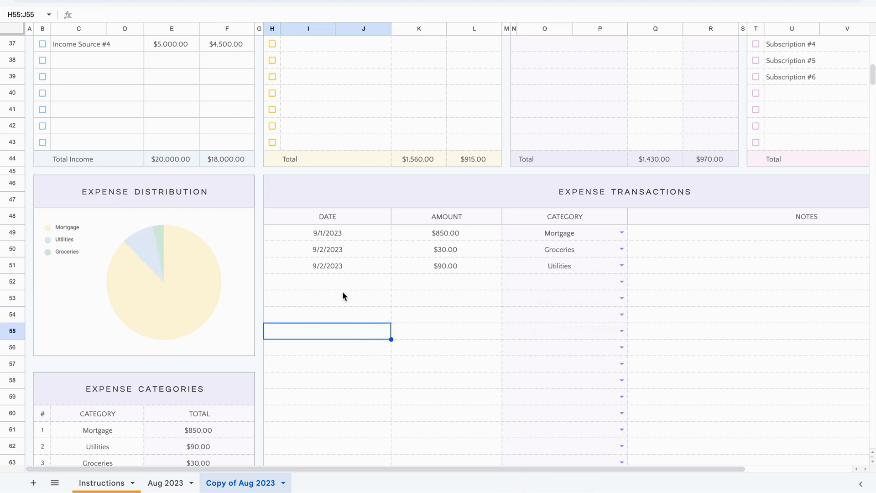
Step: Rename the 'Copy of Aug 2023' tab to 'Sep 2023'
scroll("down", 3)
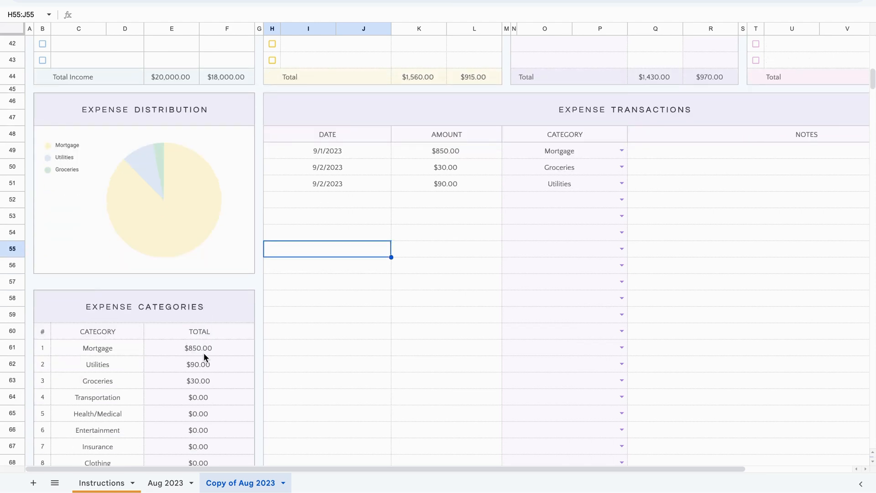
scroll("down", 3)
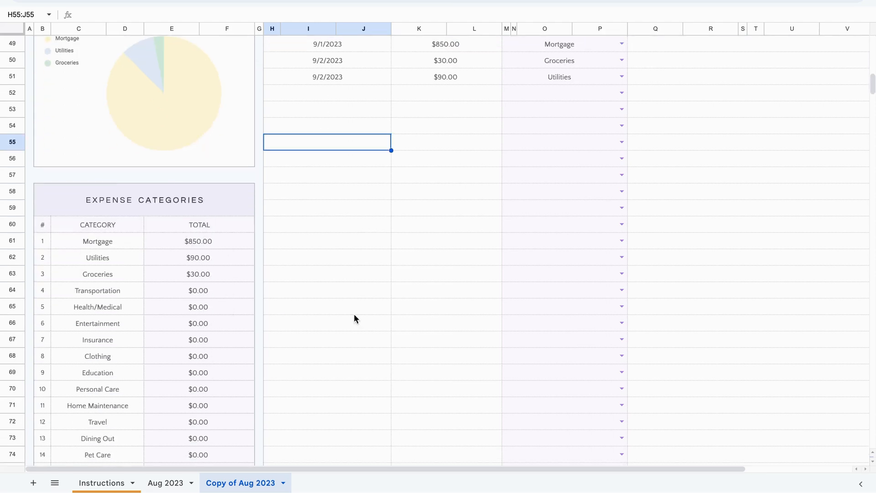
scroll("up", 3)
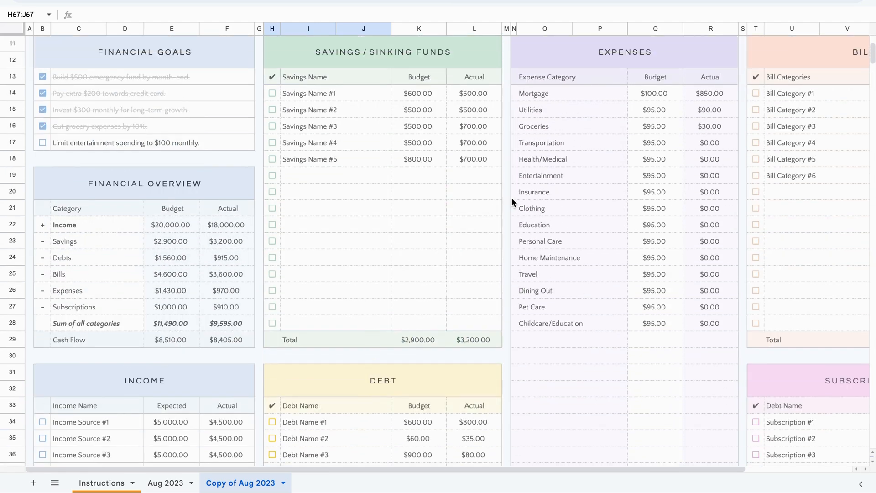
scroll("right", 3)
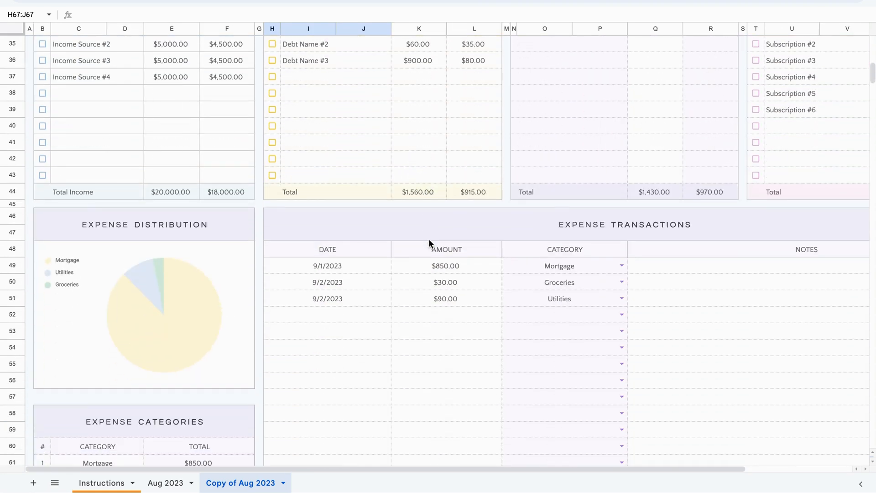
scroll("down", 3)
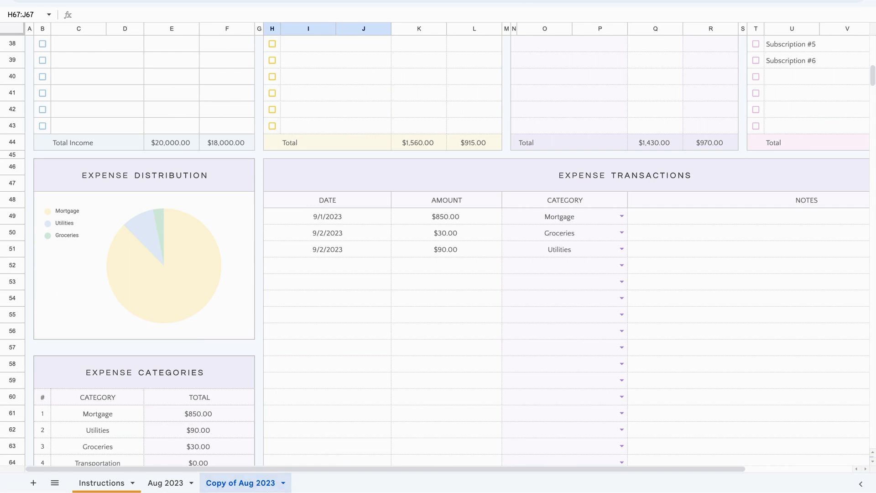
right_click(240, 482)
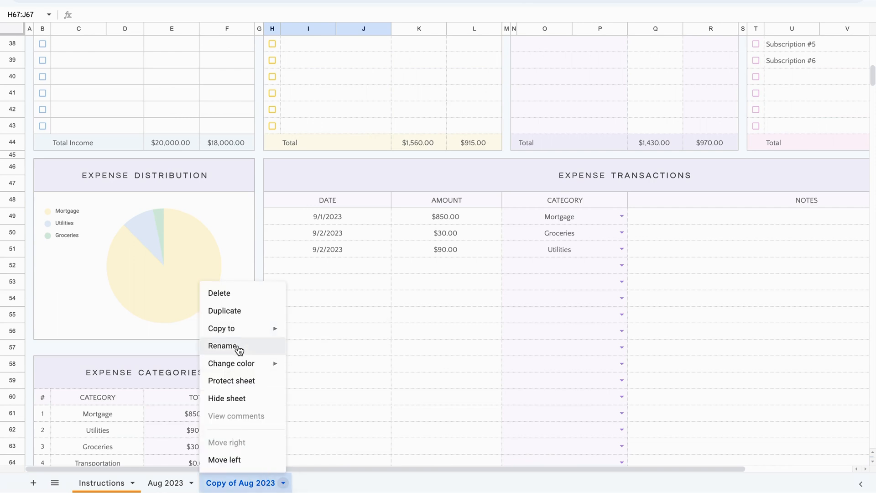
left_click(223, 345)
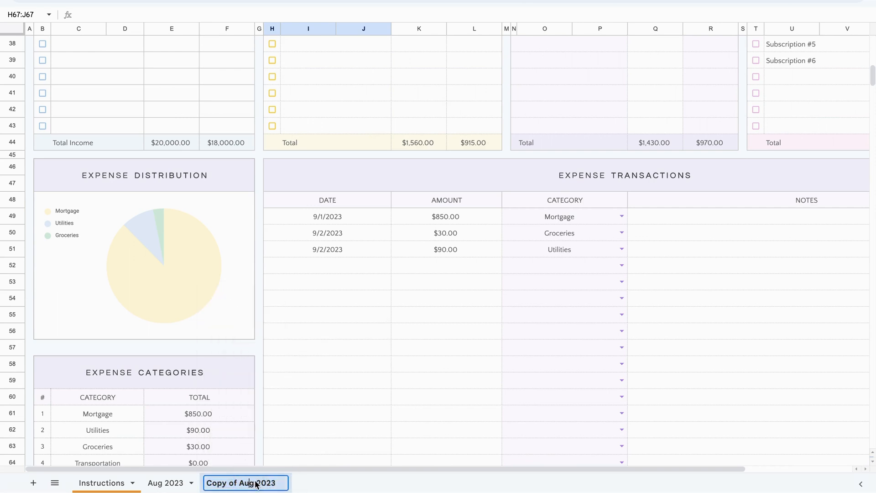
left_click(223, 483)
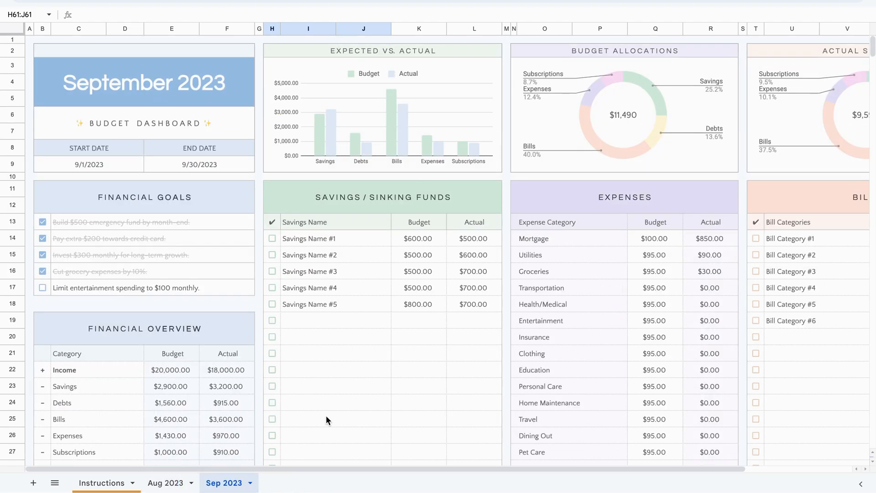
mouse_move(39, 229)
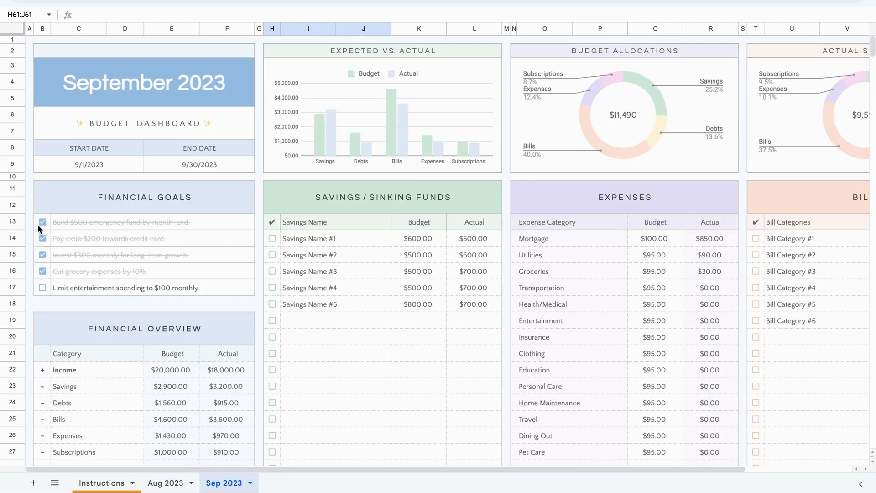
Step: Untick the five financial goal checkboxes and delete the goal text in C13:F17
left_click(42, 222)
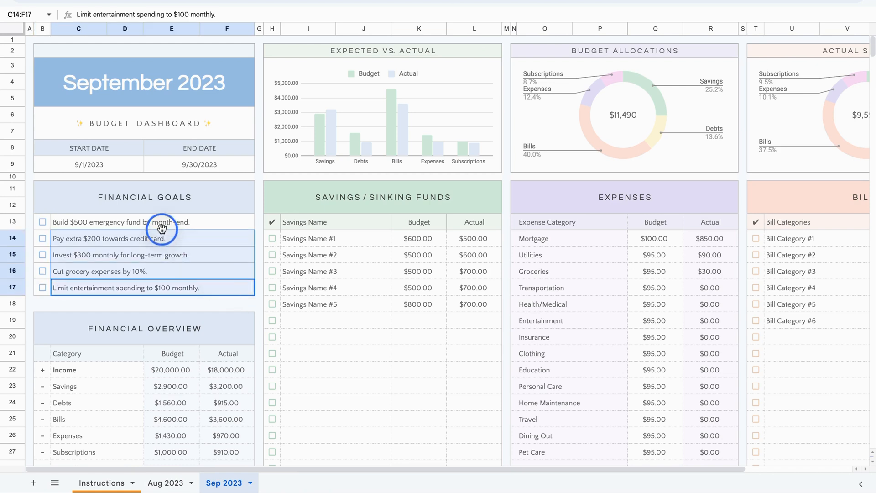
left_click(162, 221)
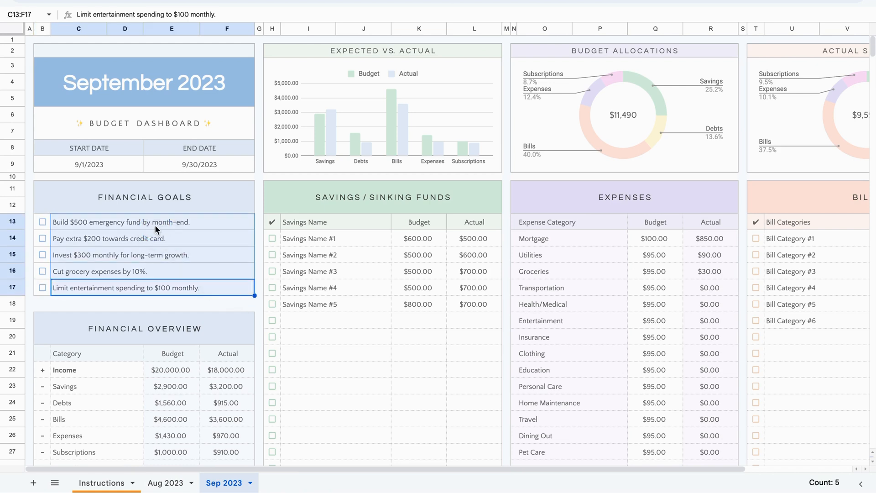
left_click(336, 320)
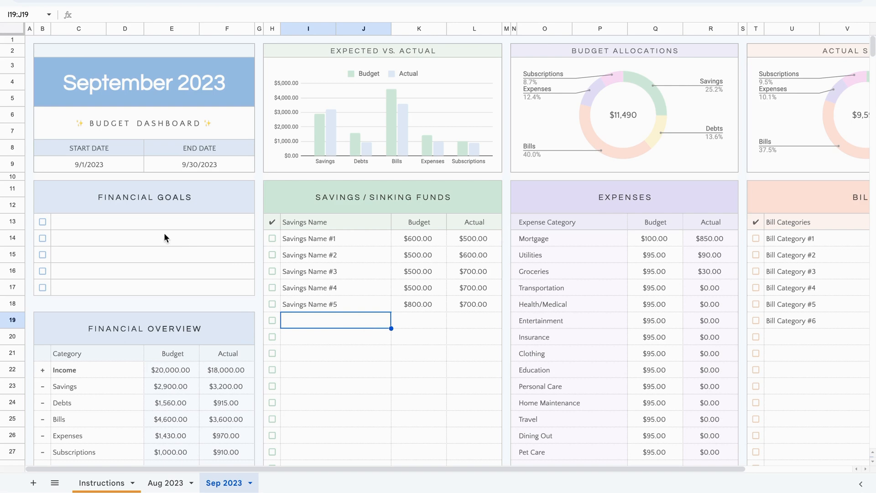
scroll("down", 3)
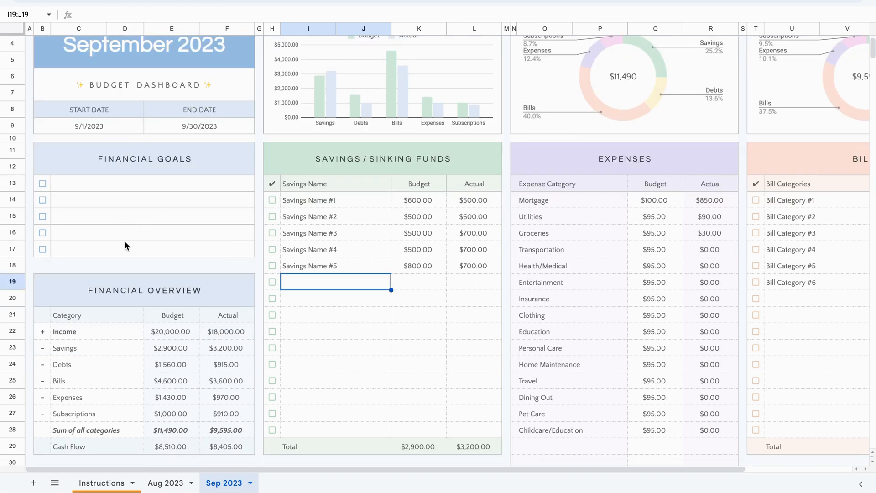
scroll("down", 3)
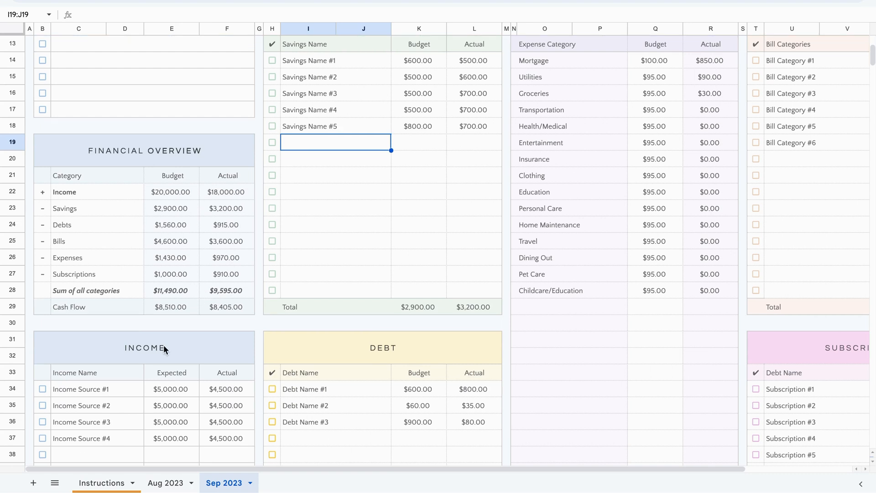
scroll("down", 3)
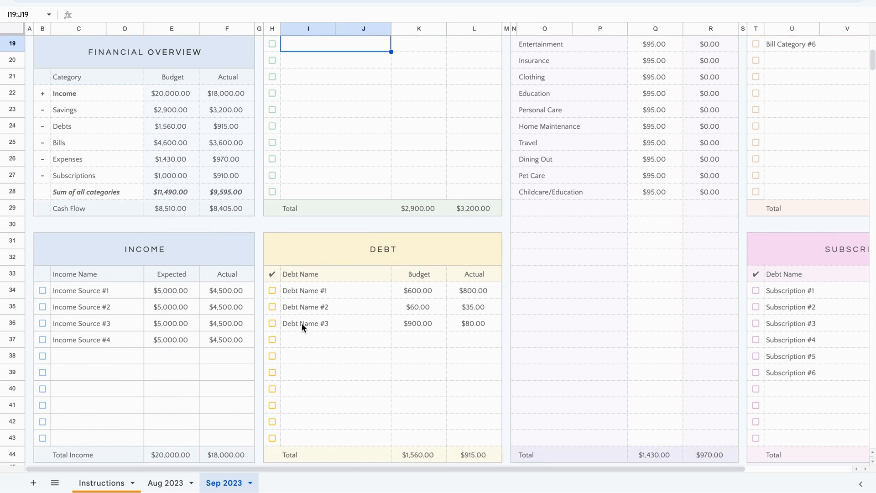
mouse_move(179, 282)
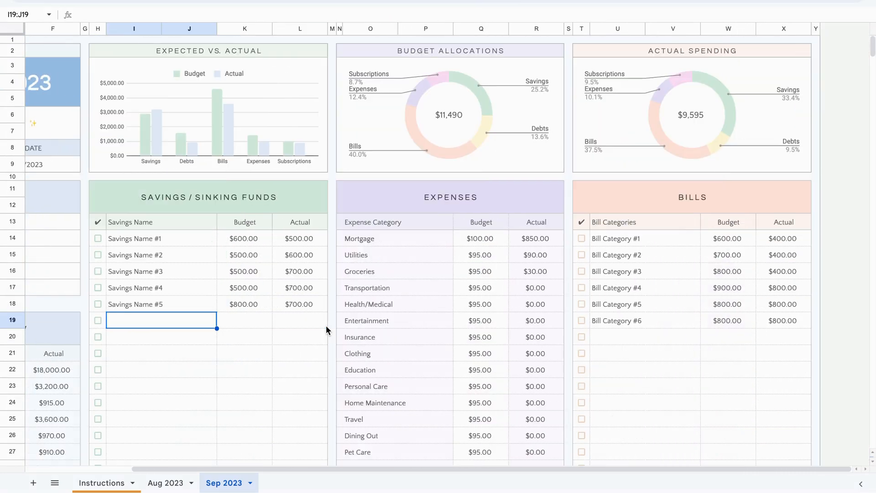
scroll("down", 3)
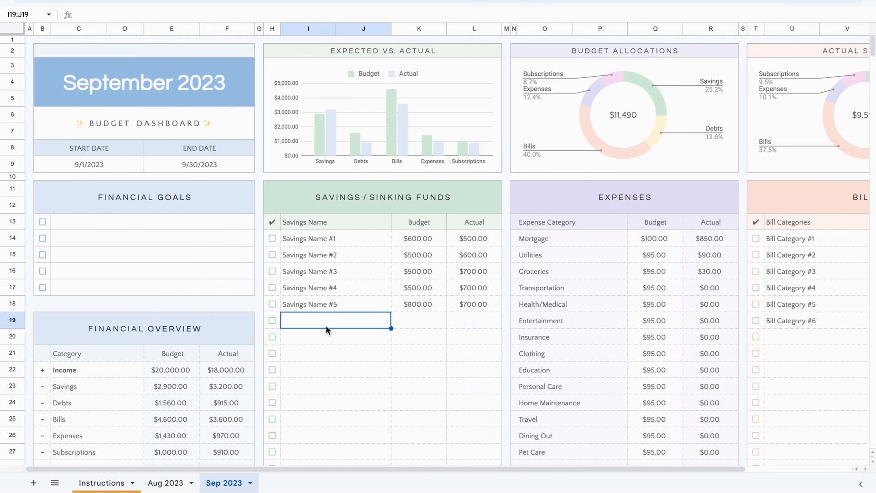
scroll("down", 3)
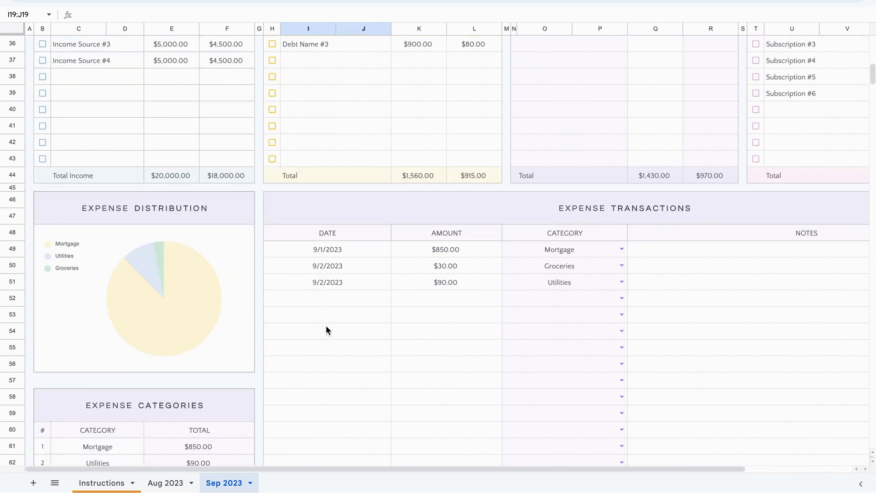
scroll("down", 3)
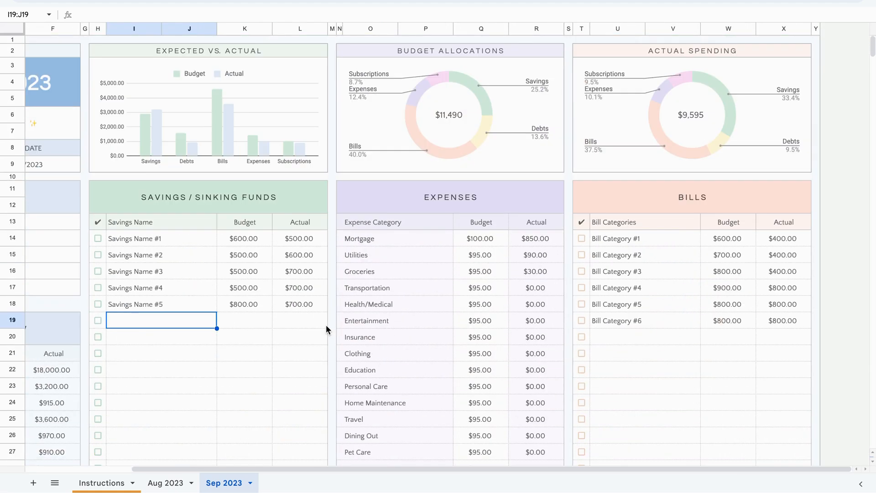
scroll("left", 3)
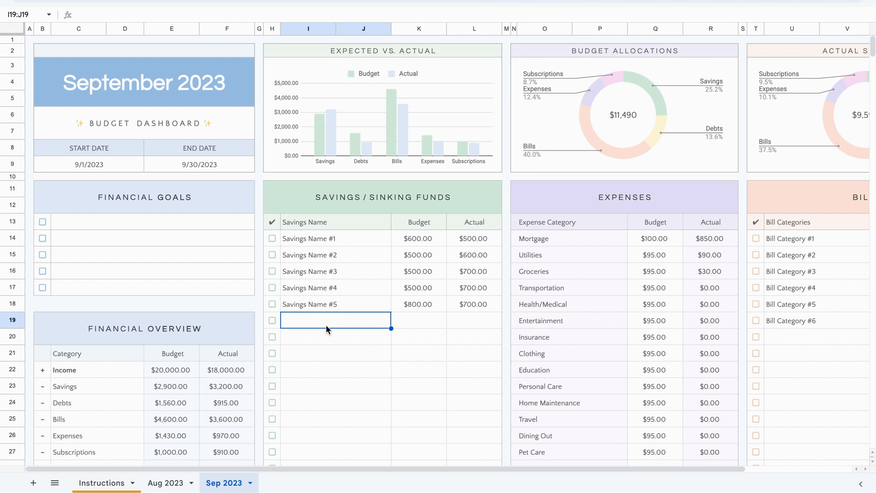
left_click(473, 353)
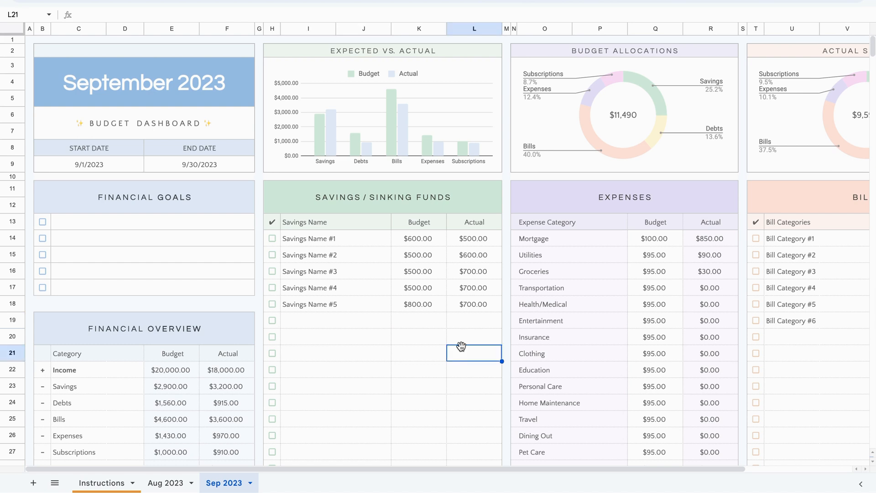